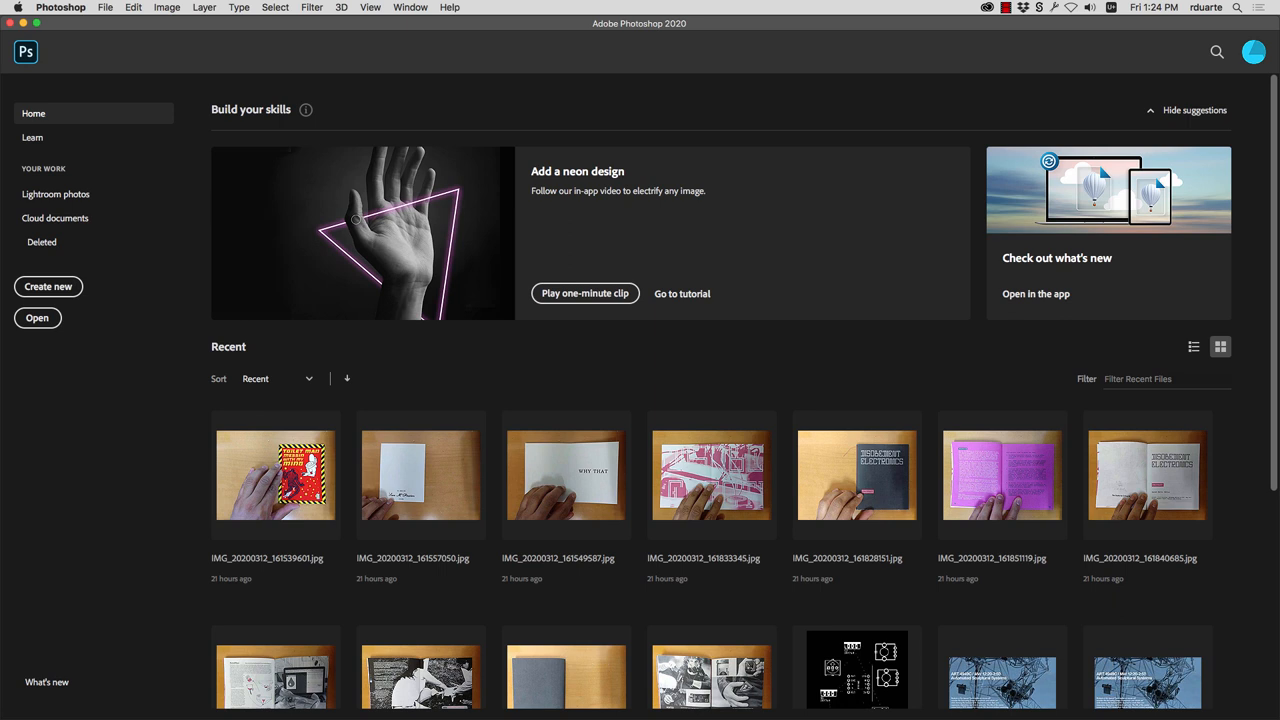
mouse_move(960, 386)
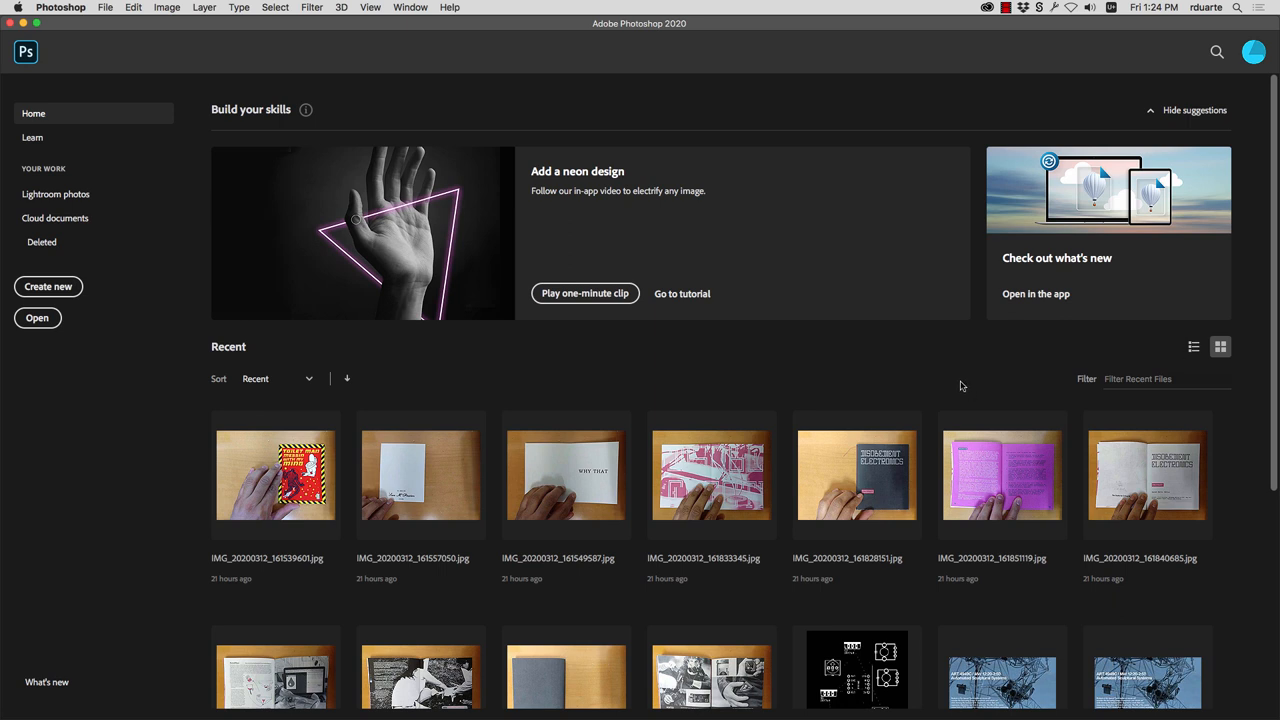
mouse_move(800, 80)
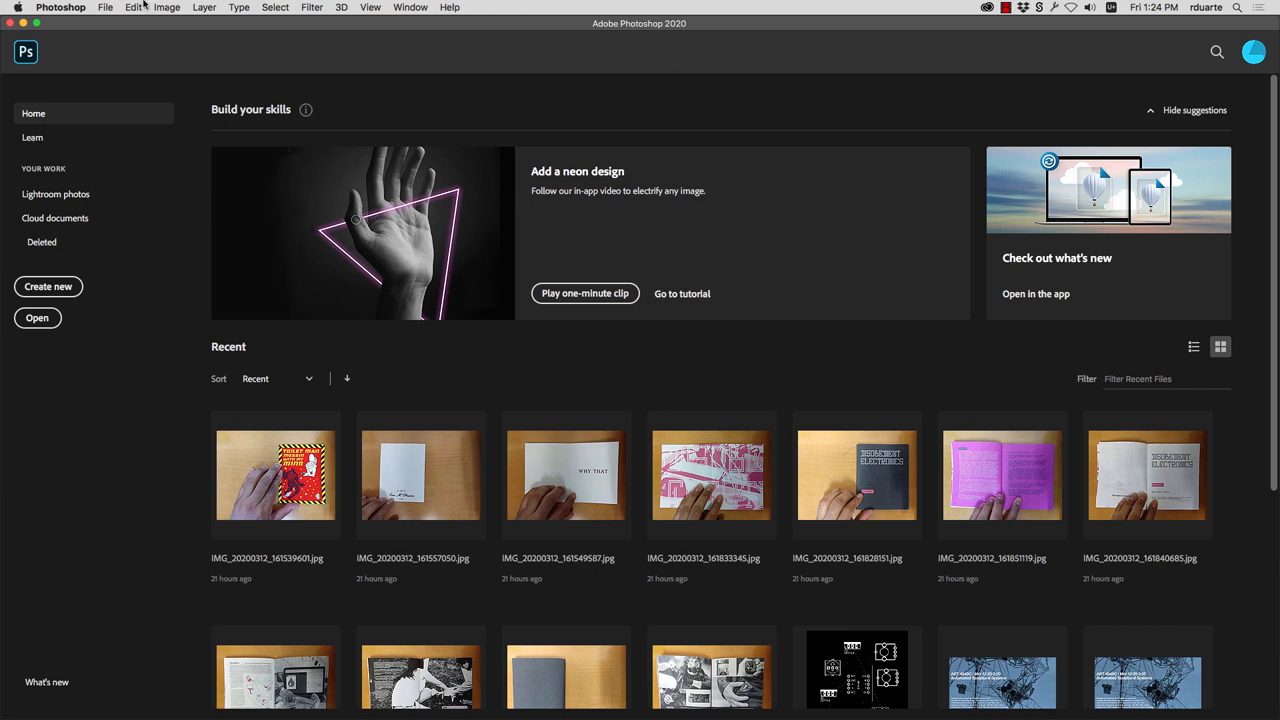
Step: Start a new Photoshop document from the File menu
click(104, 8)
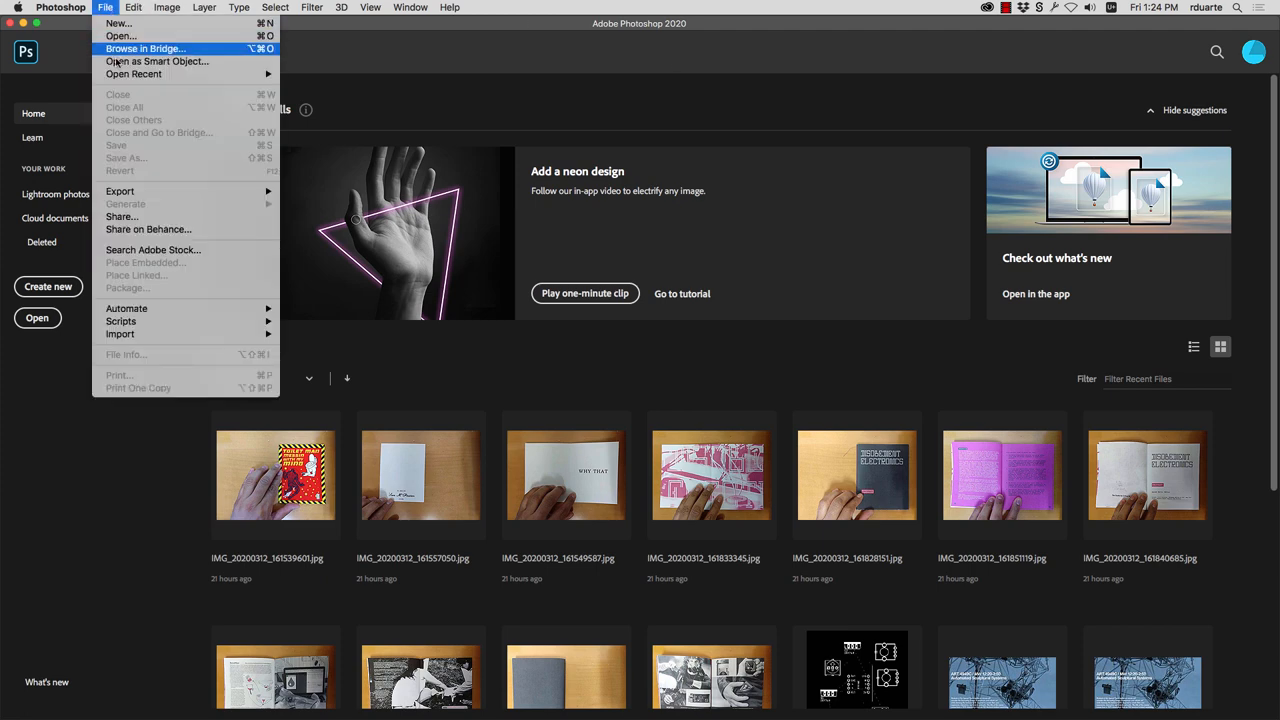
click(118, 24)
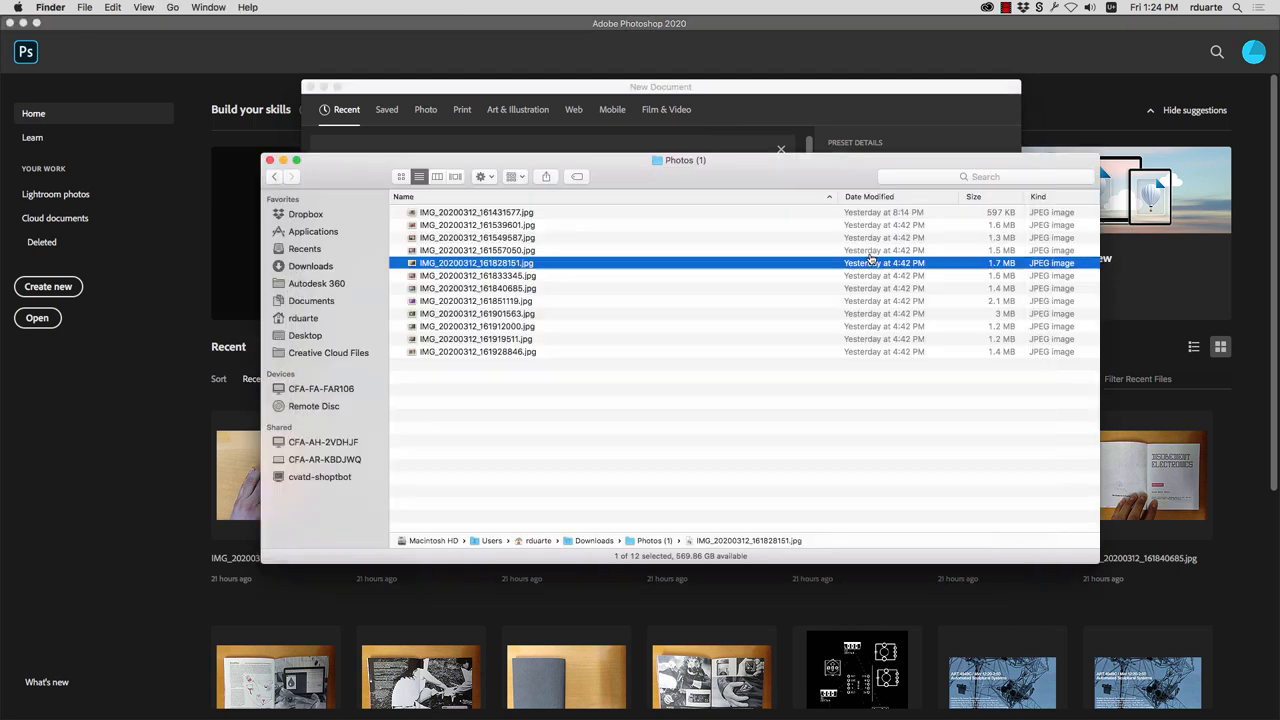
mouse_move(548, 270)
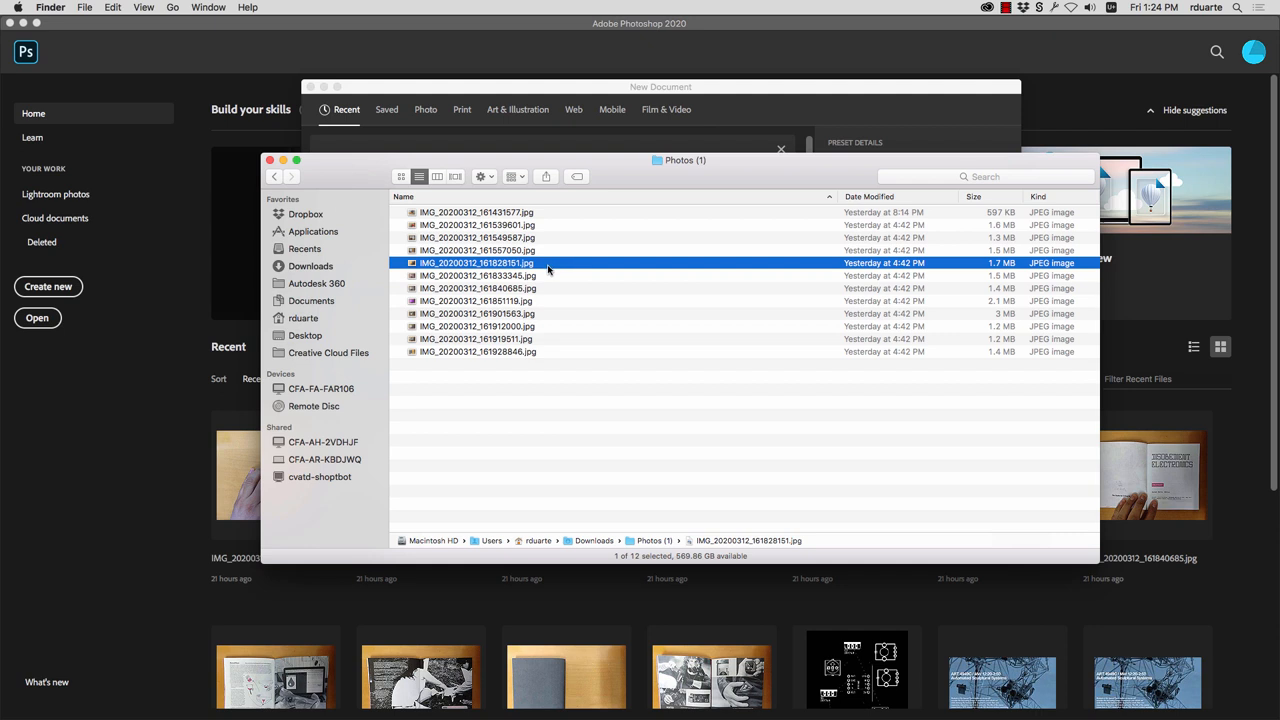
Step: Check a book photo's dimensions via Get Info and create a blank 4032 × 3024 document
right_click(476, 264)
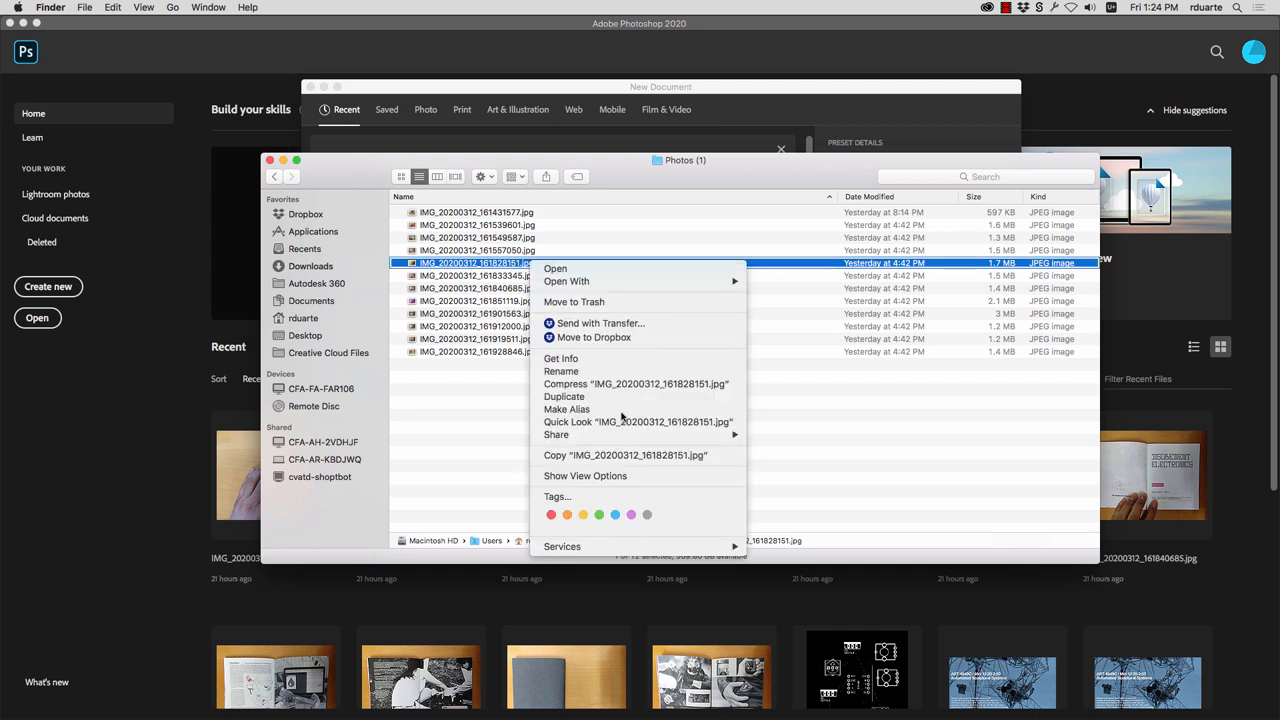
mouse_move(560, 358)
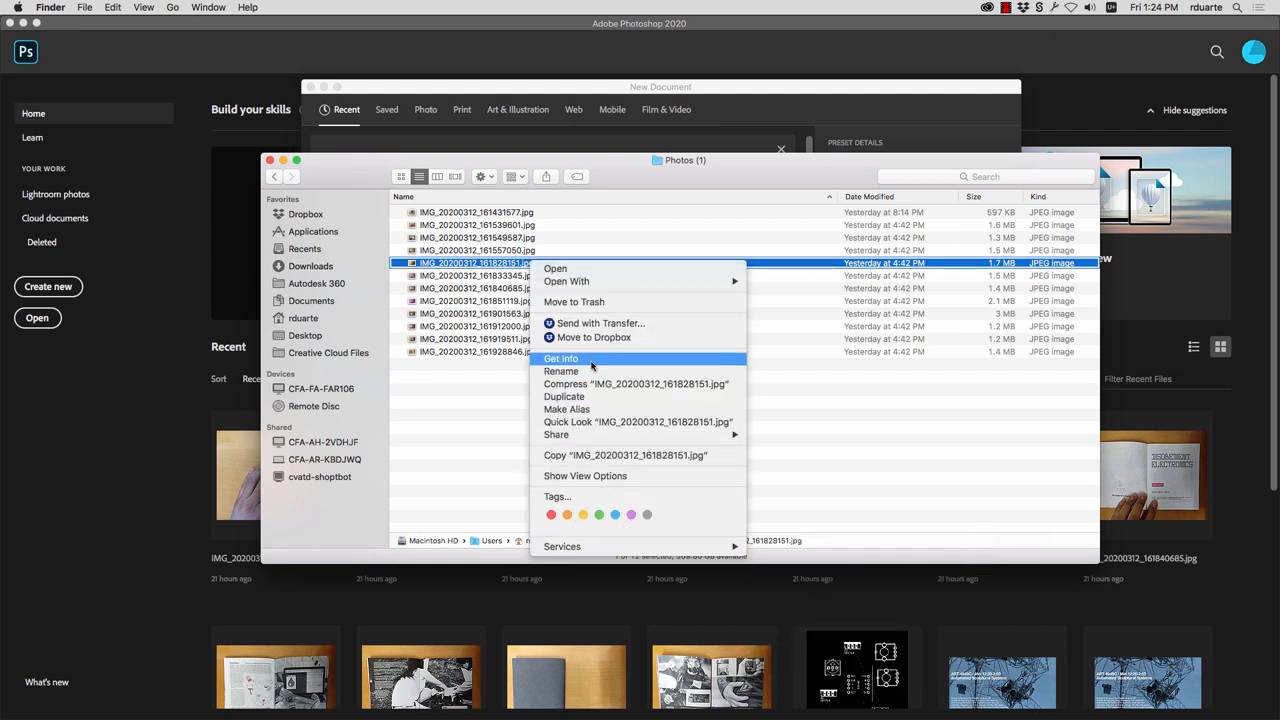
click(560, 358)
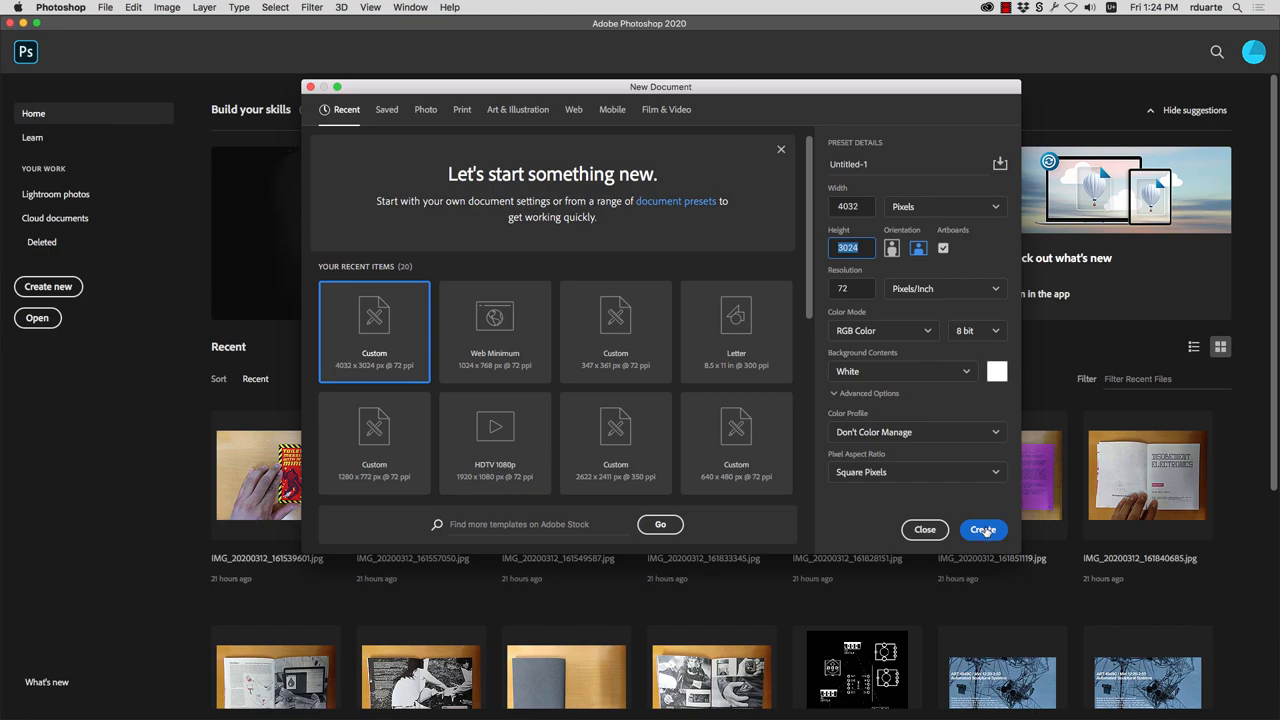
click(984, 528)
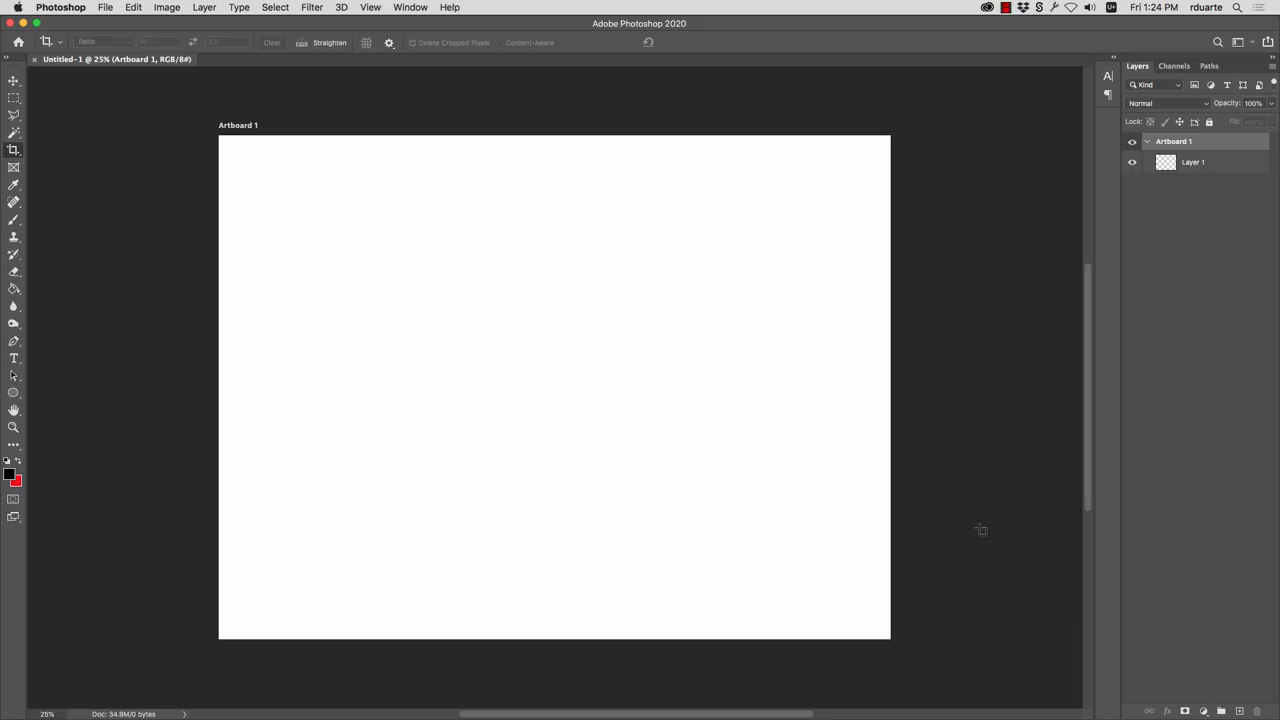
click(104, 8)
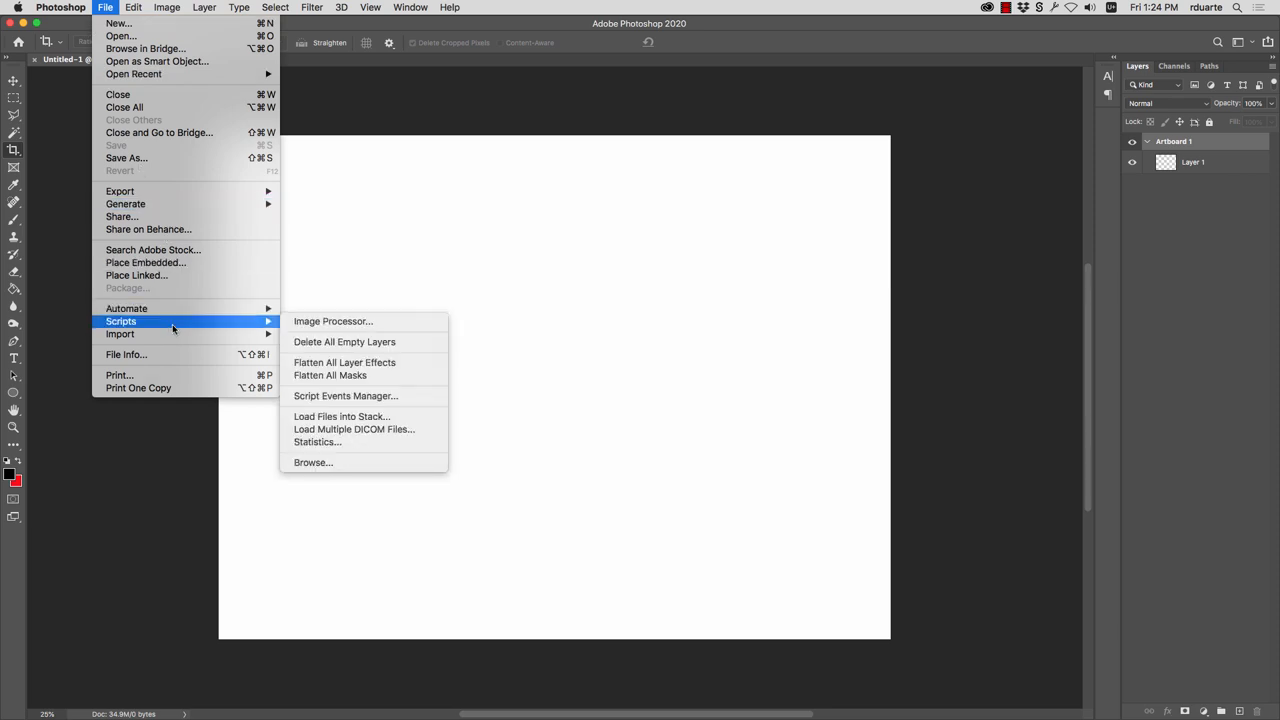
mouse_move(364, 416)
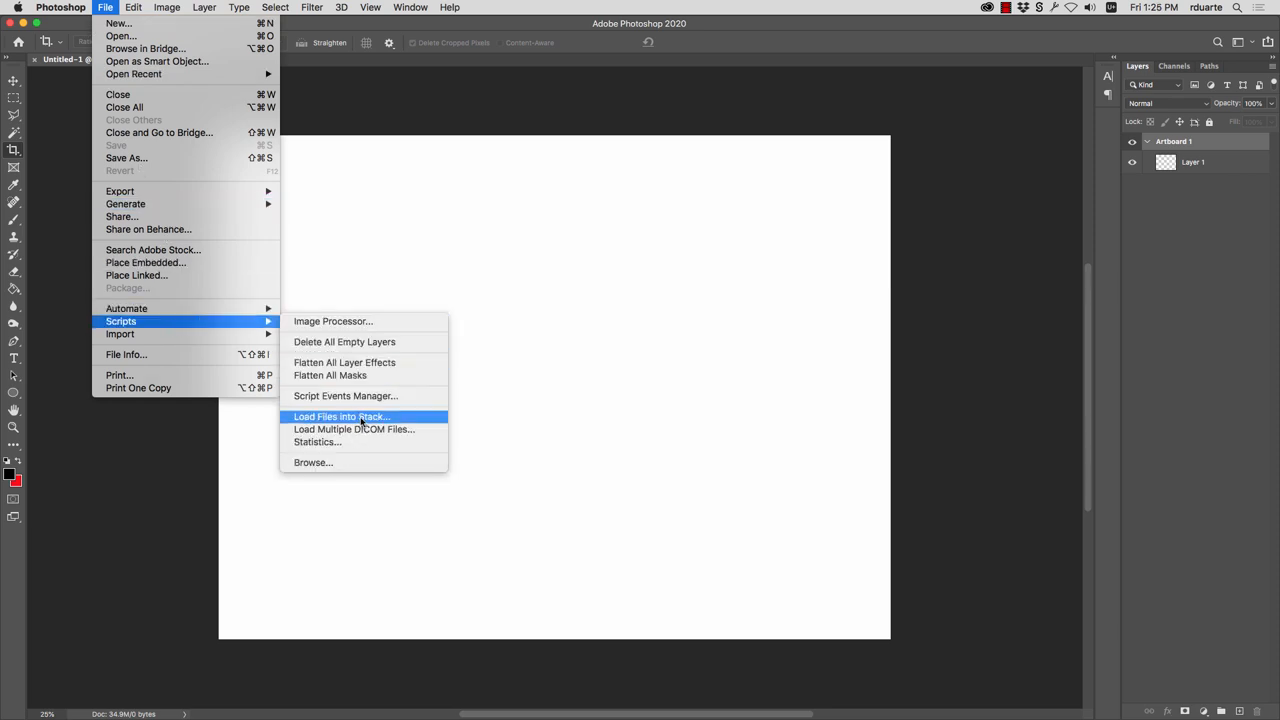
Step: Browse from Load Files into Stack and multi-select the book photos in Photos (1)
click(340, 416)
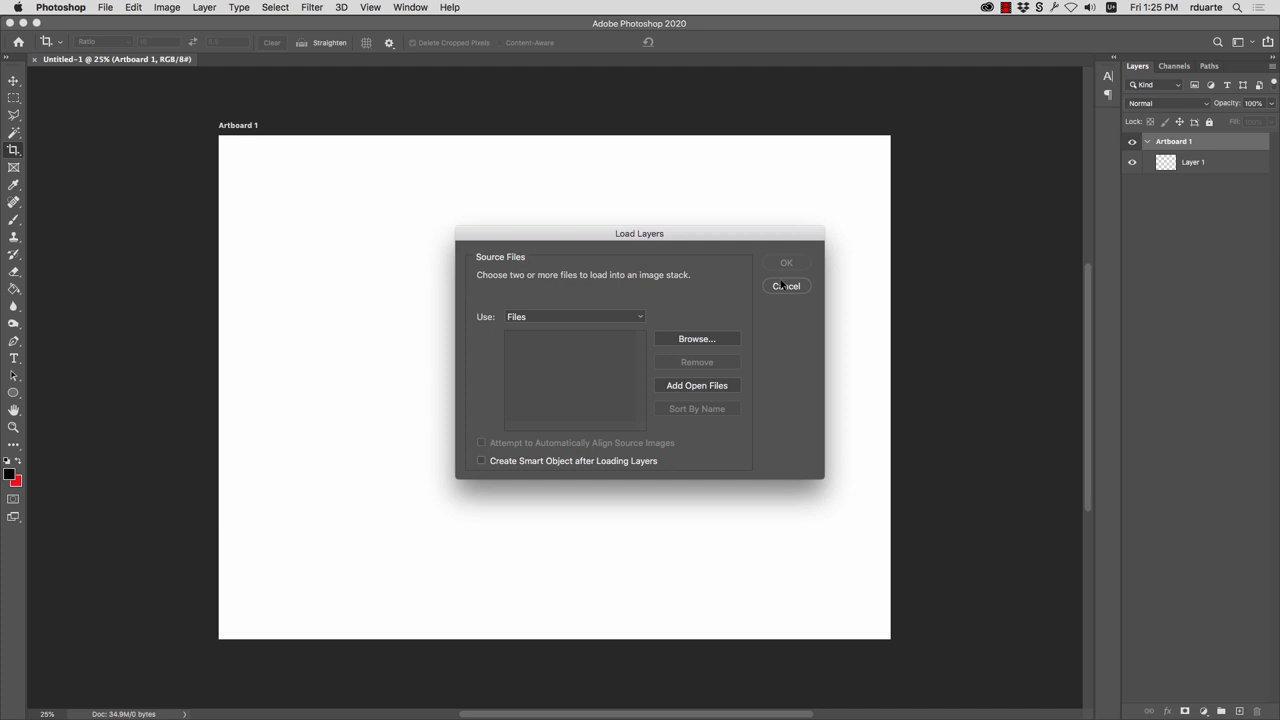
click(696, 338)
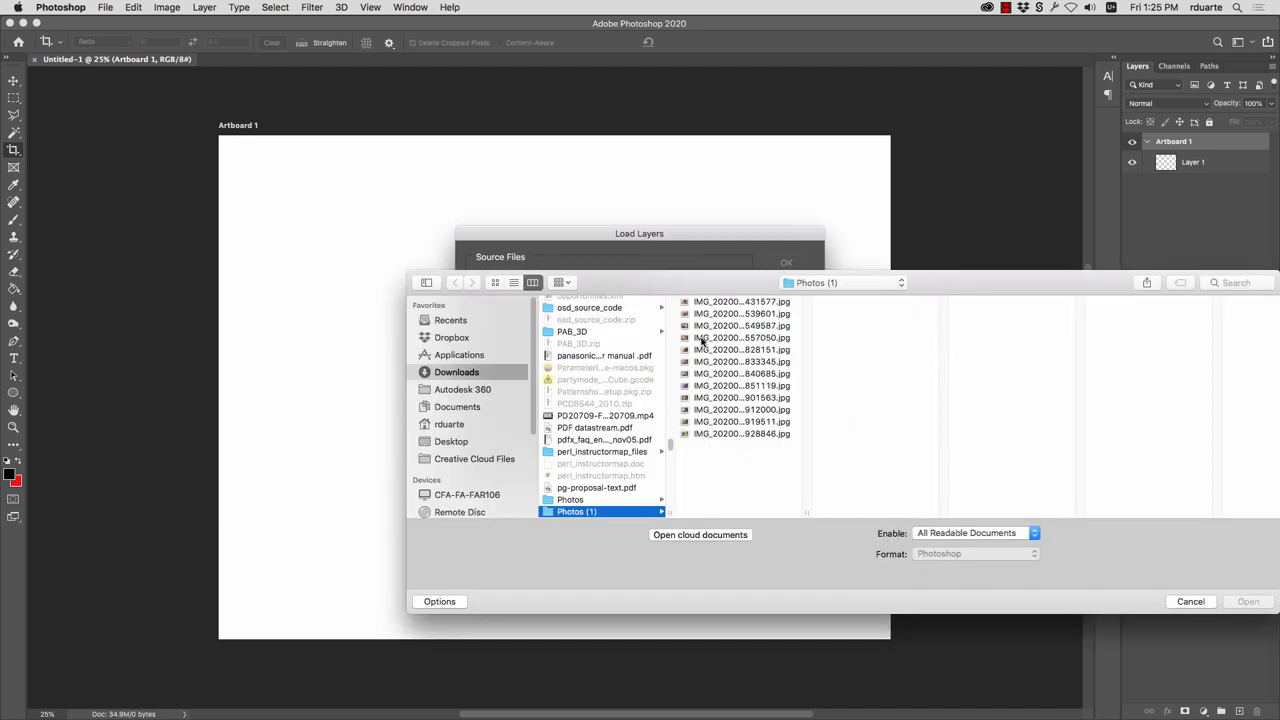
click(740, 312)
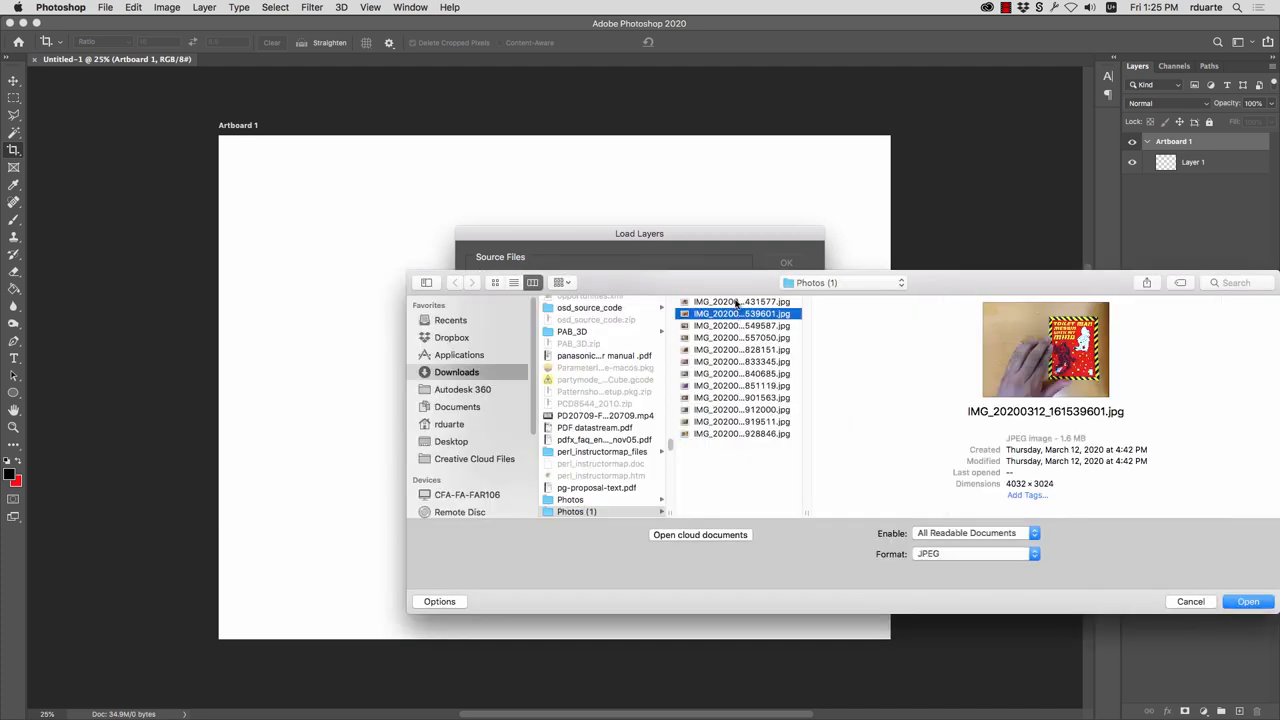
click(742, 300)
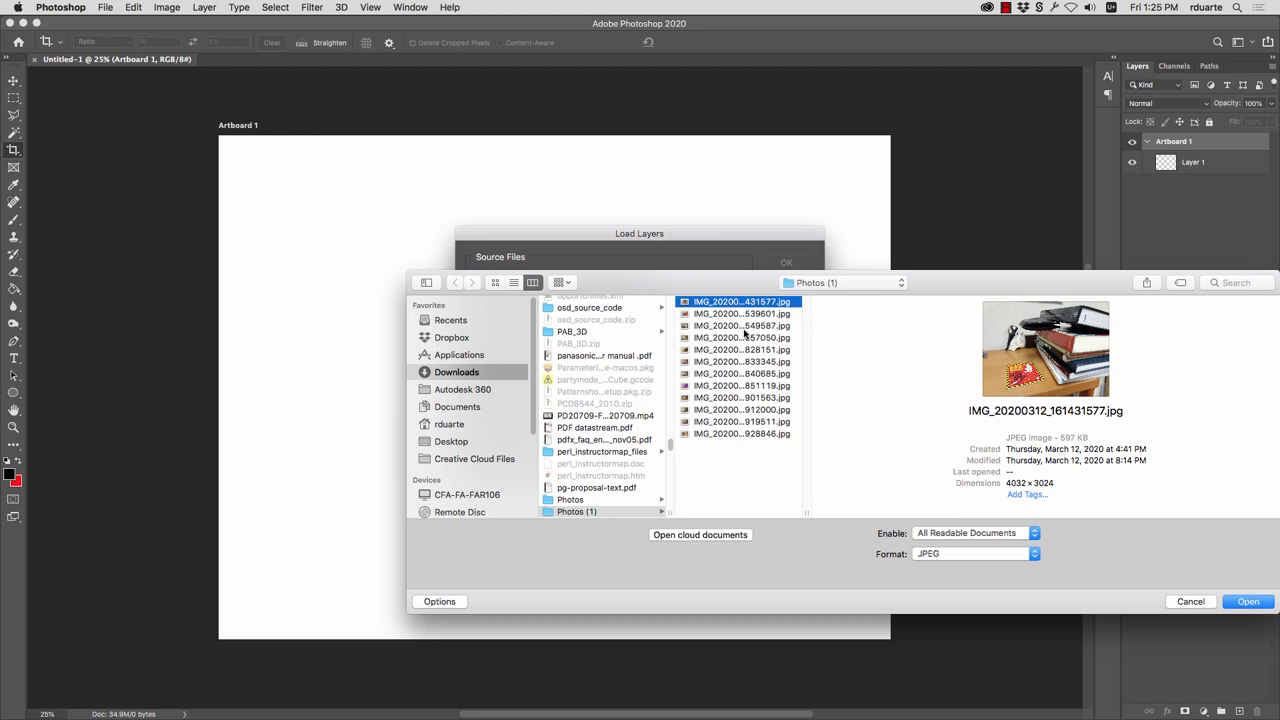
click(740, 324)
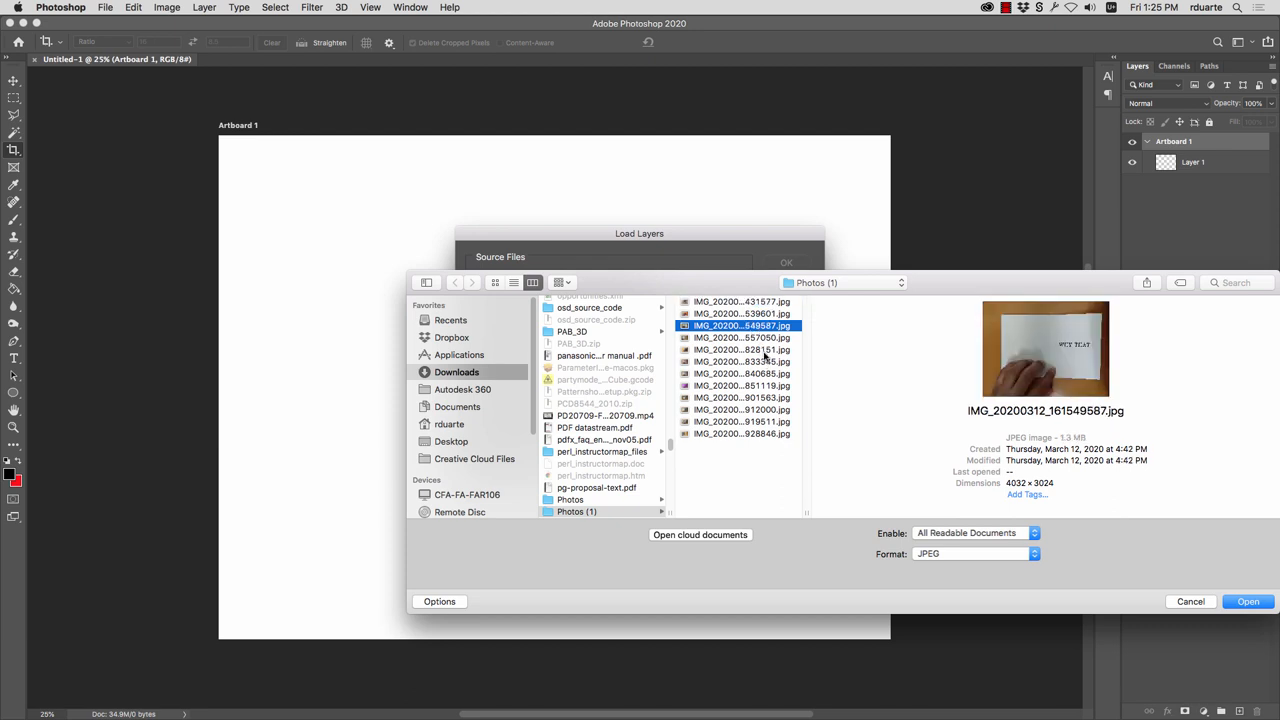
click(742, 348)
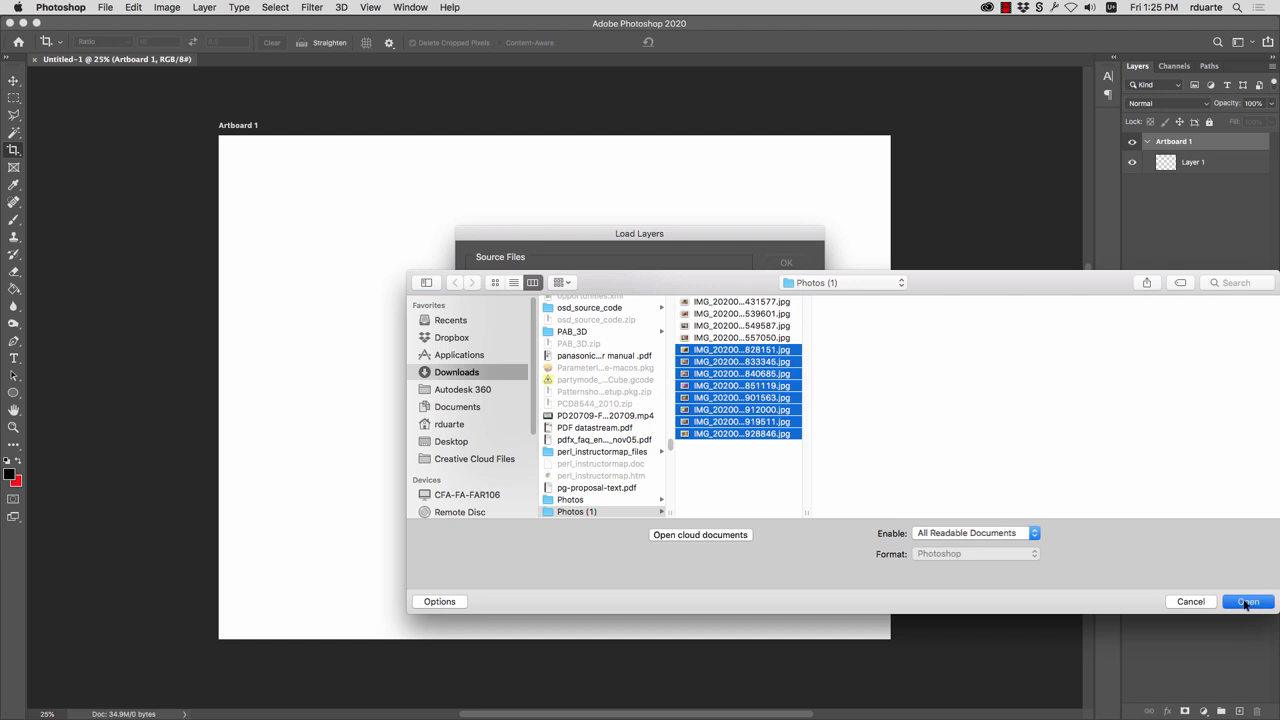
Step: Add the selected photos to the source list and load them as stacked layers
click(1246, 600)
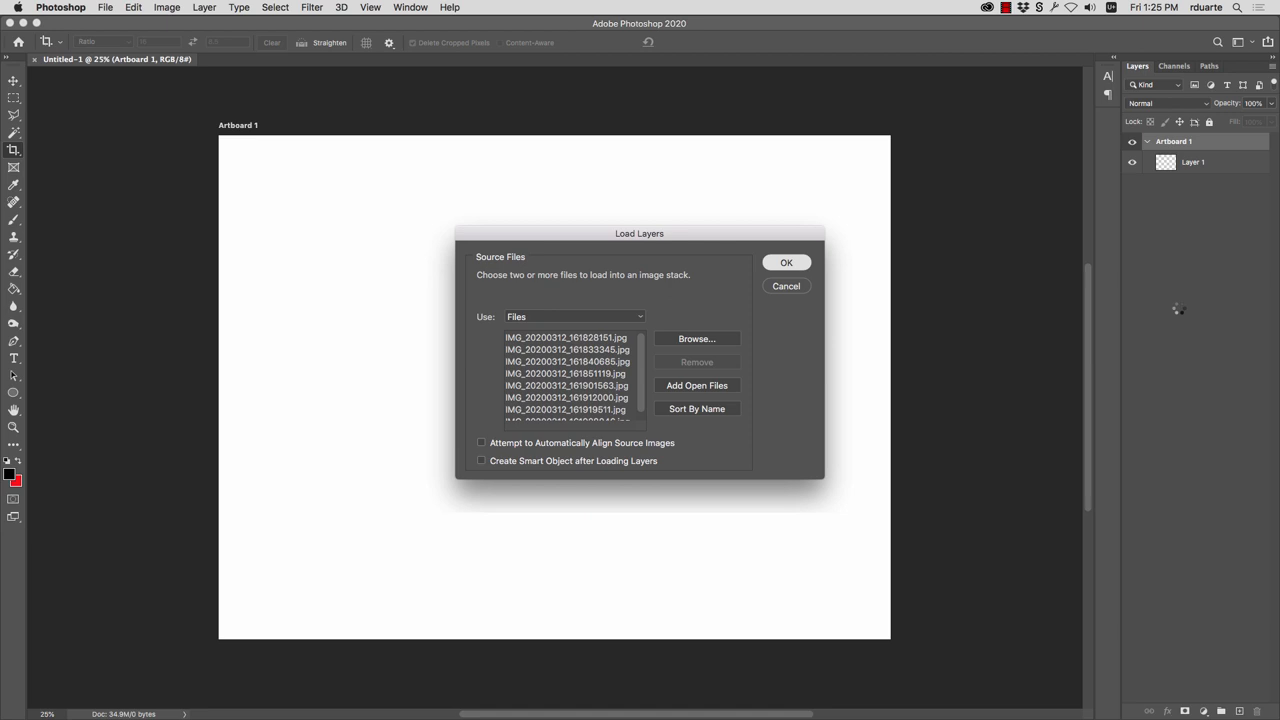
click(786, 262)
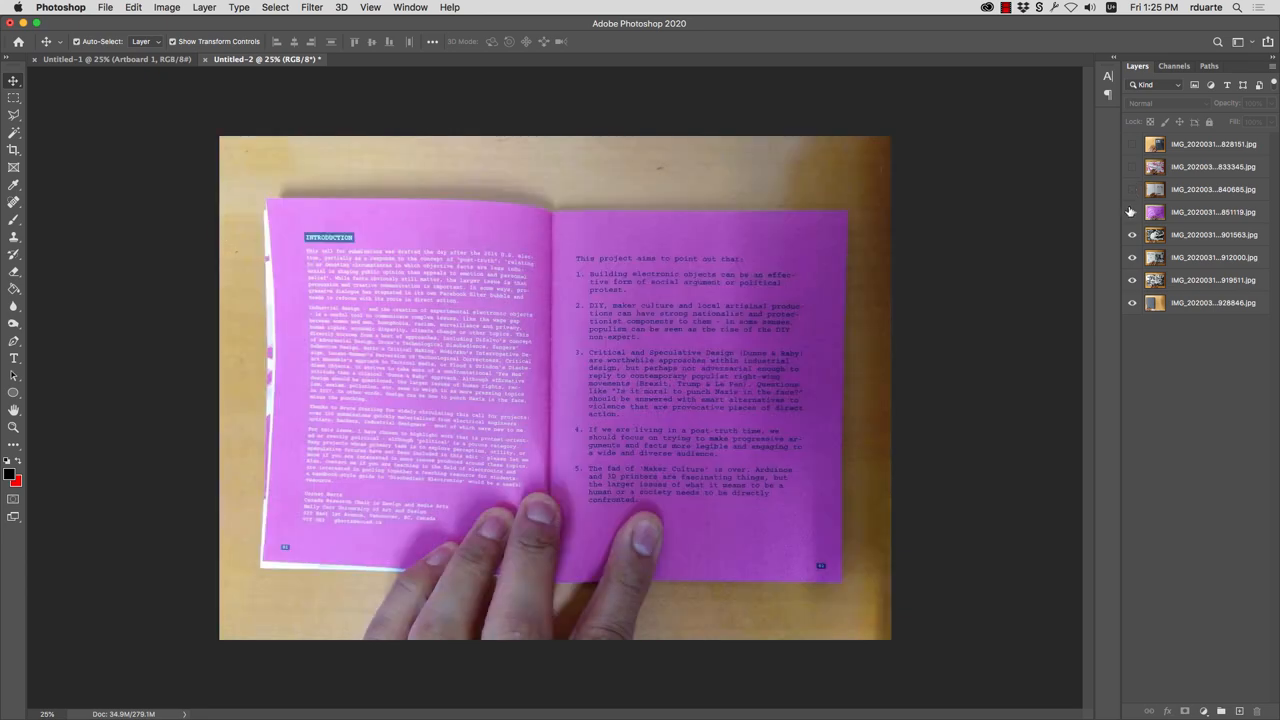
Step: Hide the upper photo layers so the lower booklet photo shows
click(1132, 234)
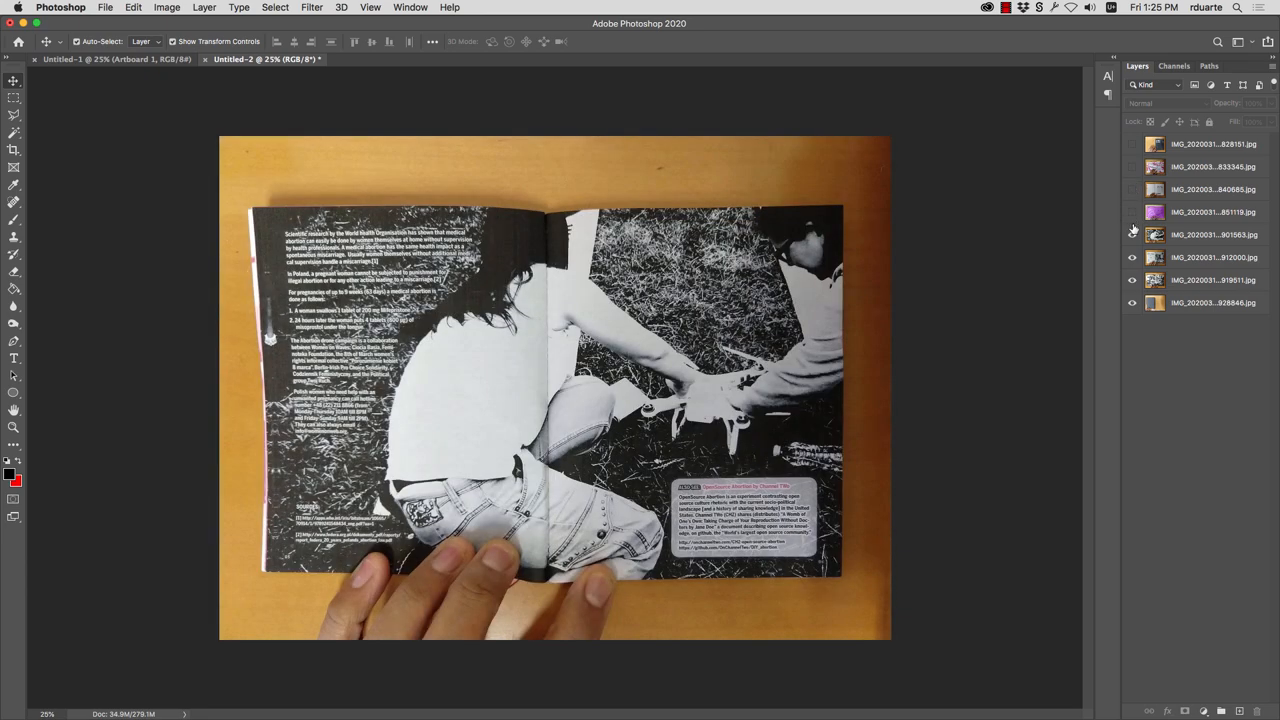
click(1132, 144)
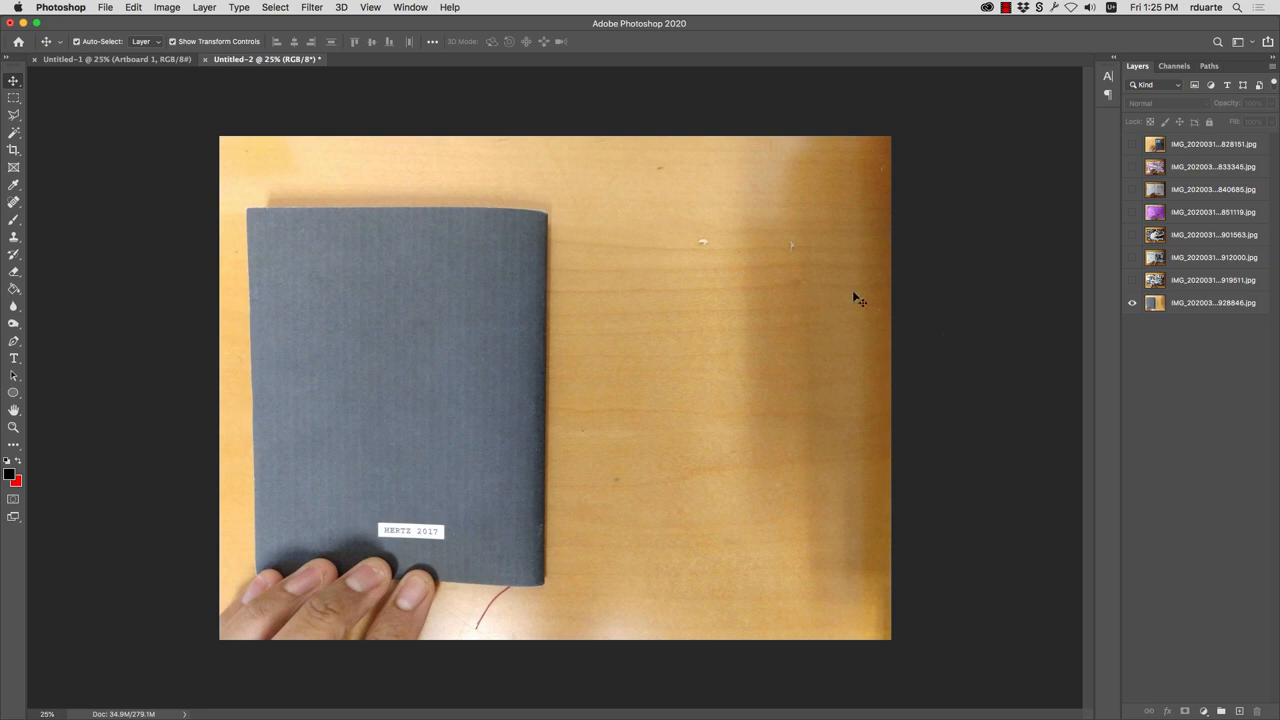
mouse_move(864, 304)
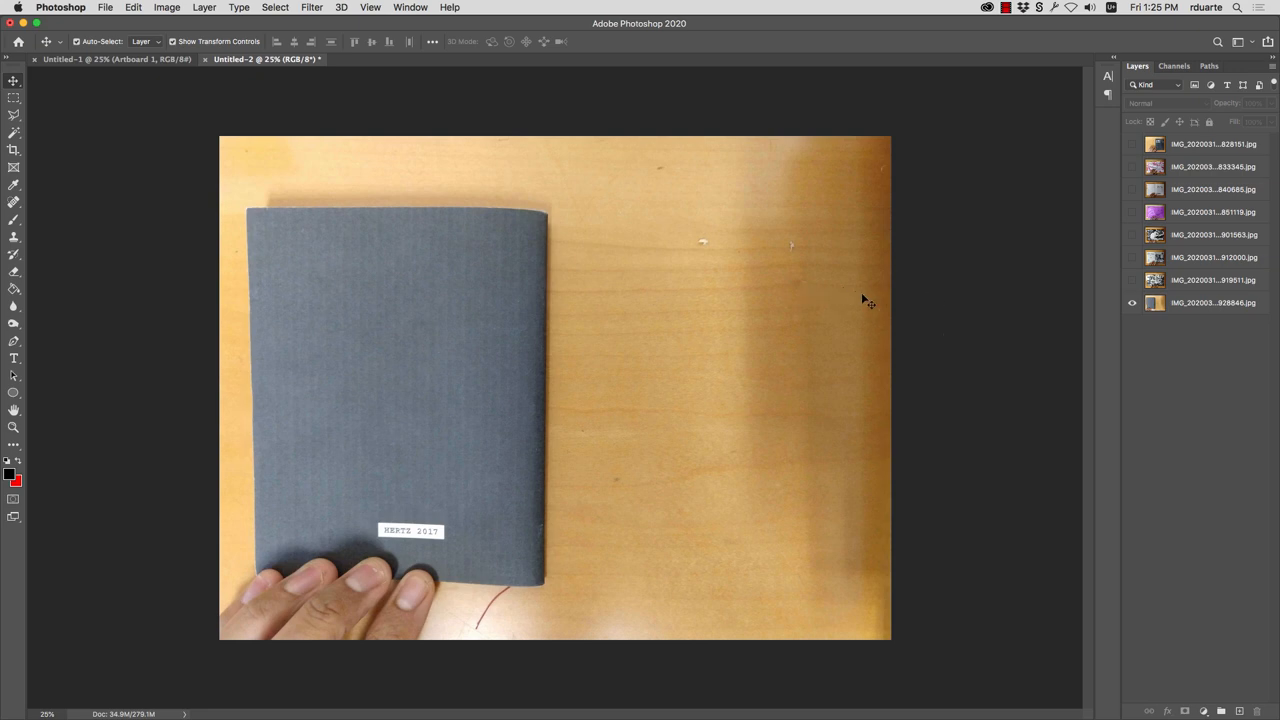
mouse_move(1004, 312)
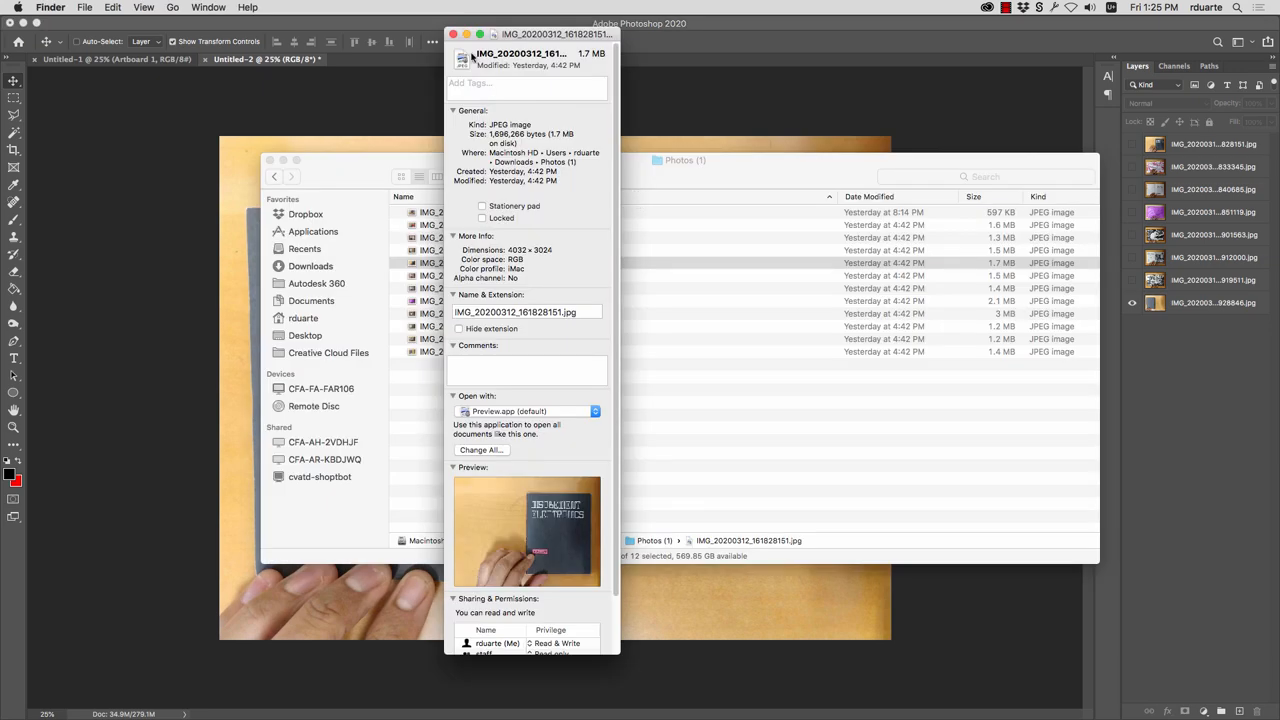
Step: Close the info window and preview the first book photo in Finder
click(452, 34)
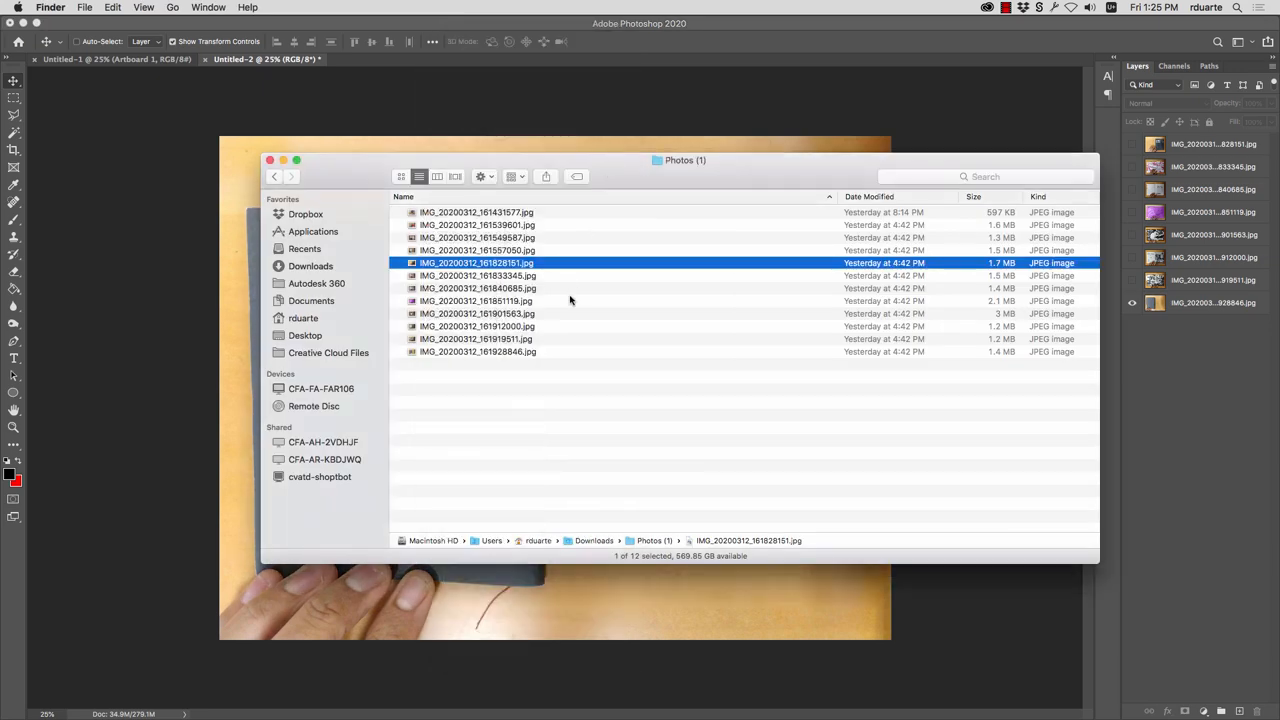
click(476, 212)
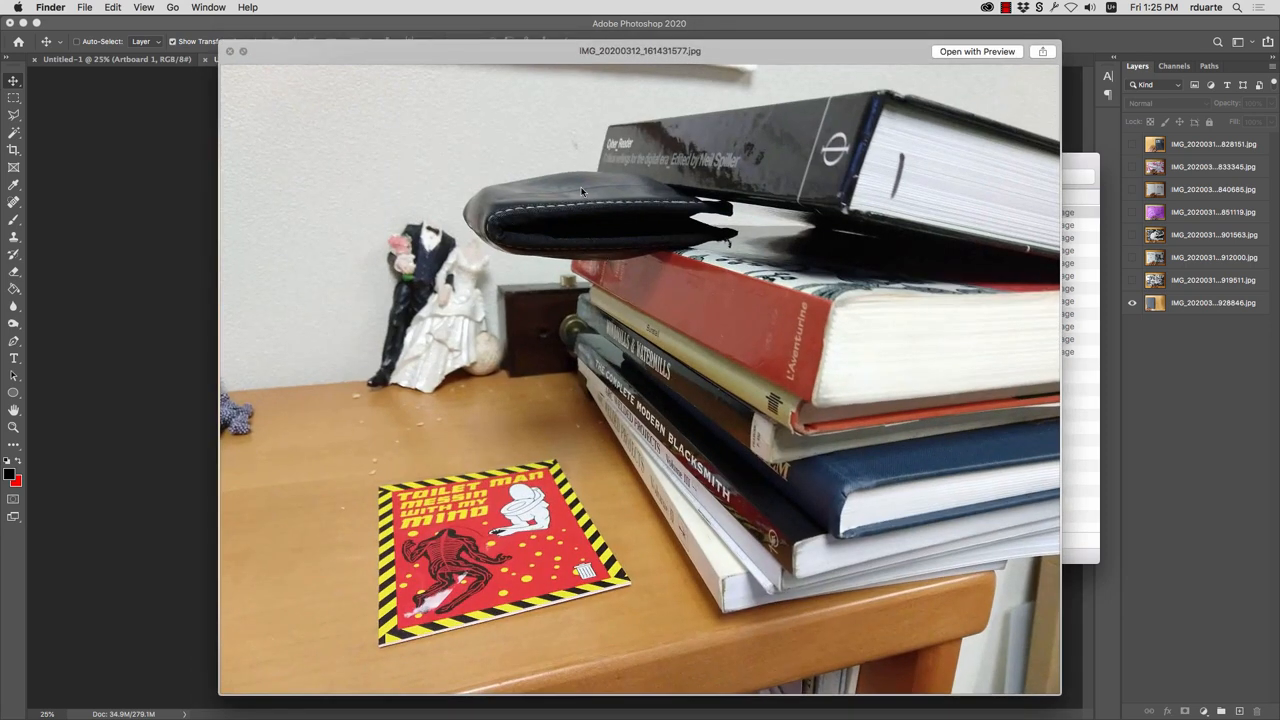
mouse_move(636, 220)
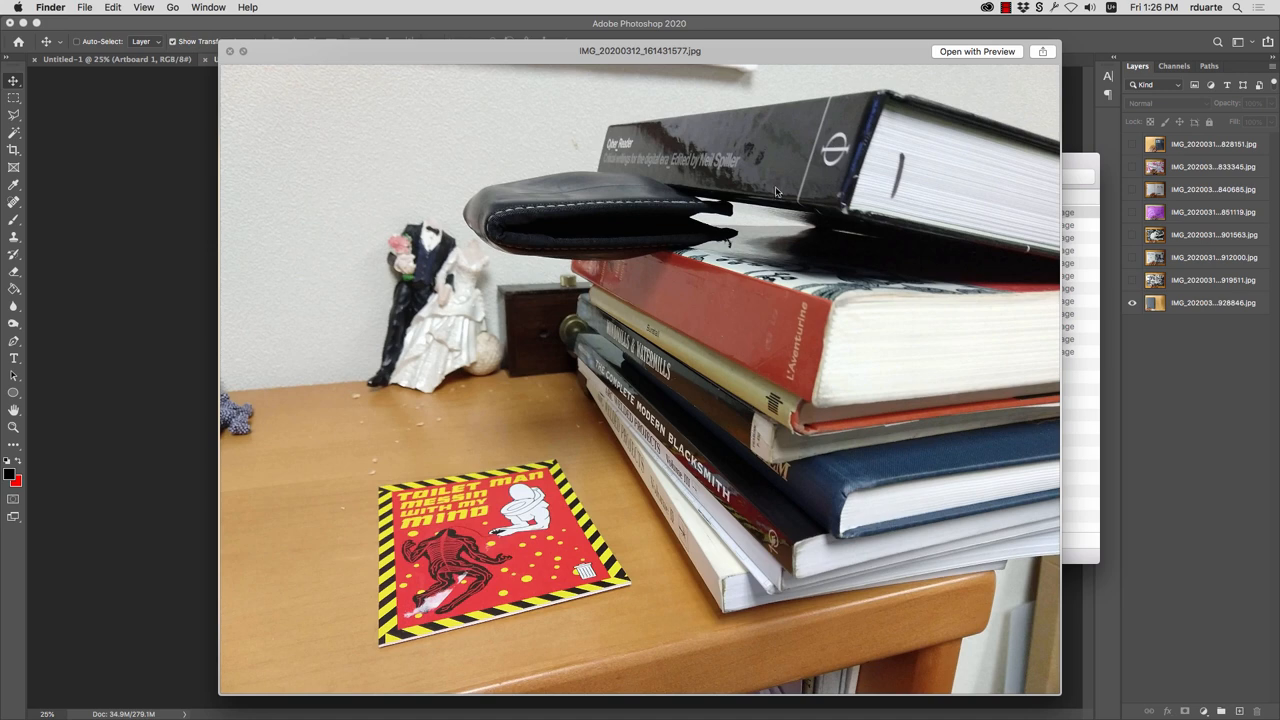
mouse_move(608, 206)
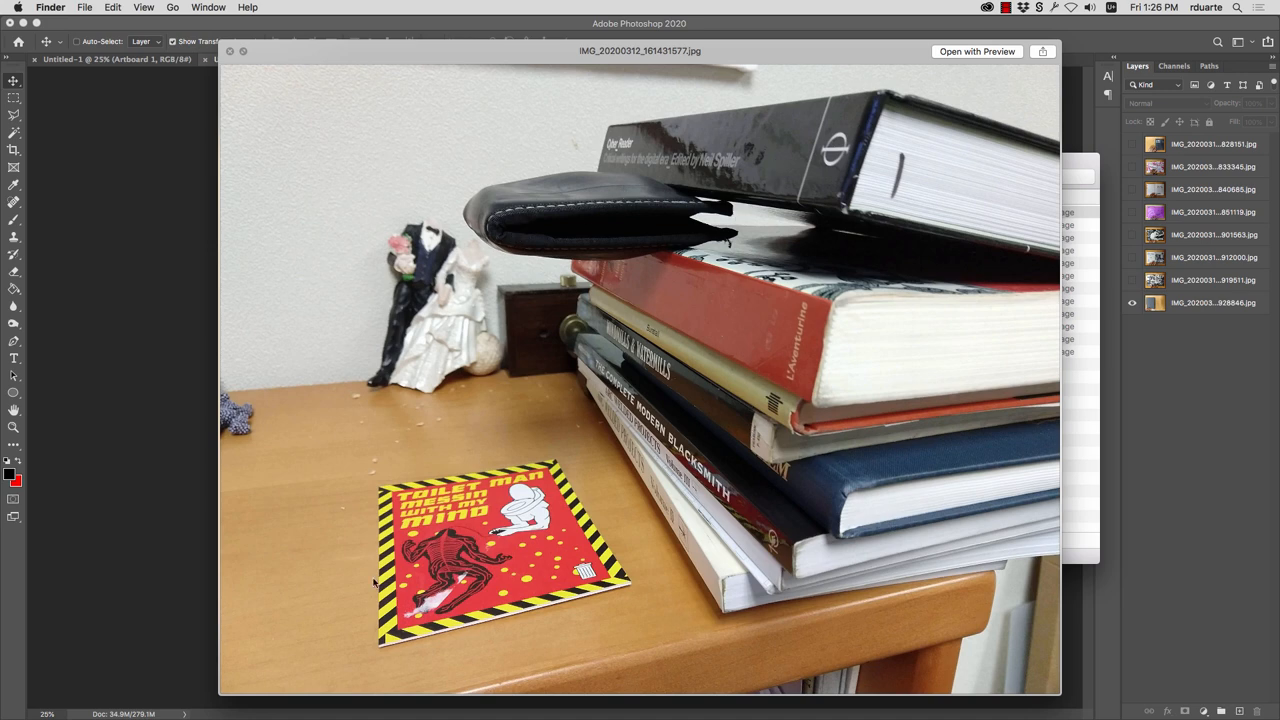
mouse_move(438, 528)
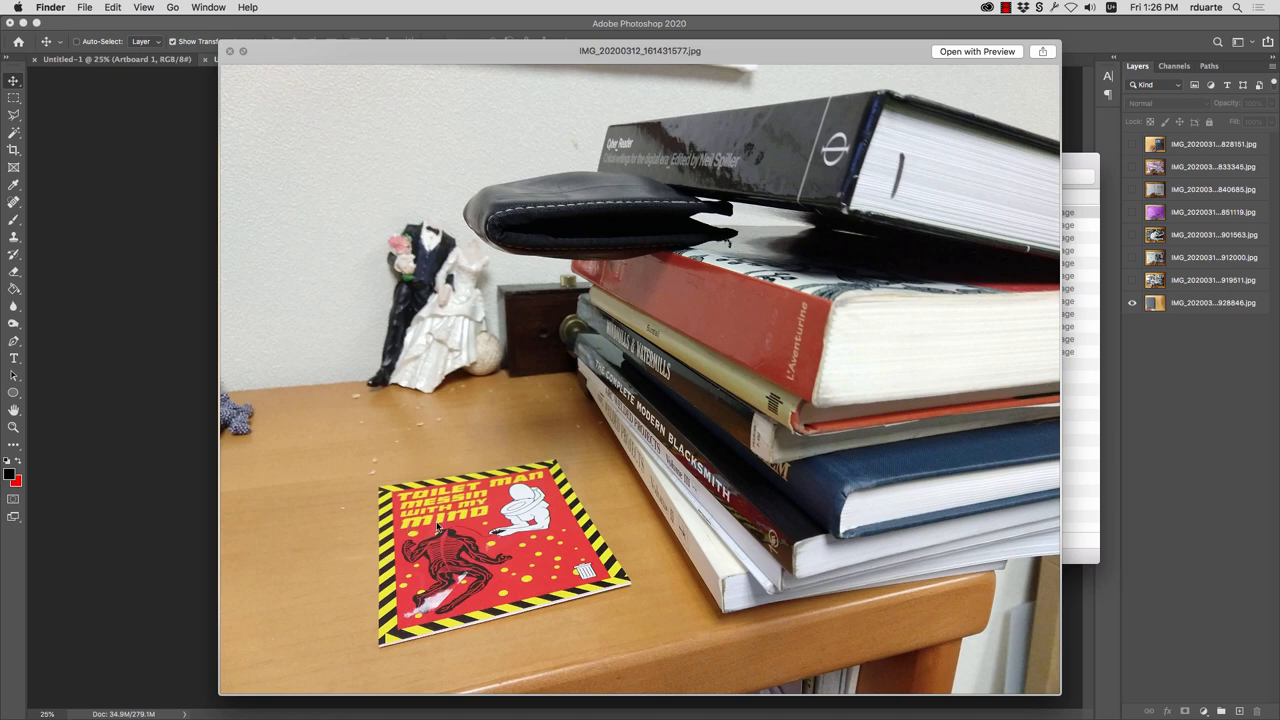
mouse_move(638, 192)
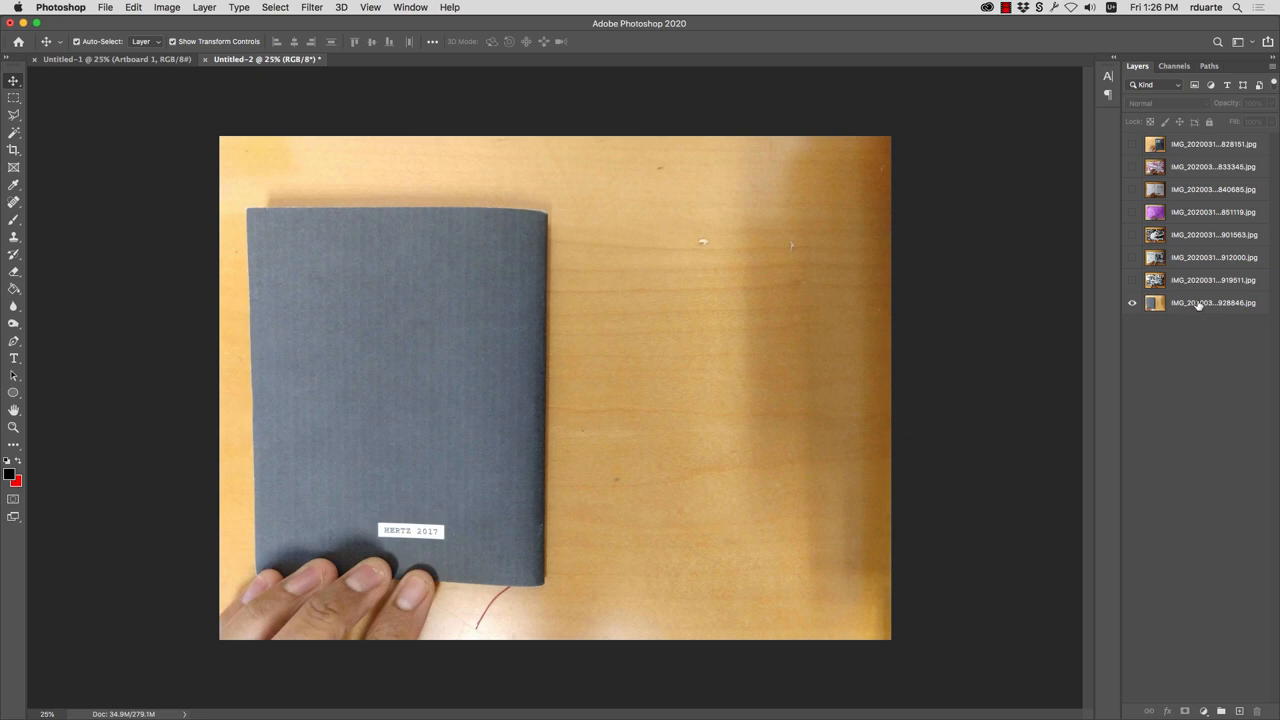
Step: Show the Timeline and create a frame animation with one frame per photo layer
click(1212, 302)
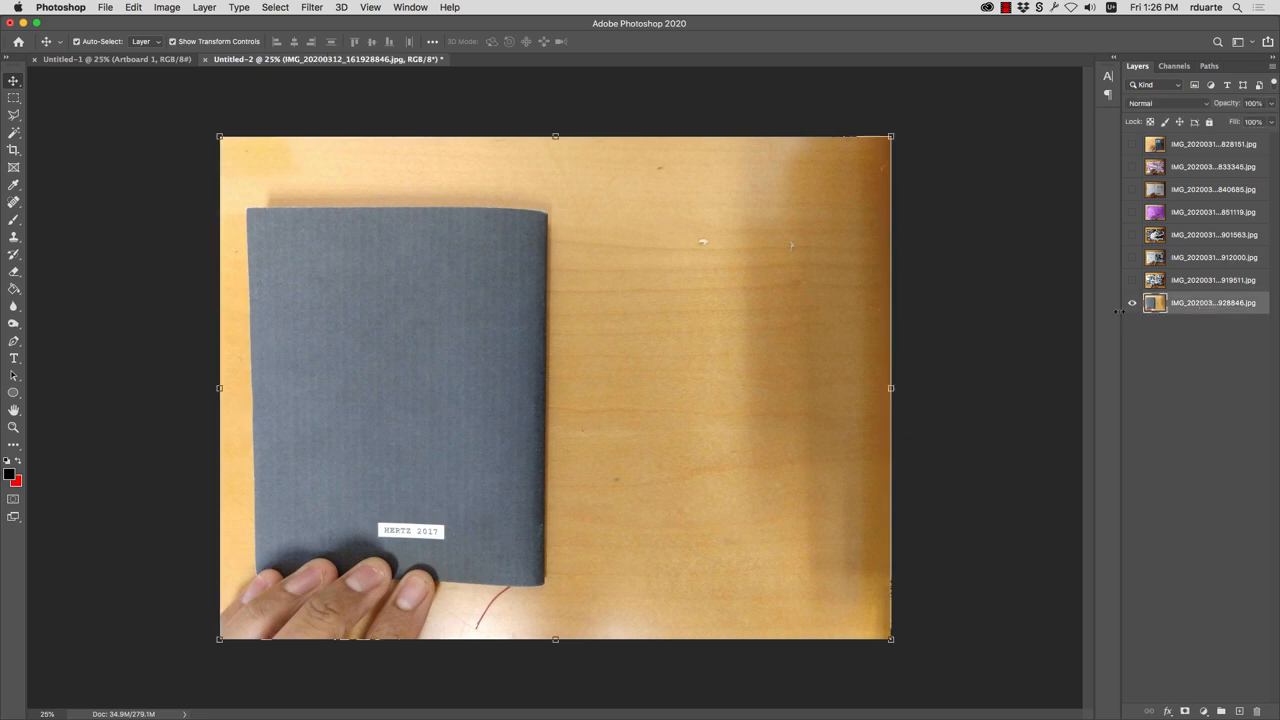
click(410, 8)
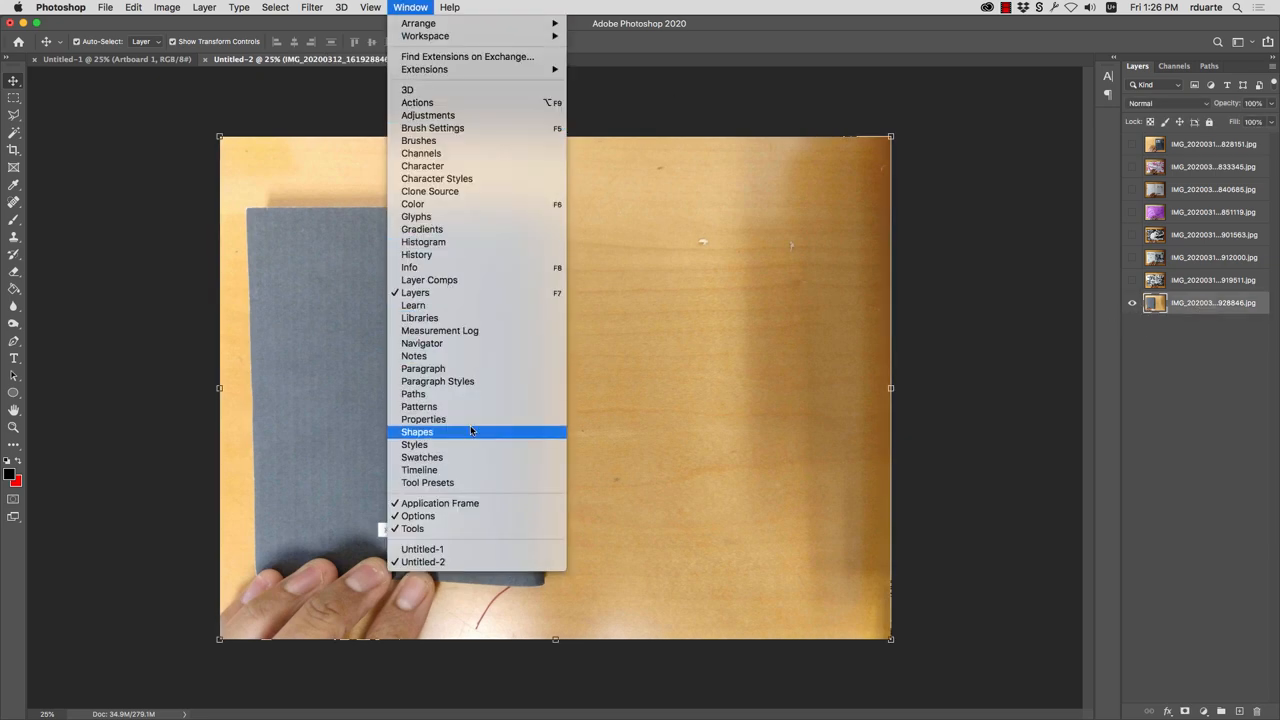
click(420, 470)
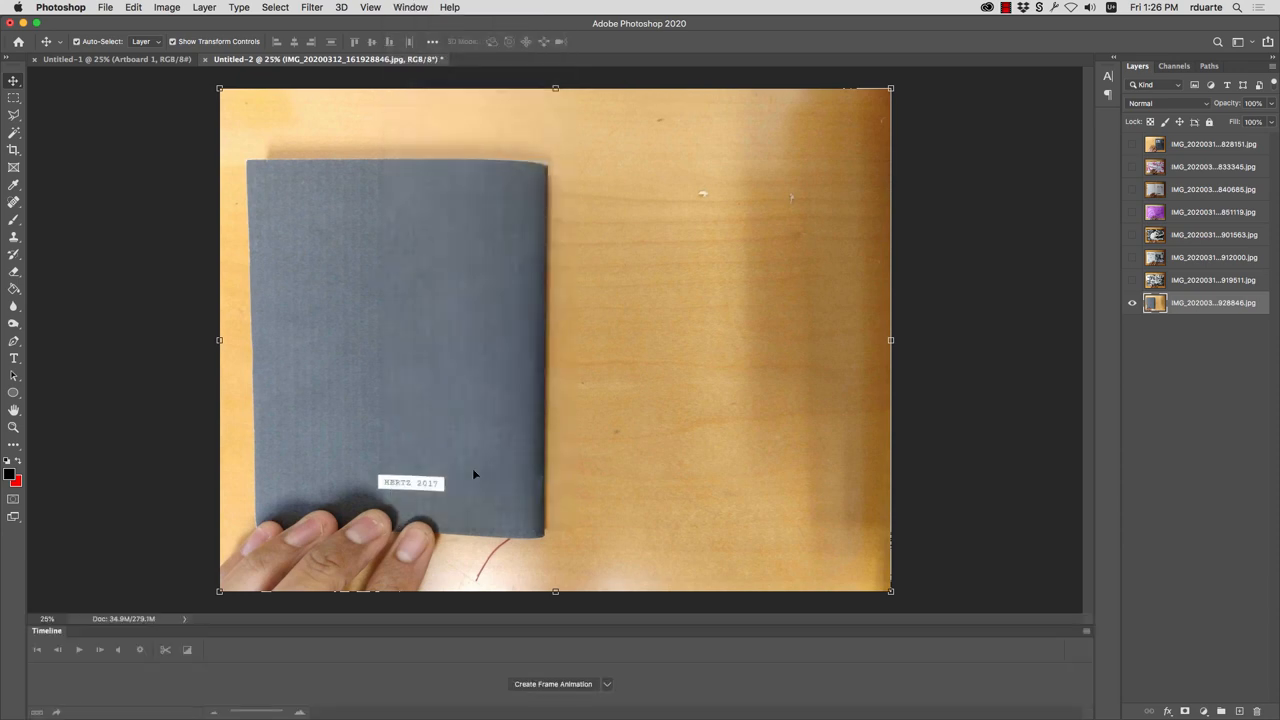
mouse_move(518, 480)
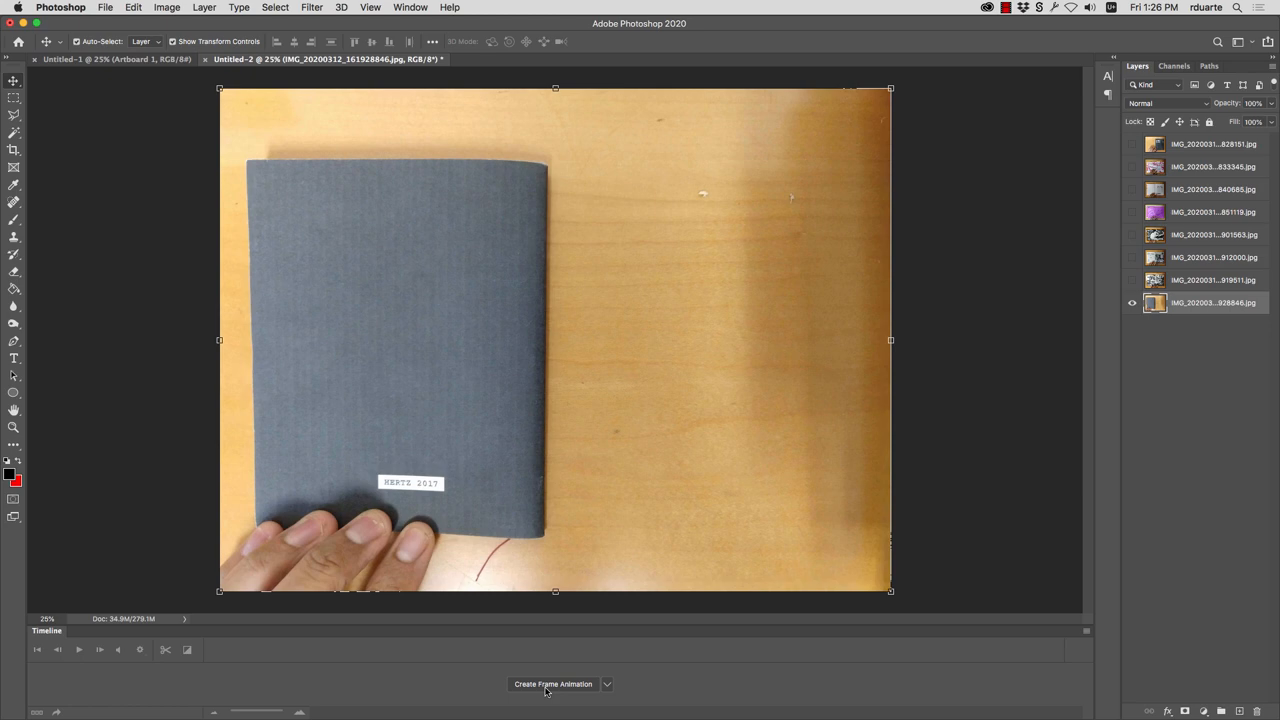
click(552, 684)
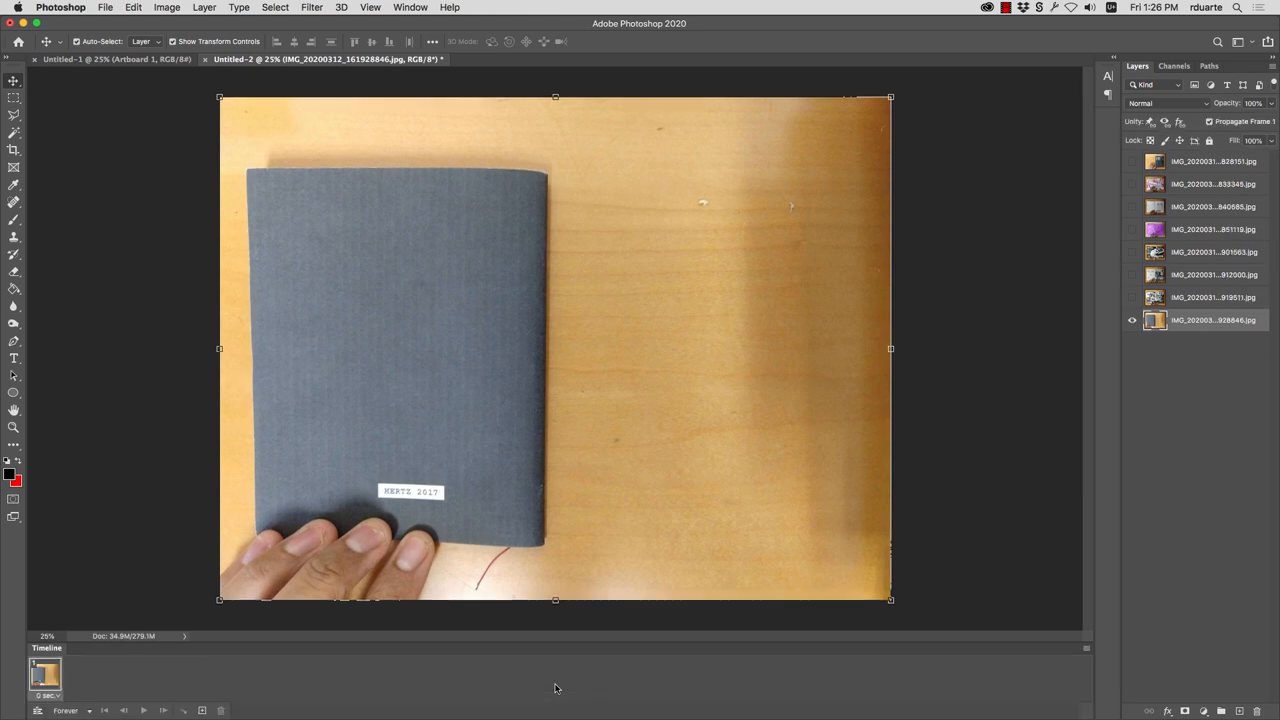
mouse_move(1184, 330)
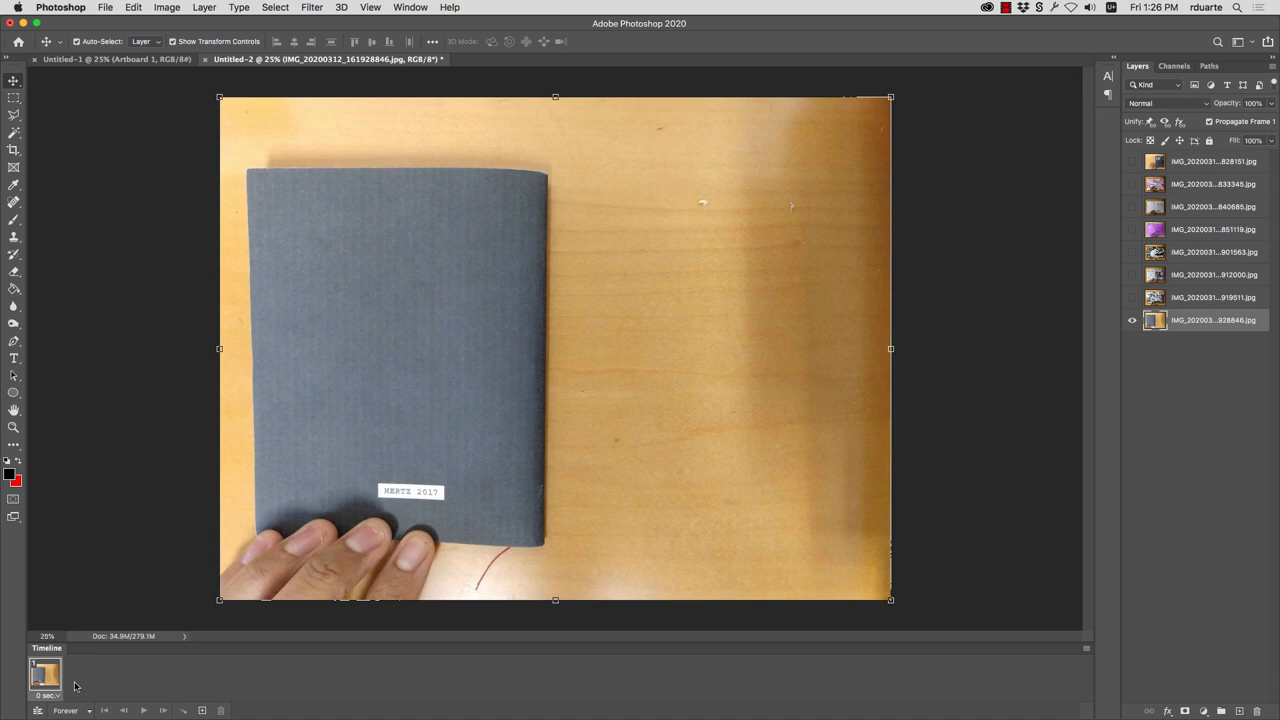
mouse_move(1086, 652)
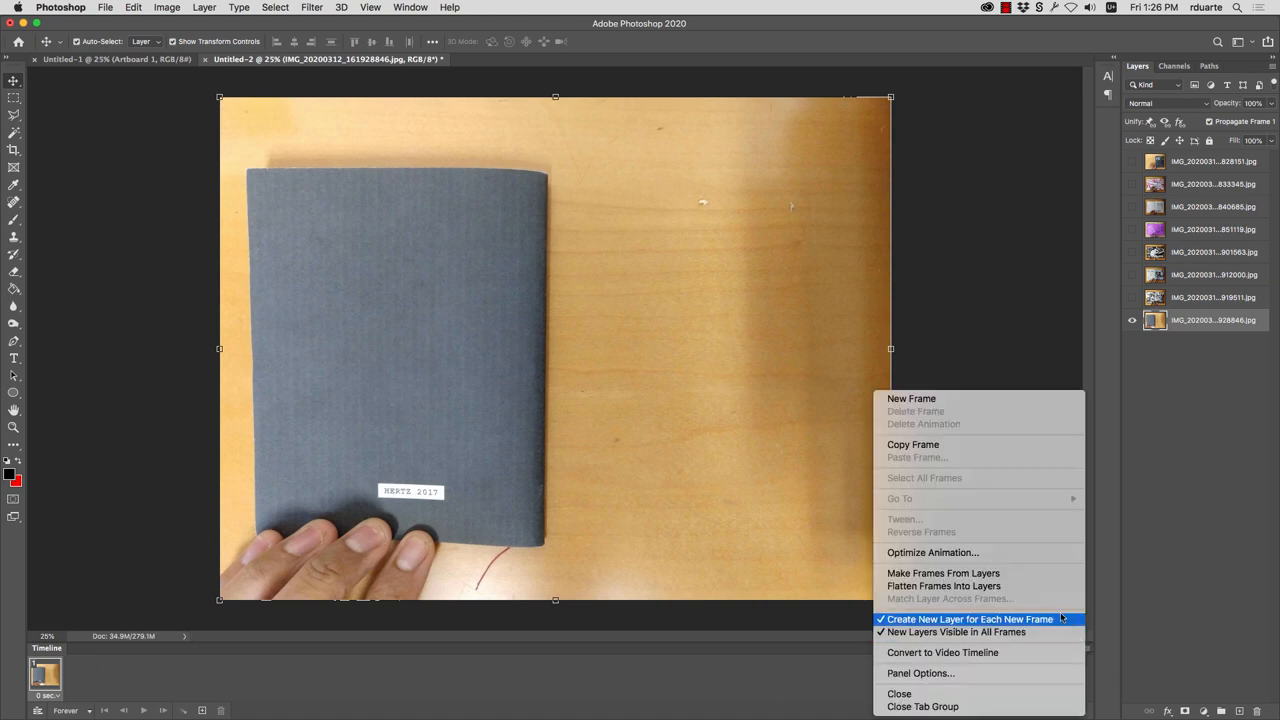
mouse_move(944, 572)
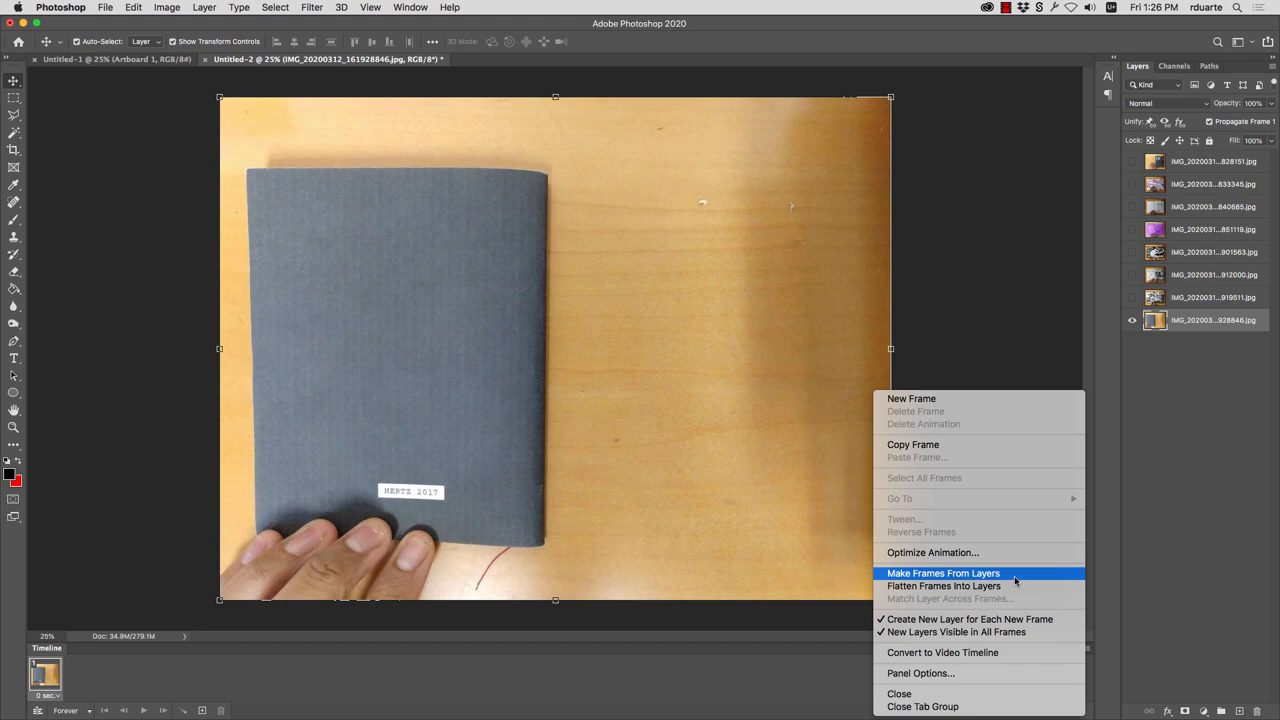
click(944, 572)
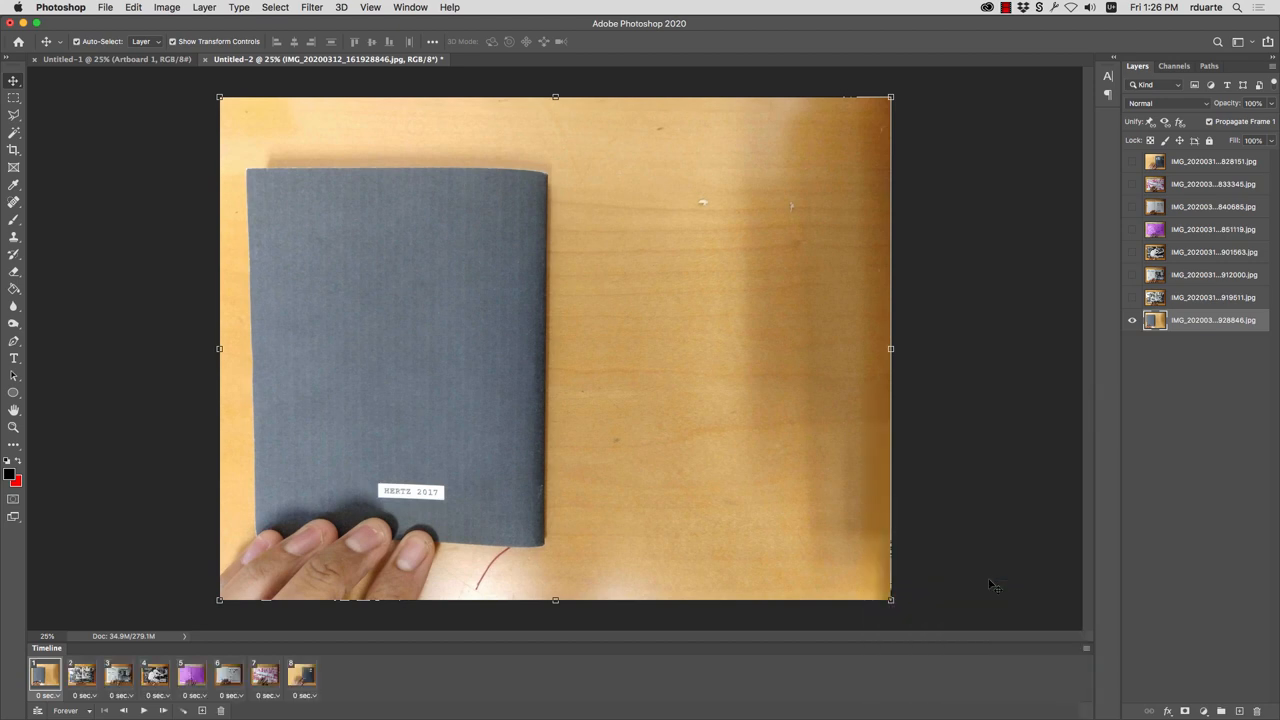
Step: Step through the eight frames and play the animation to preview it
click(192, 676)
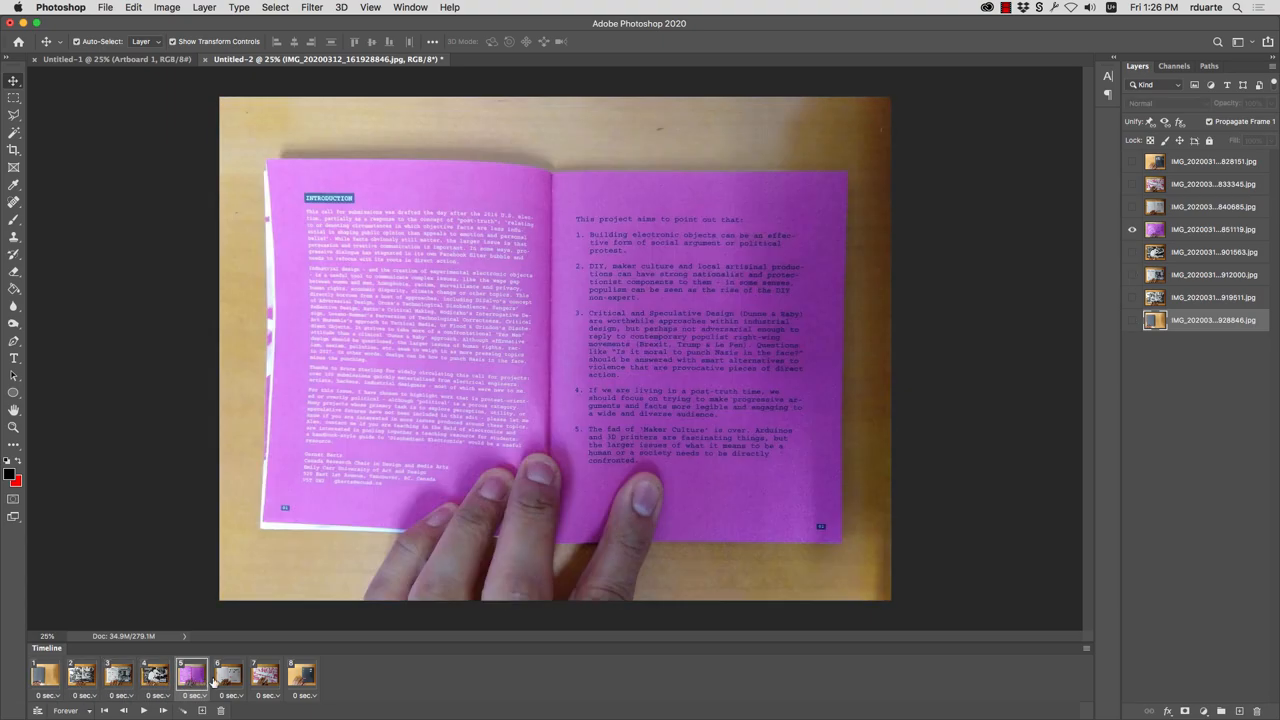
click(302, 672)
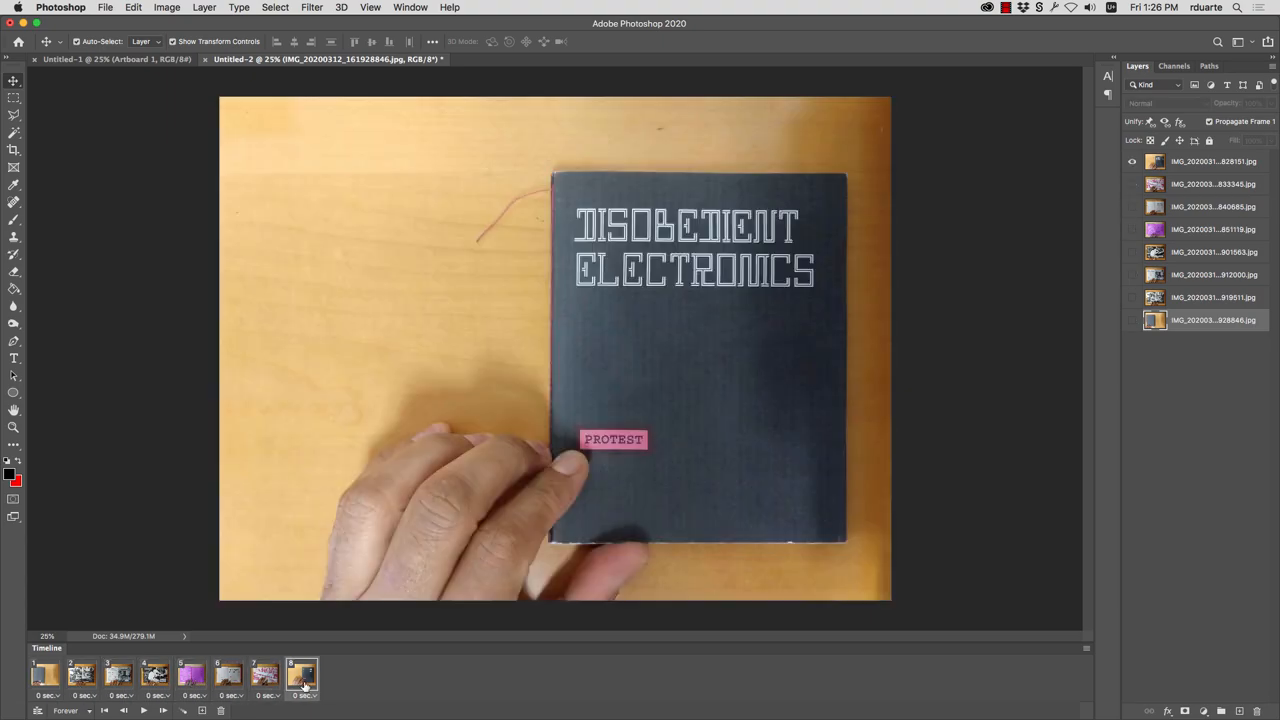
click(264, 674)
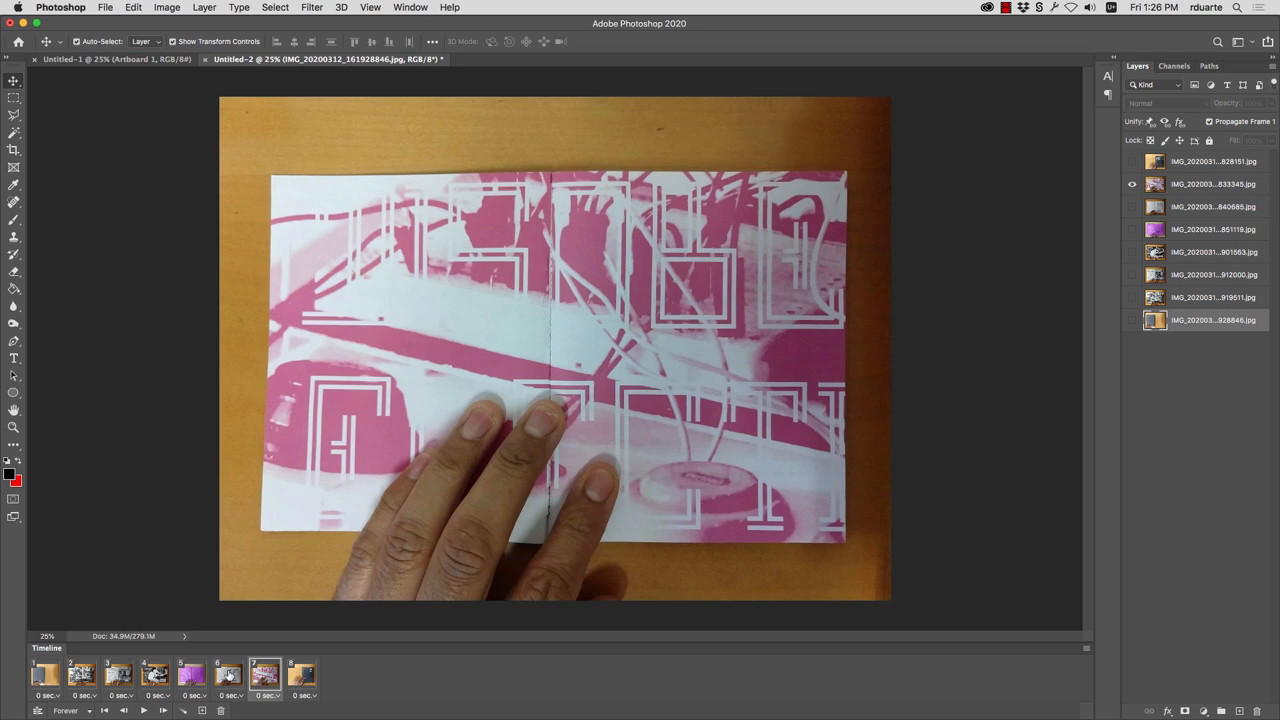
click(302, 674)
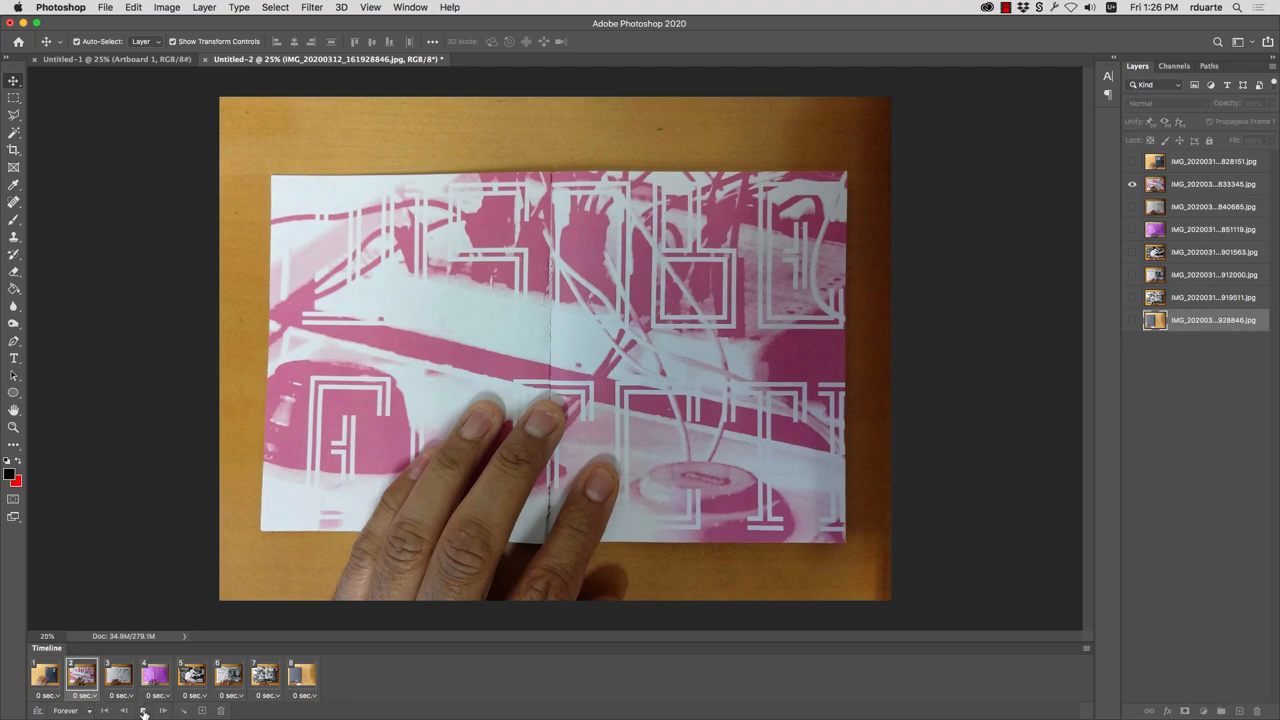
click(44, 676)
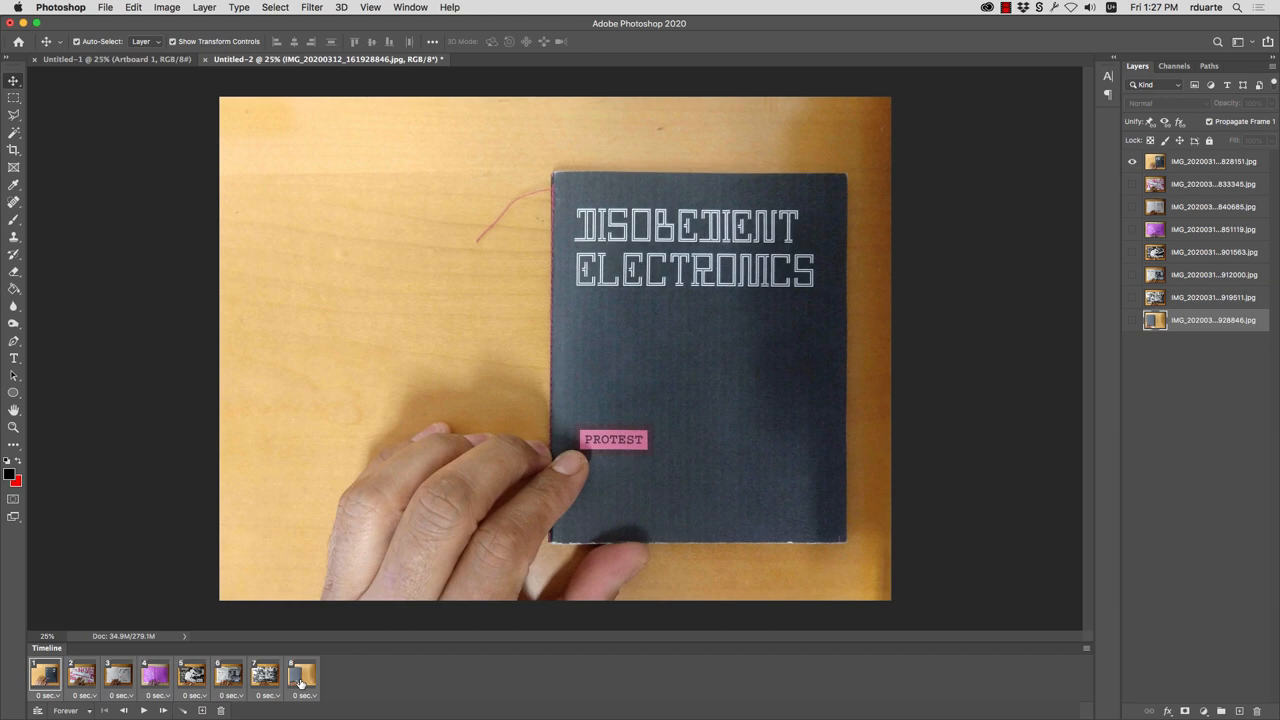
mouse_move(316, 700)
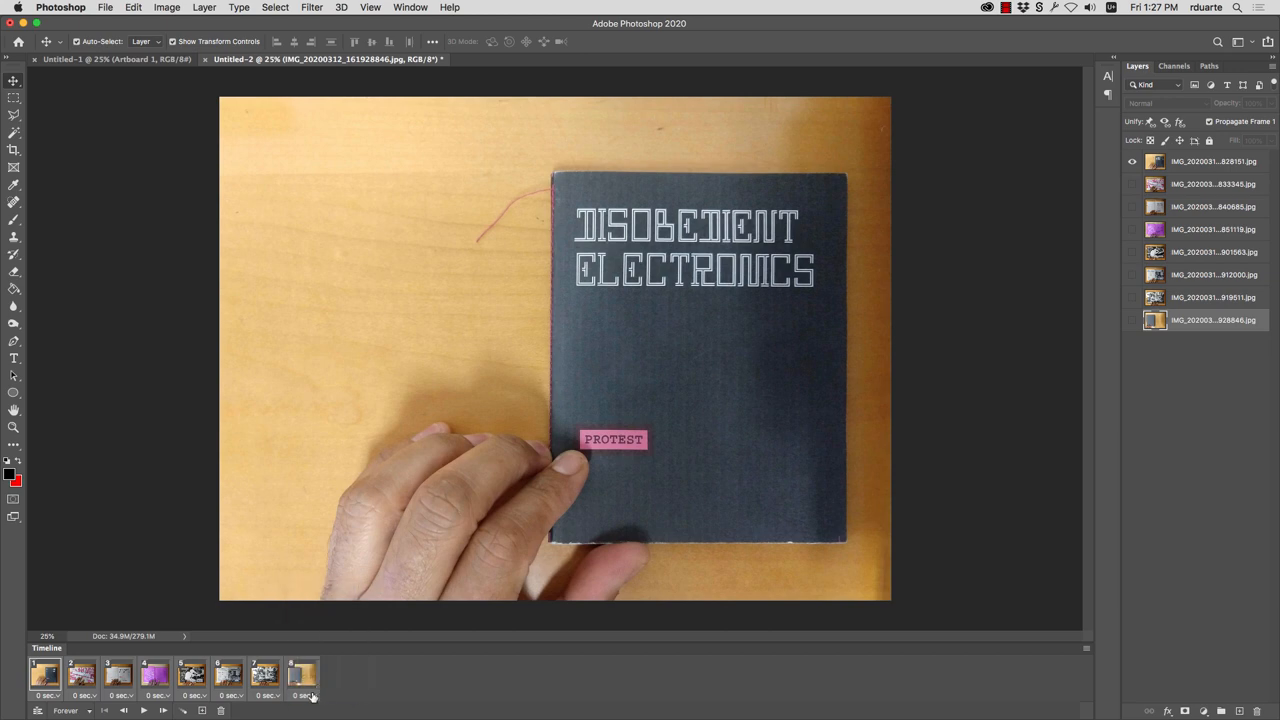
Step: Give the selected frames a 0.5-second delay and extend the frame selection
click(44, 676)
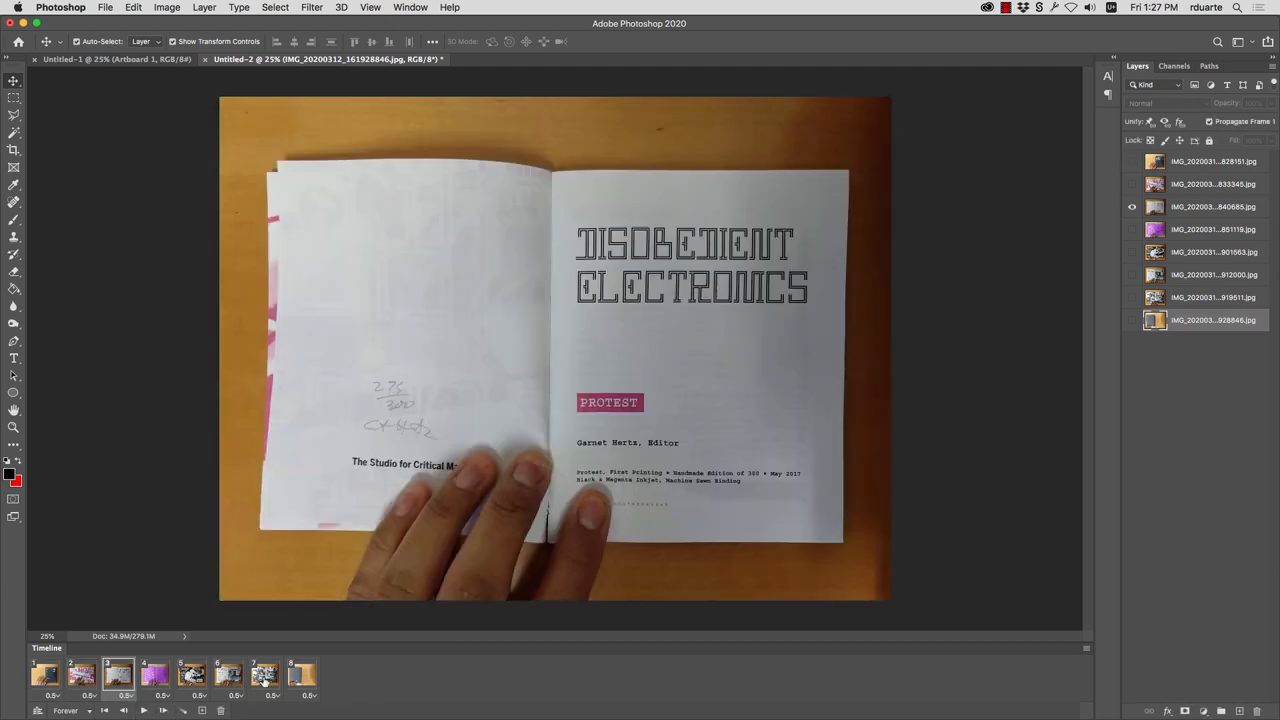
mouse_move(372, 678)
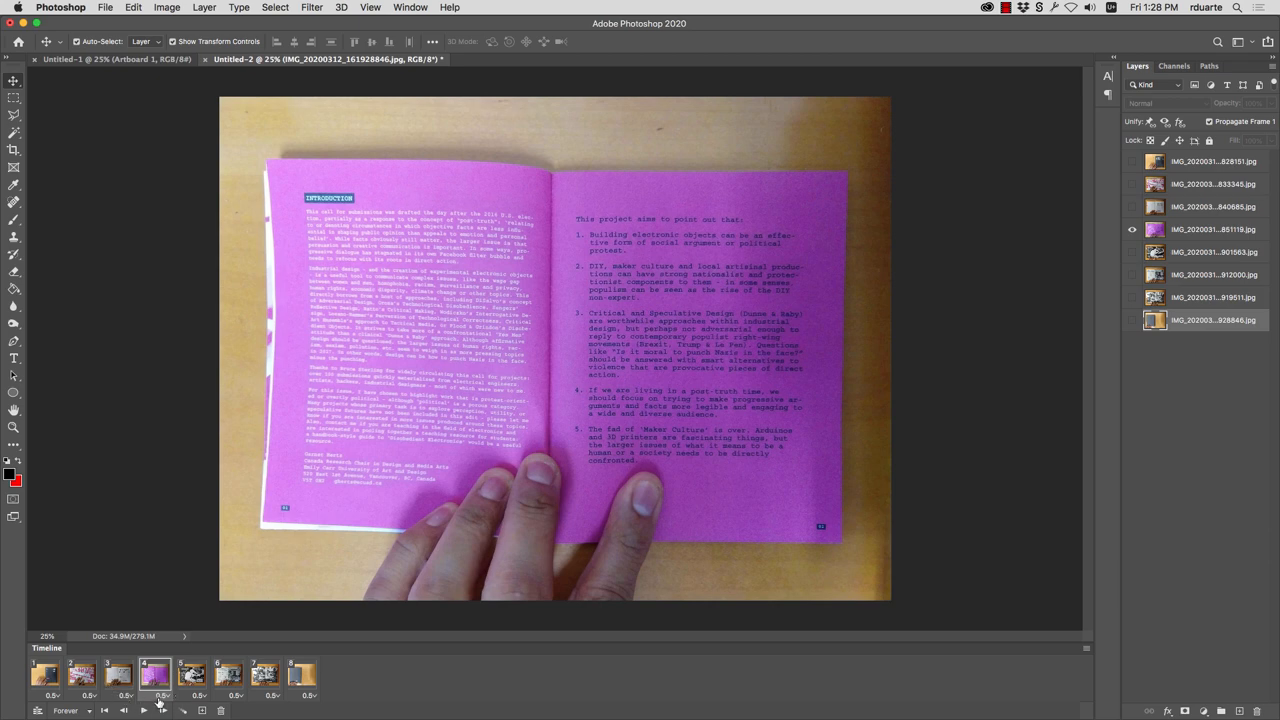
click(228, 676)
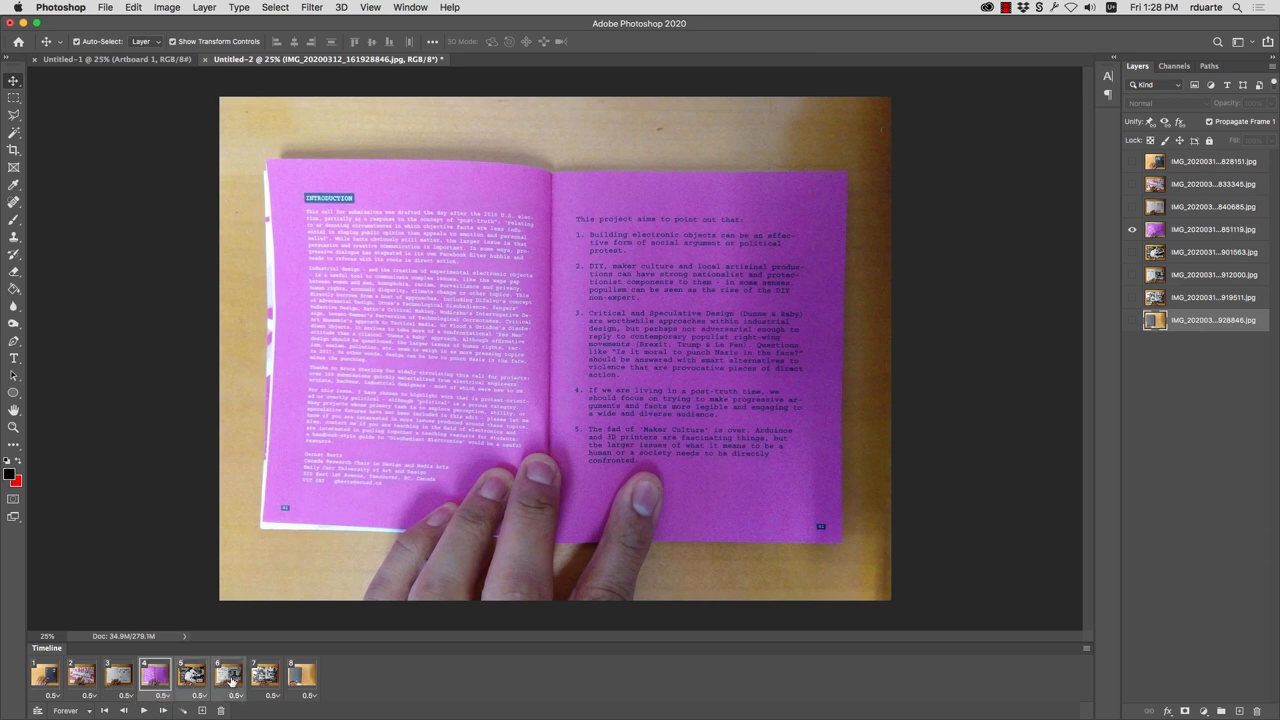
Step: Shorten the middle frames to 0.1 second, then play and stop the animation
click(198, 696)
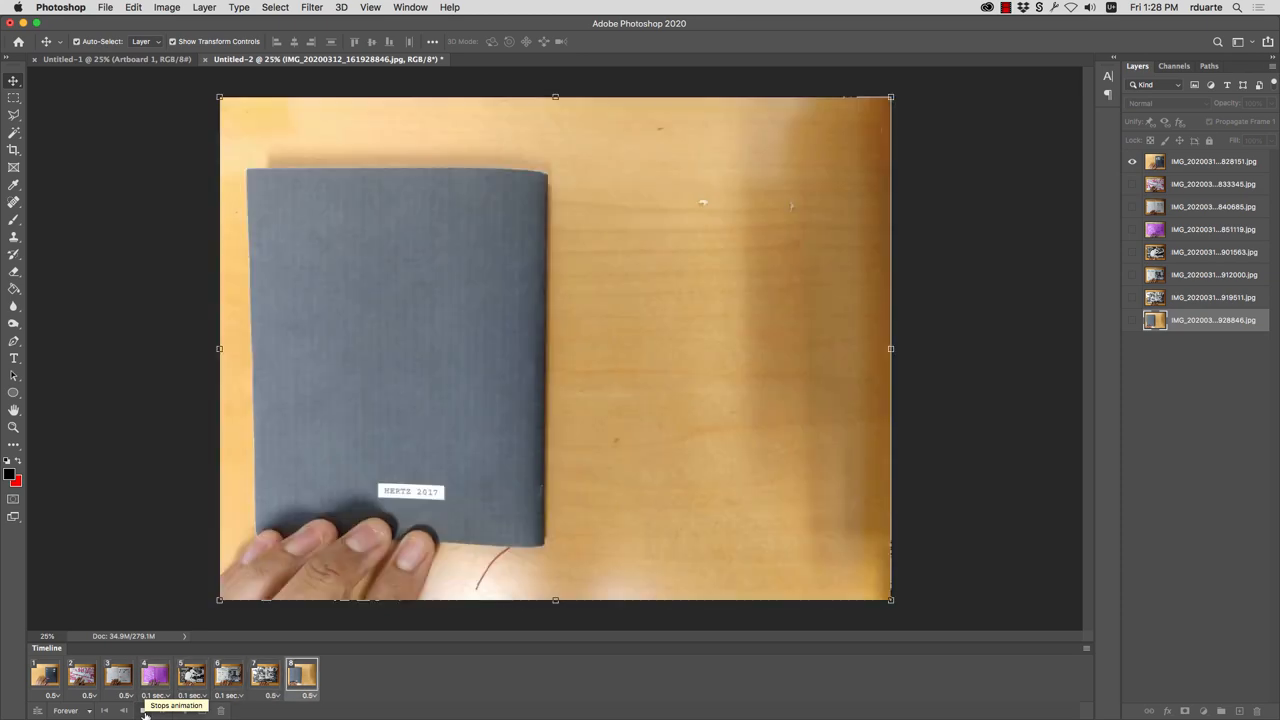
click(118, 672)
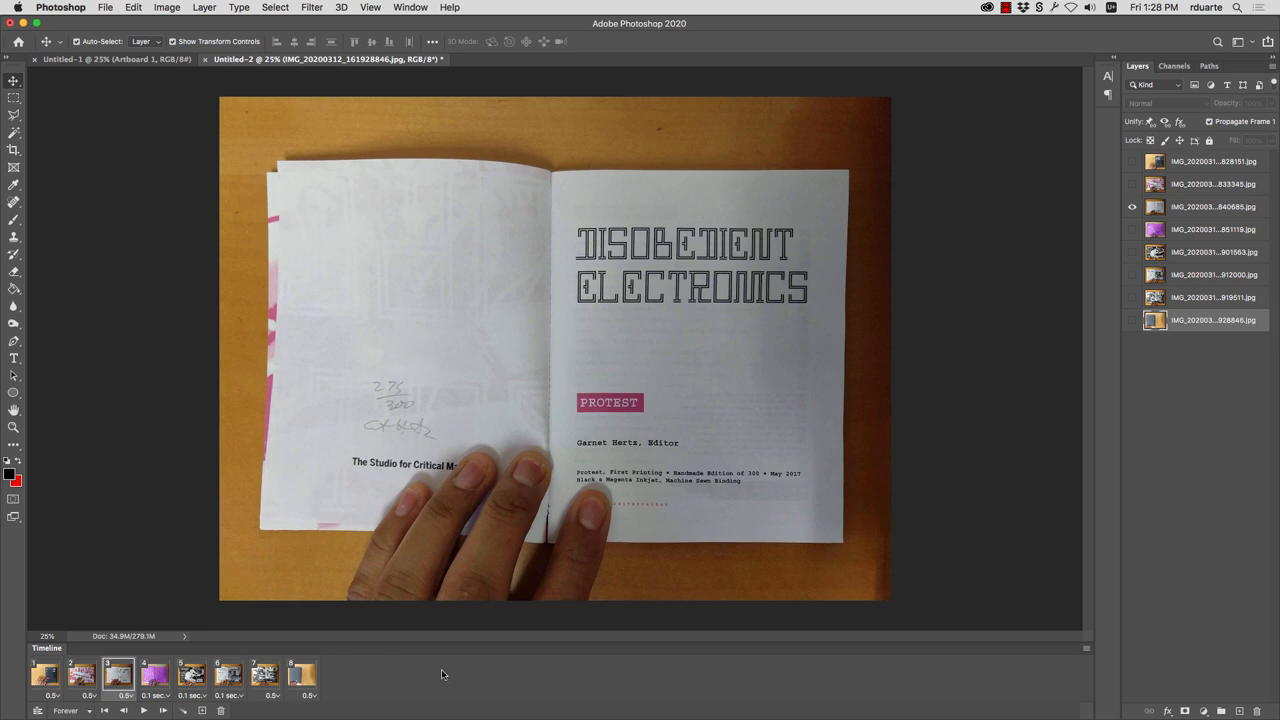
mouse_move(292, 658)
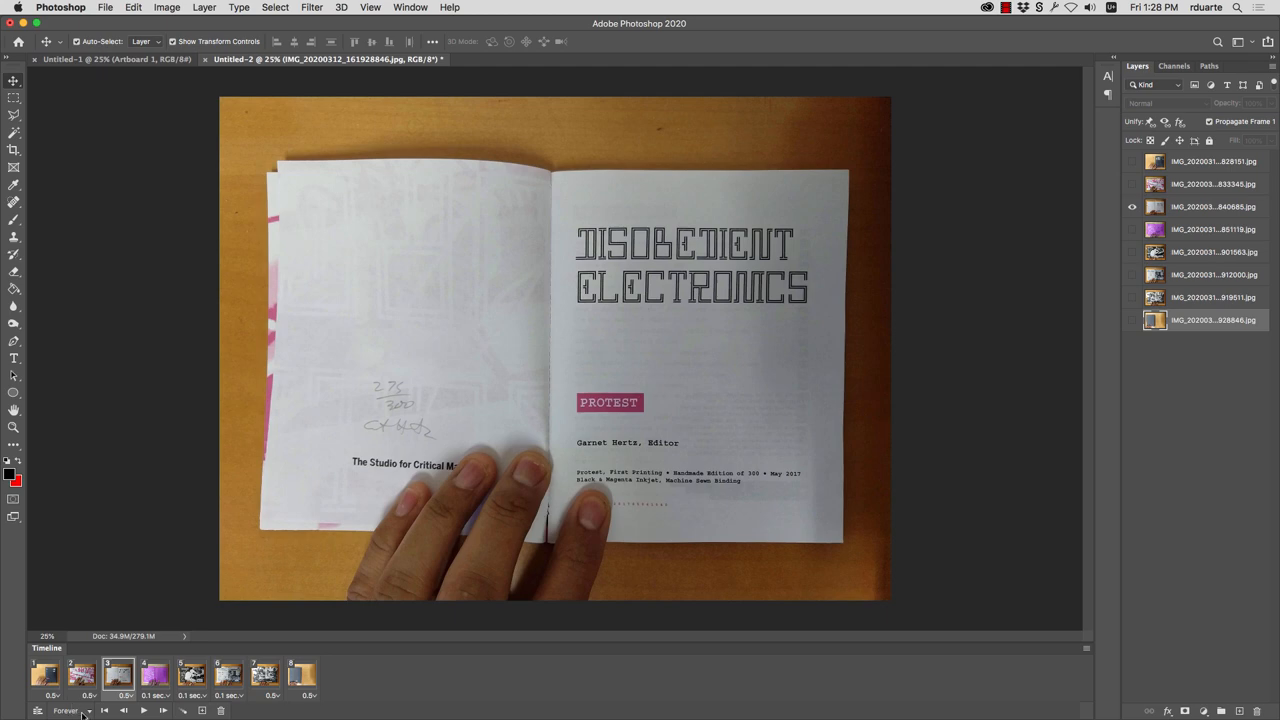
Step: Set the animation to loop once and replay it to check the timing
click(68, 710)
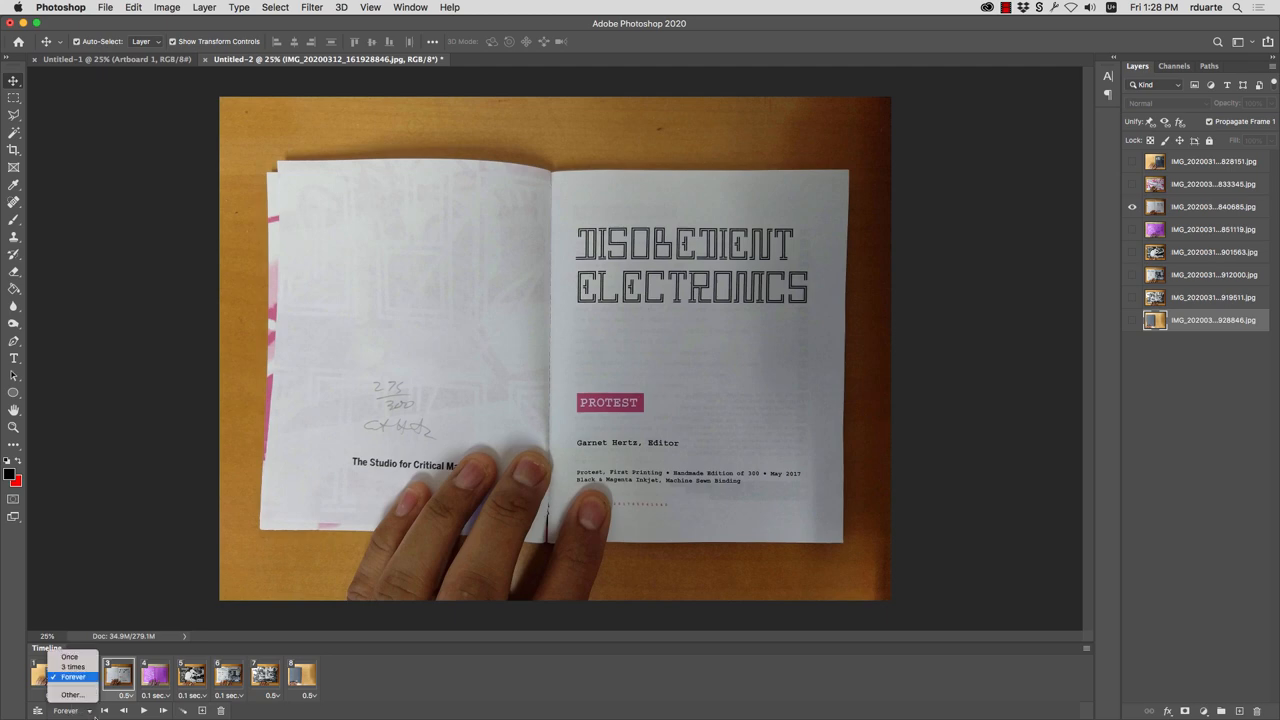
click(68, 656)
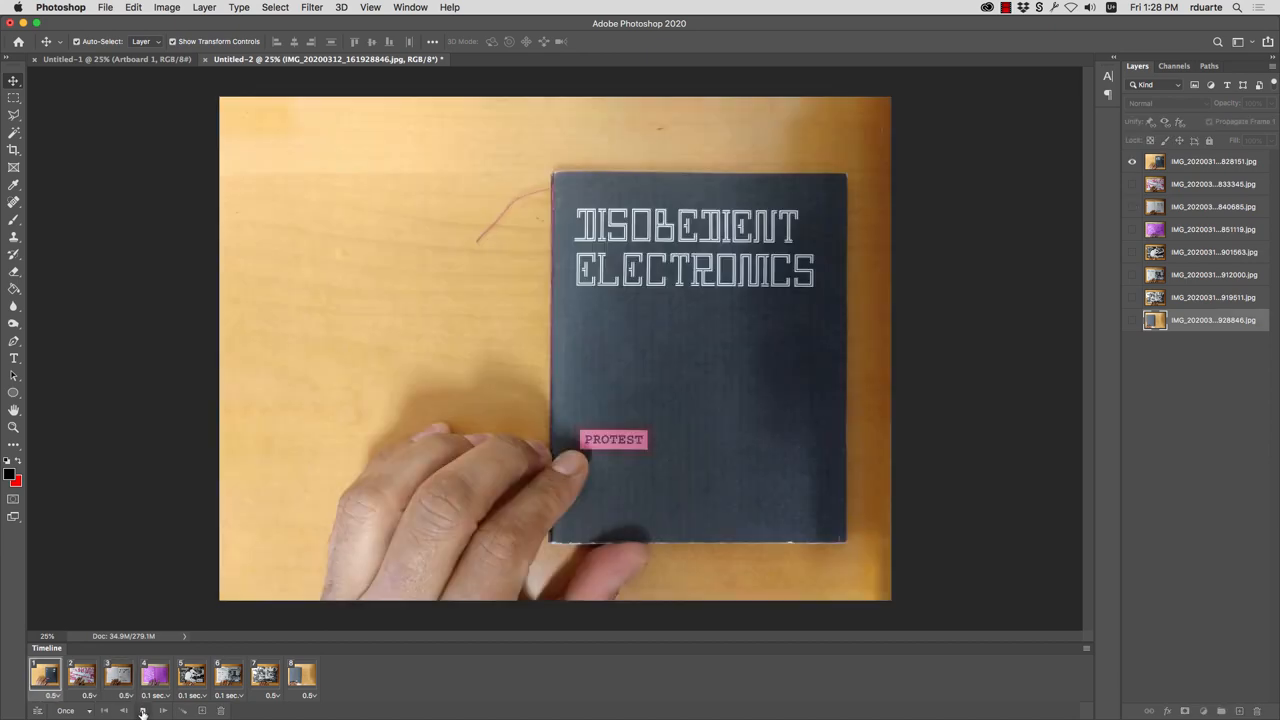
click(264, 672)
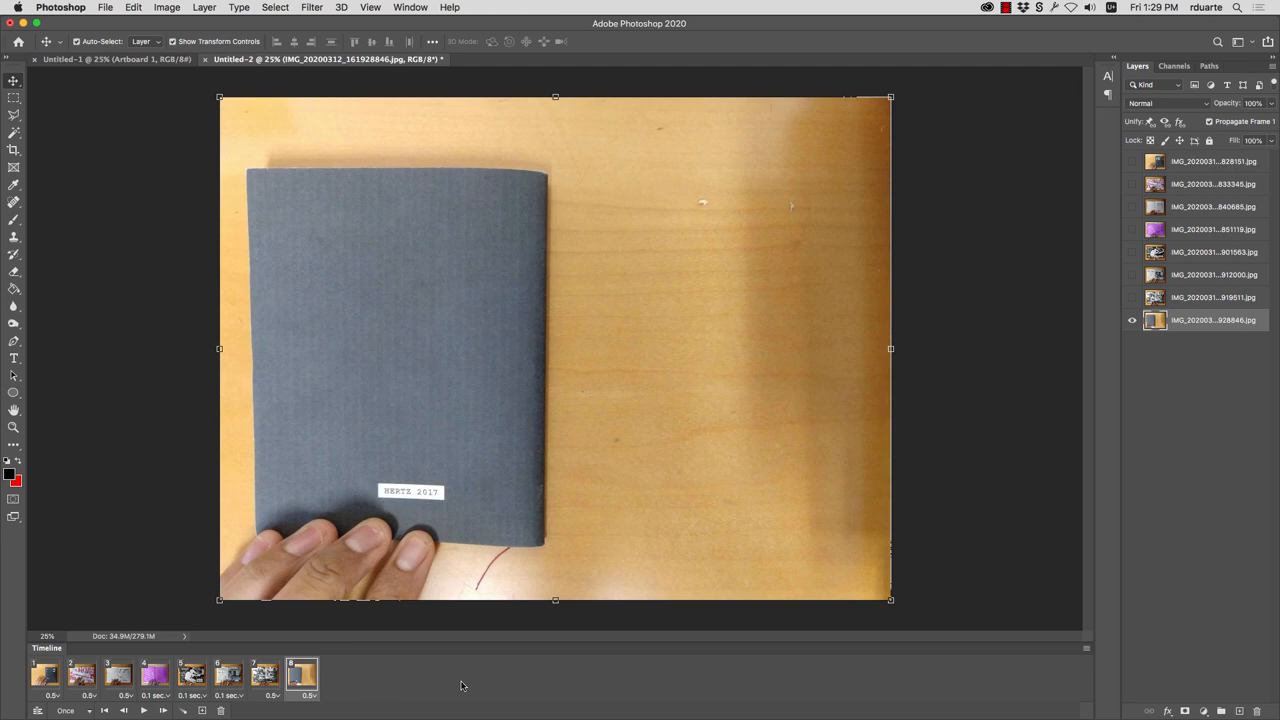
mouse_move(456, 498)
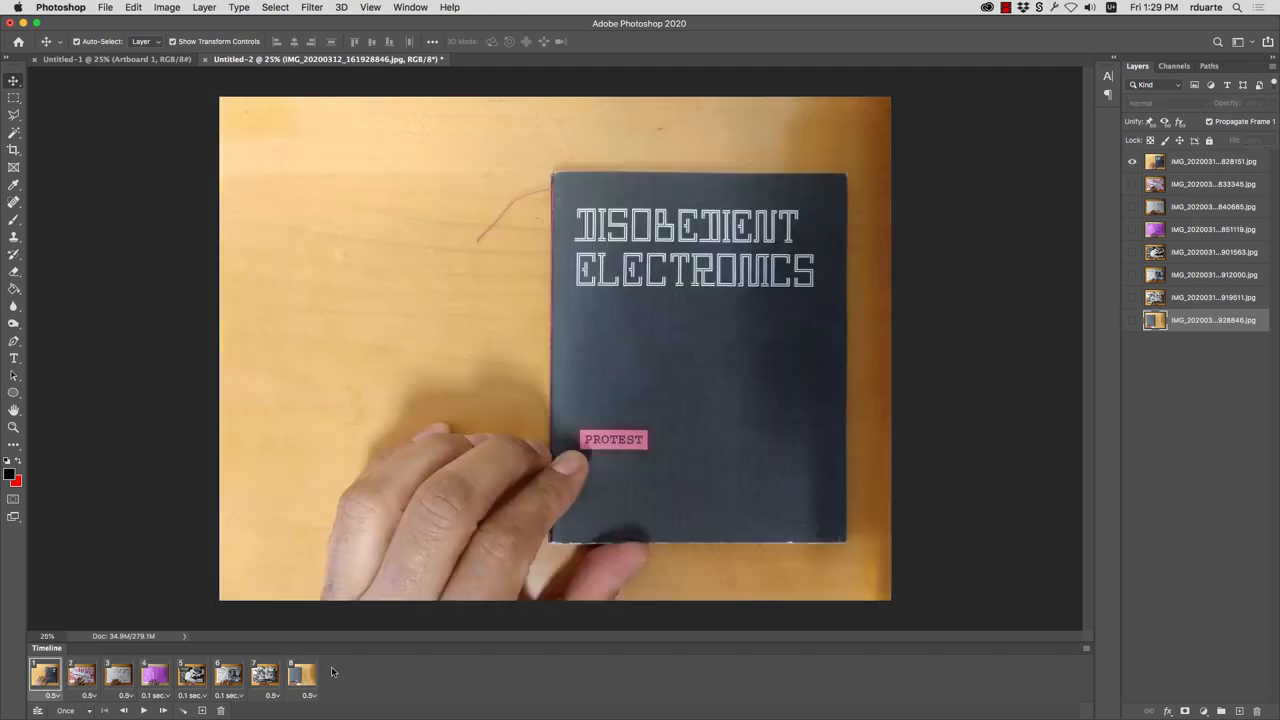
mouse_move(140, 4)
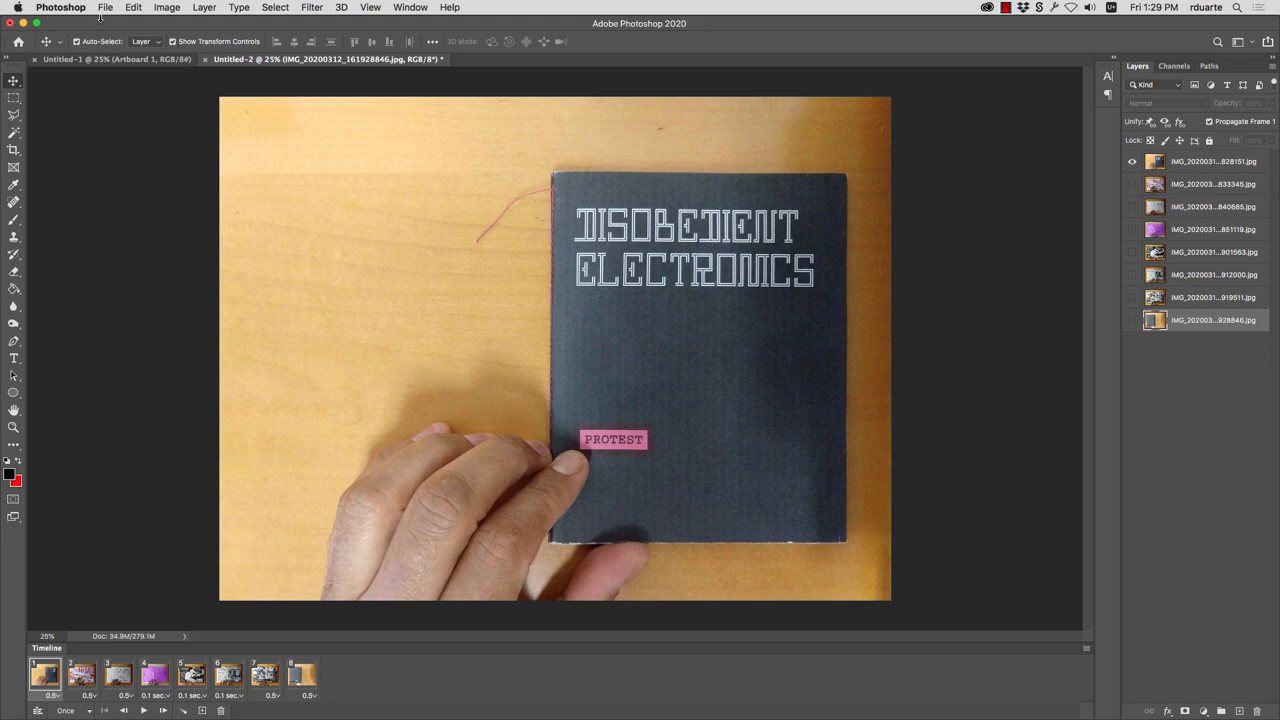
click(104, 8)
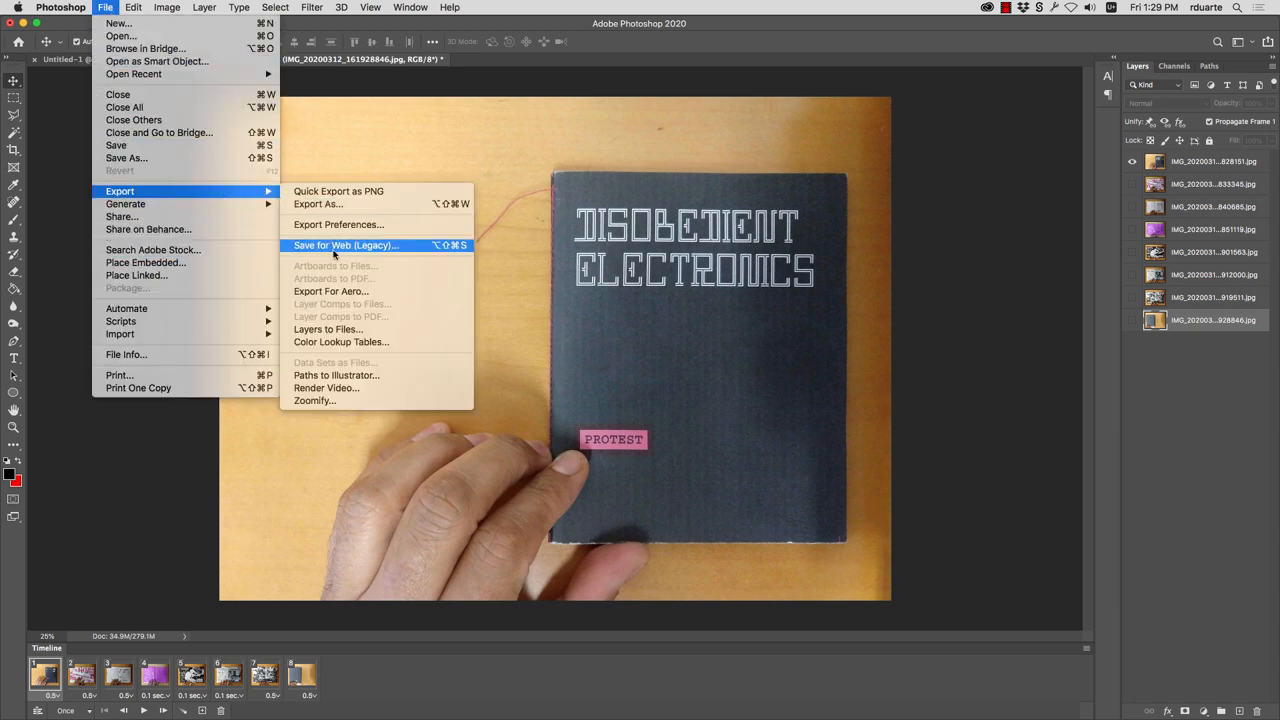
mouse_move(324, 388)
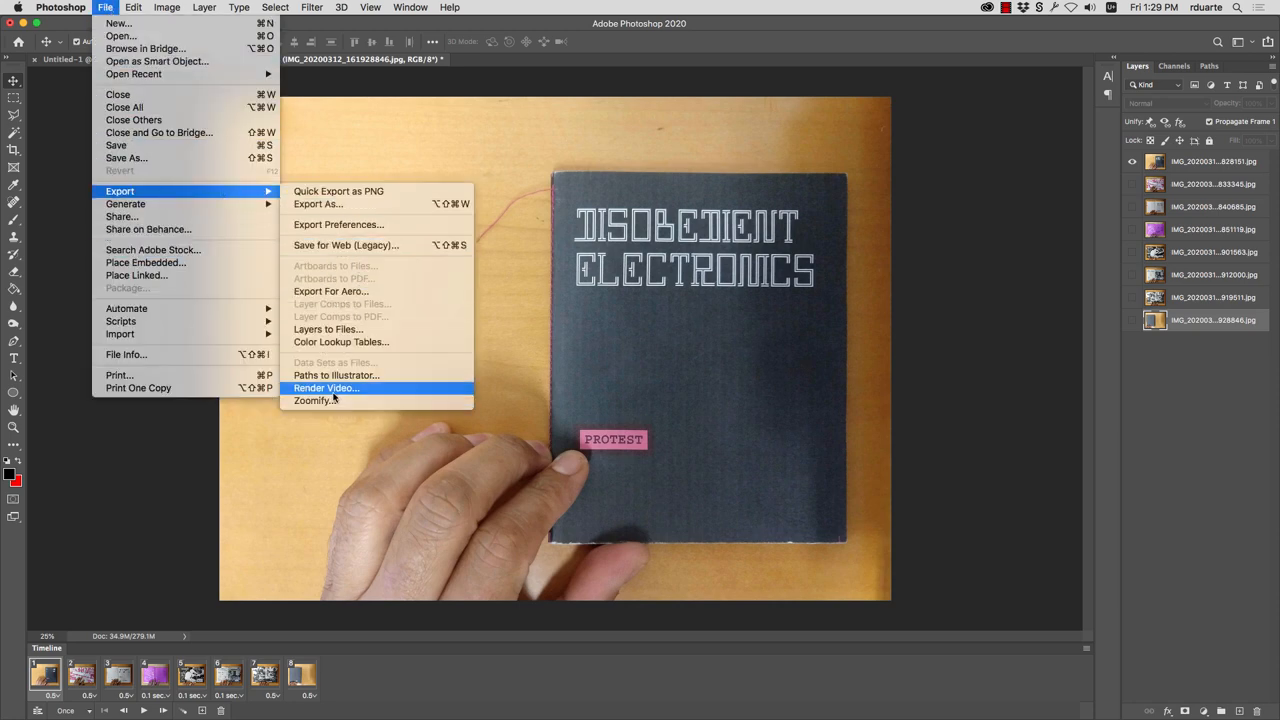
Step: Choose Render Video to export the animation as an H.264 video
click(324, 388)
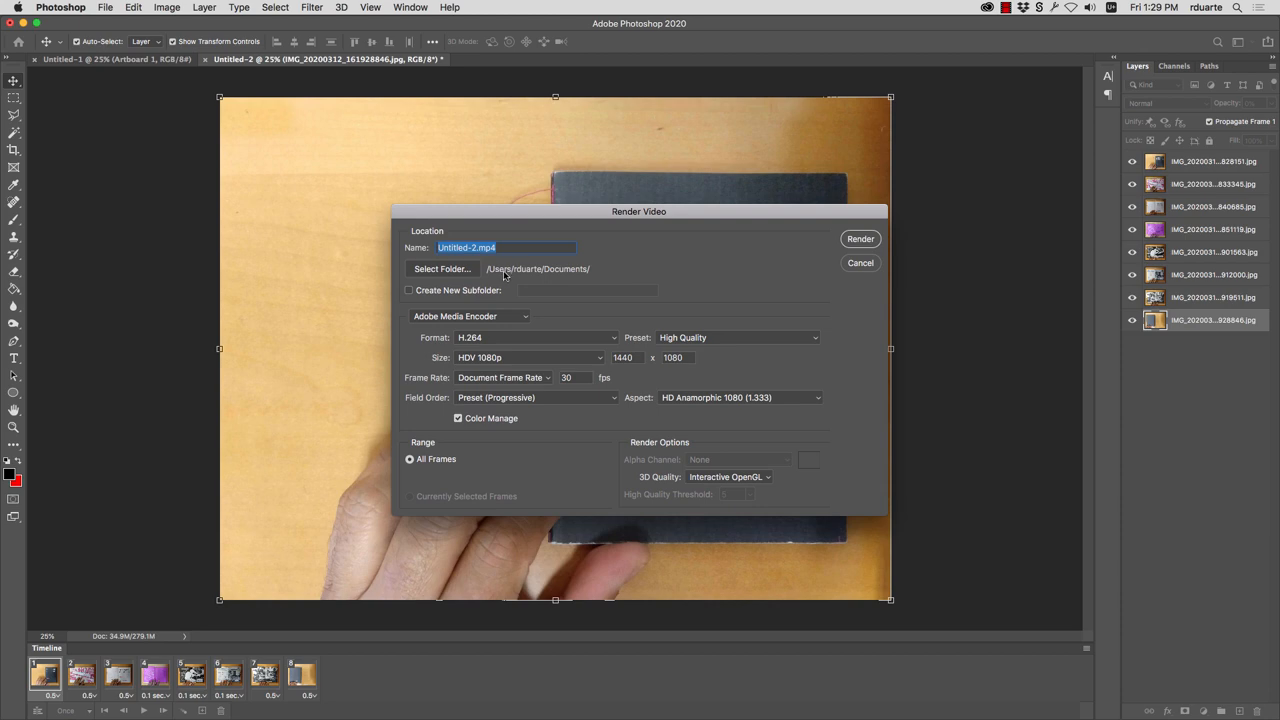
mouse_move(480, 328)
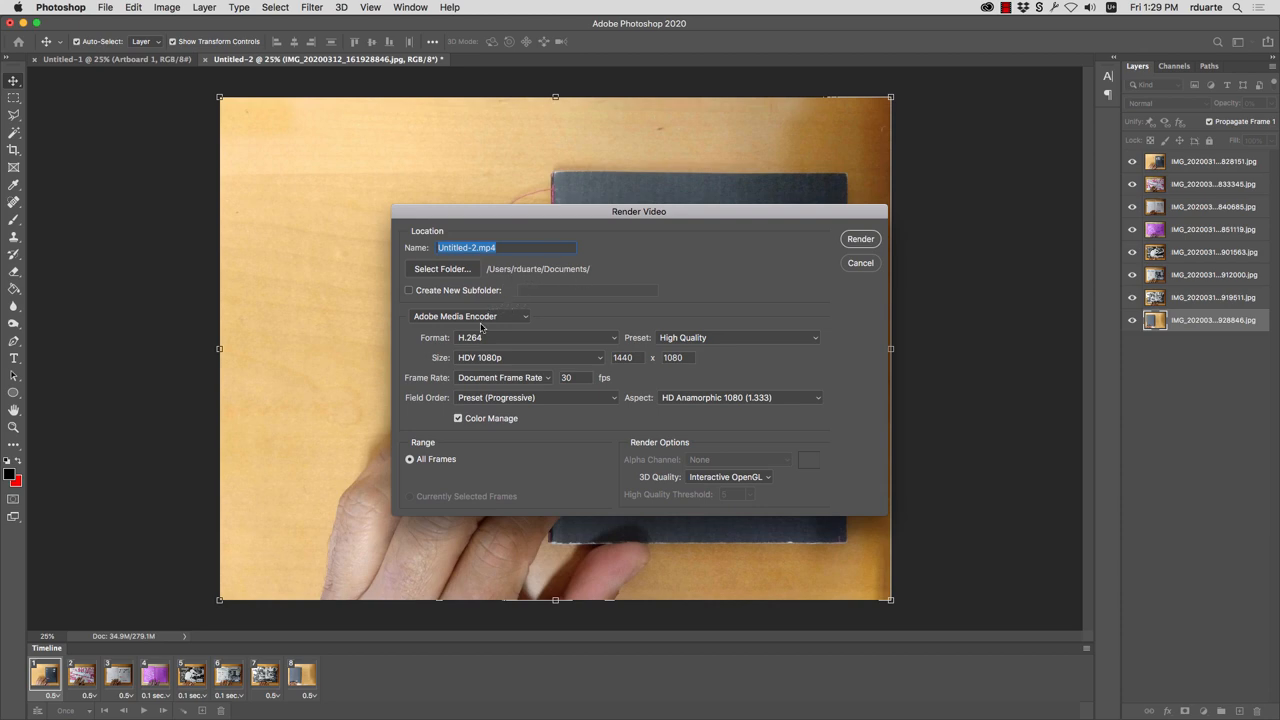
mouse_move(508, 260)
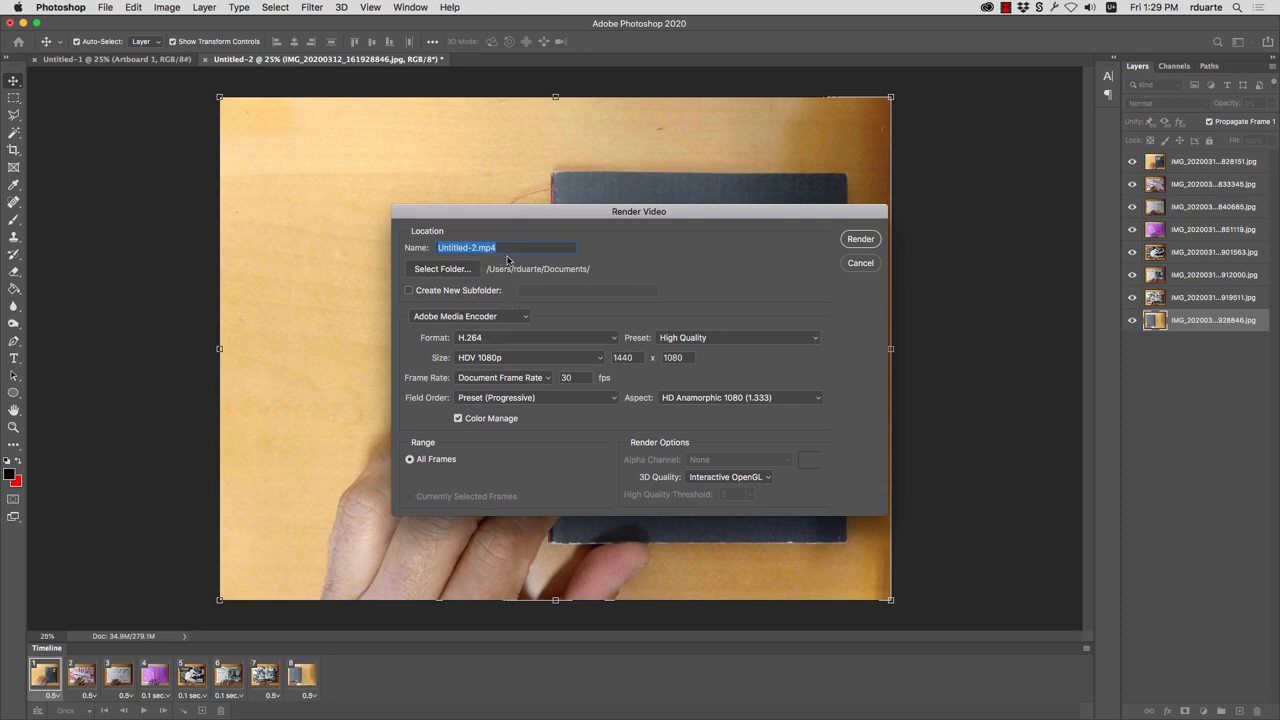
mouse_move(548, 340)
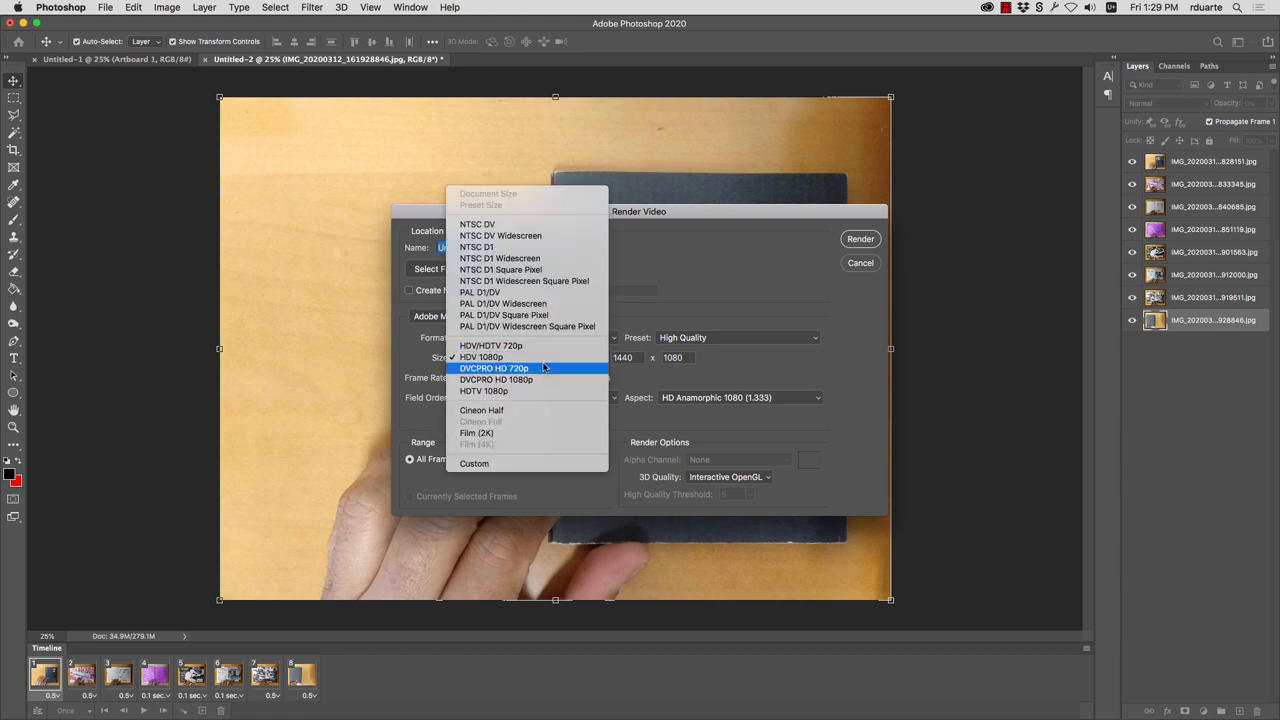
mouse_move(532, 316)
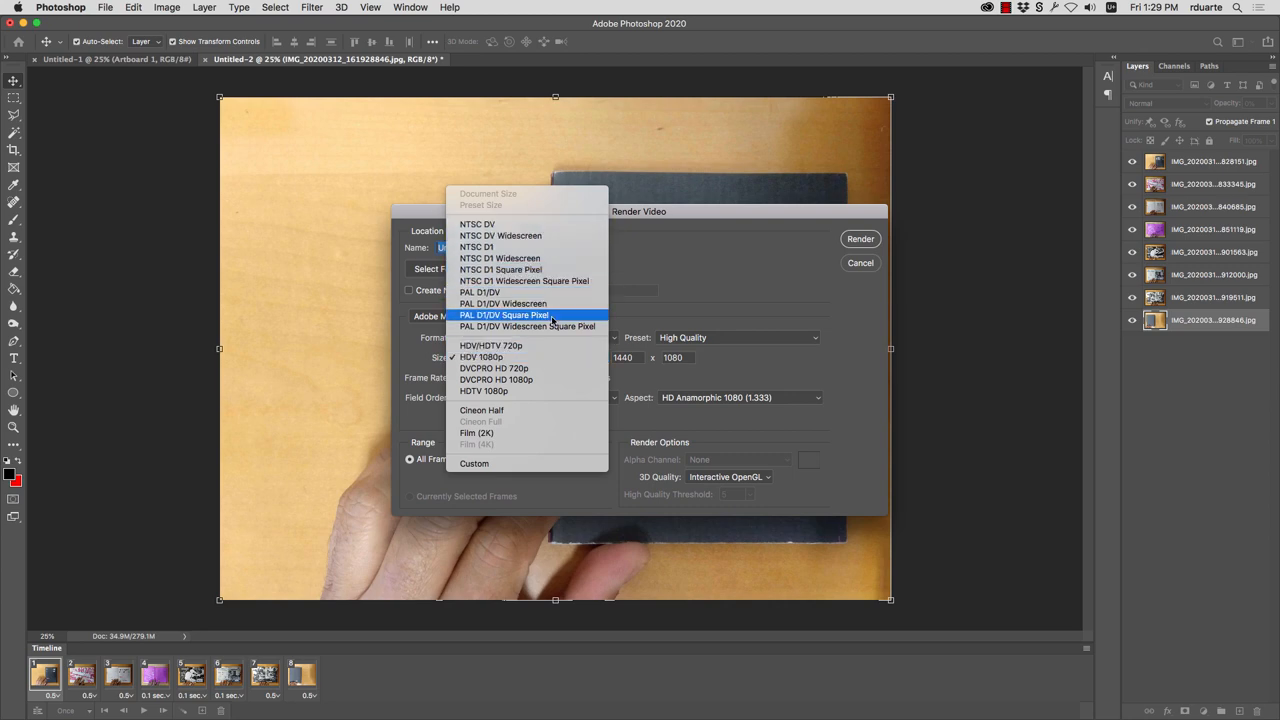
mouse_move(480, 356)
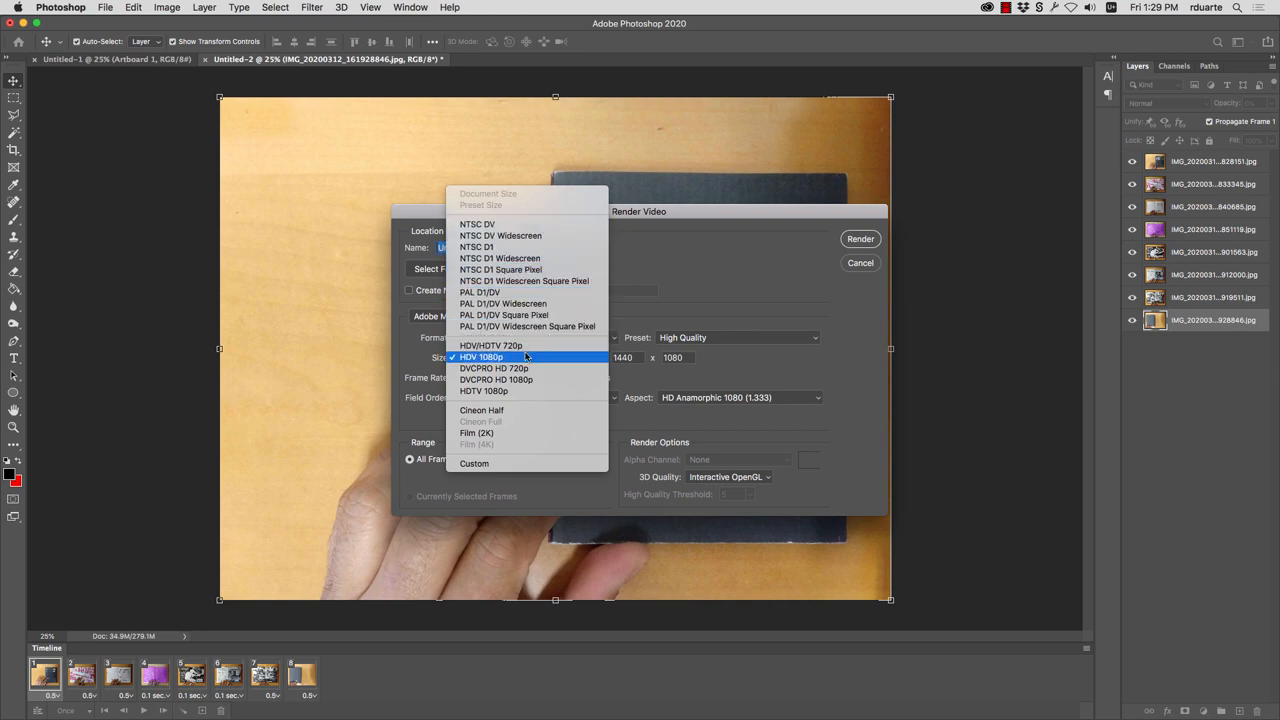
mouse_move(538, 356)
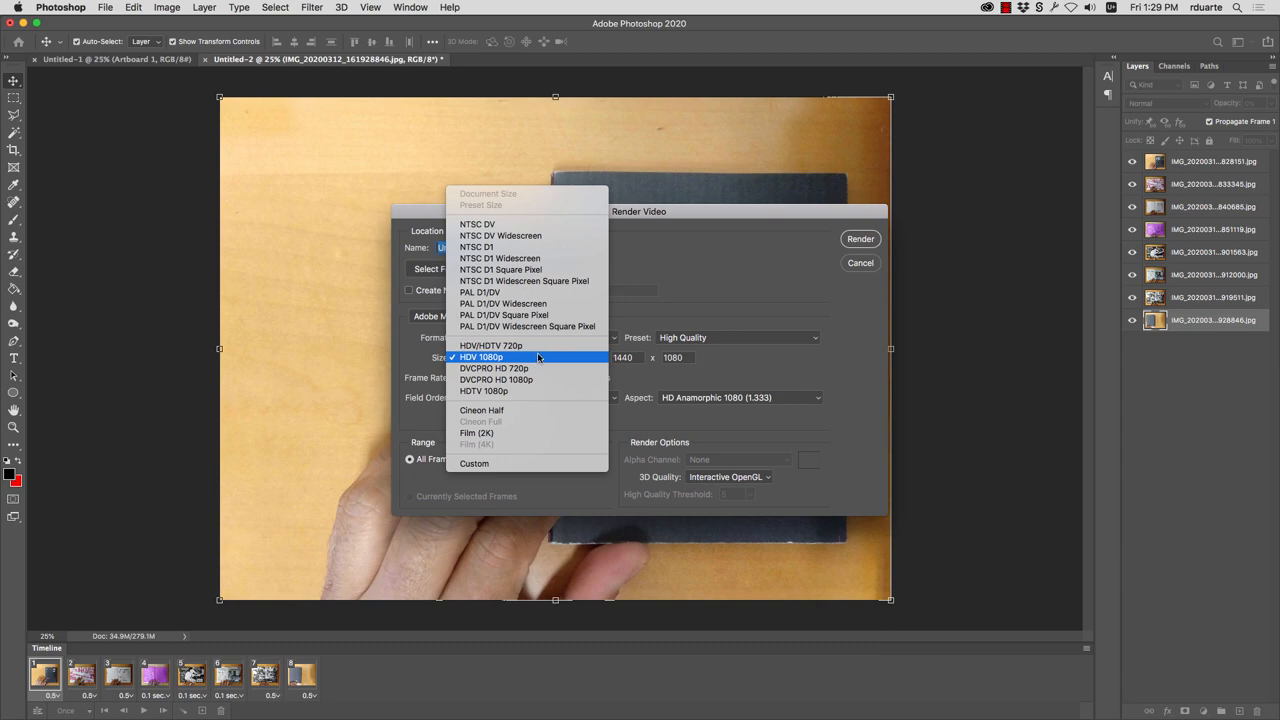
Step: Render the animation as H.264 High Quality MP4 at HDV 1080p into Documents
click(480, 356)
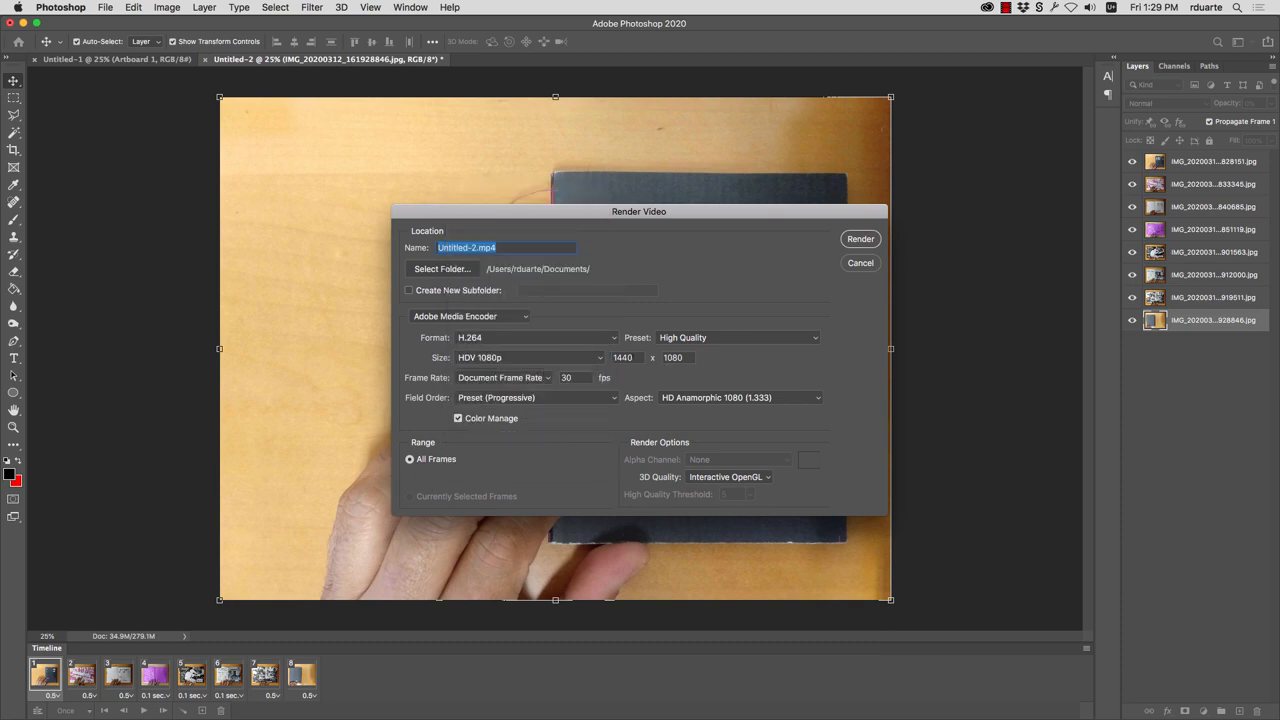
mouse_move(688, 360)
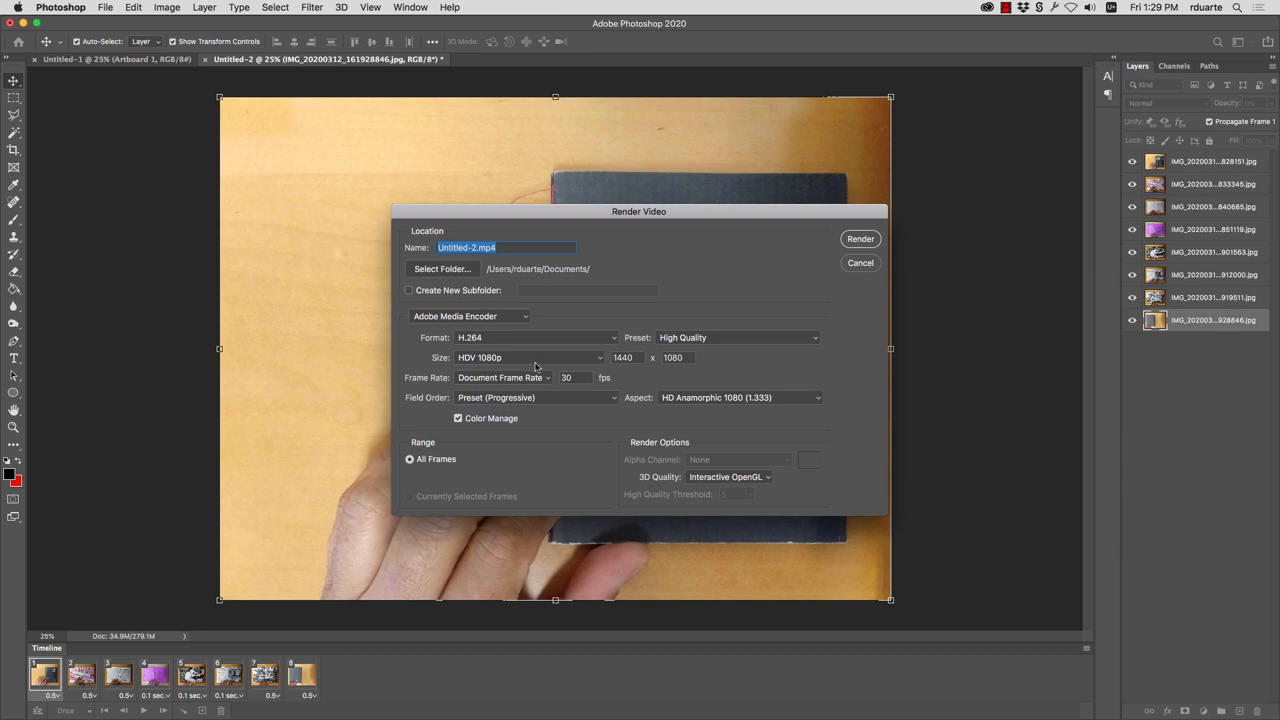
click(860, 238)
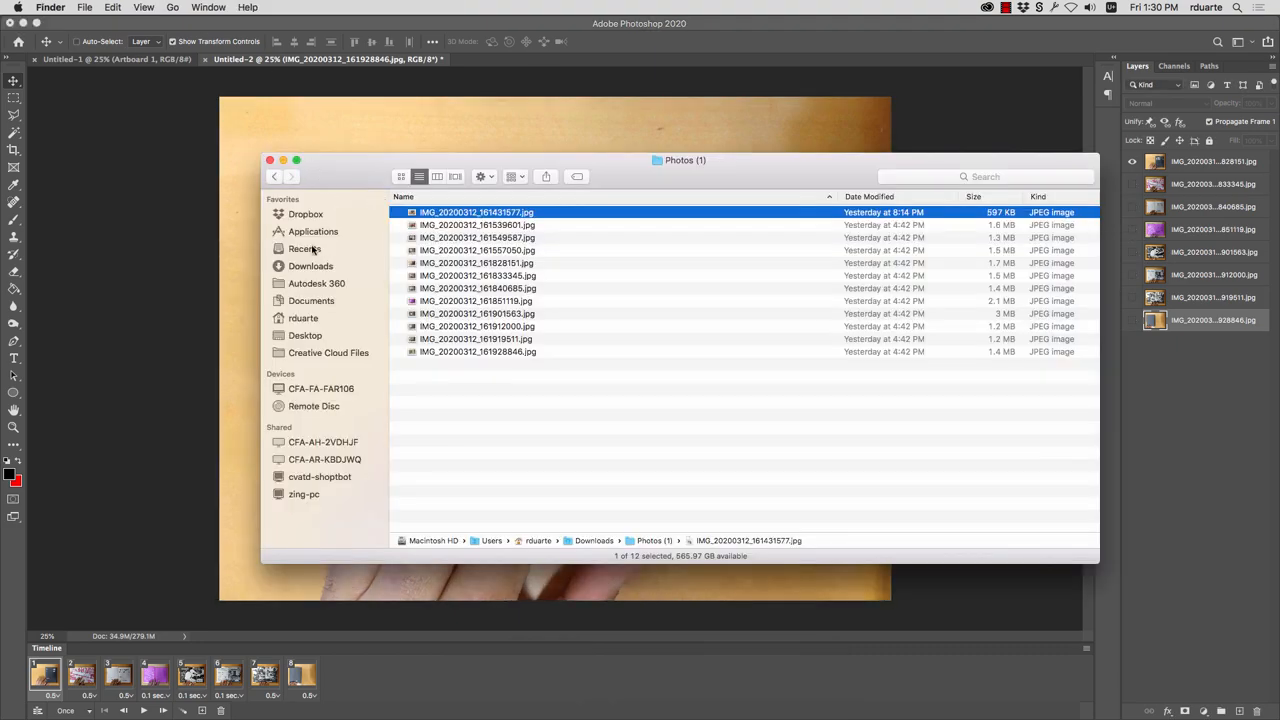
Step: Preview the rendered Untitled-2.mp4 from the Documents folder in Quick Look
click(304, 316)
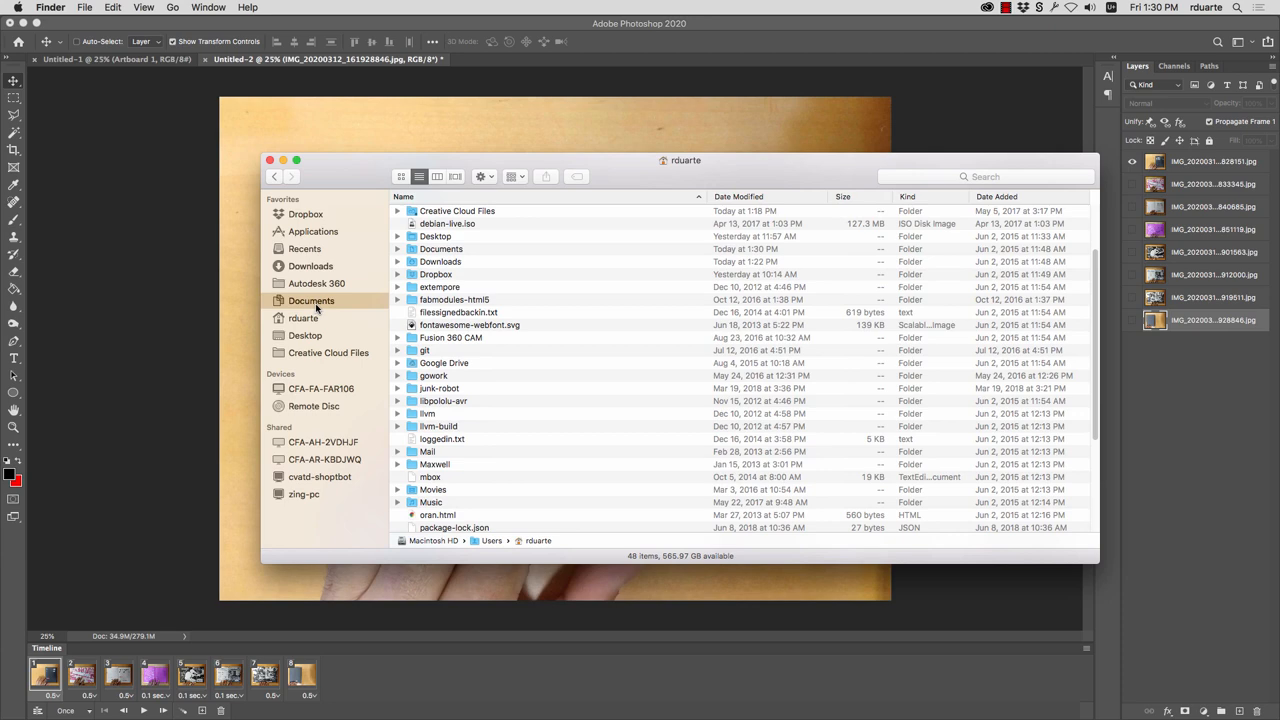
click(312, 300)
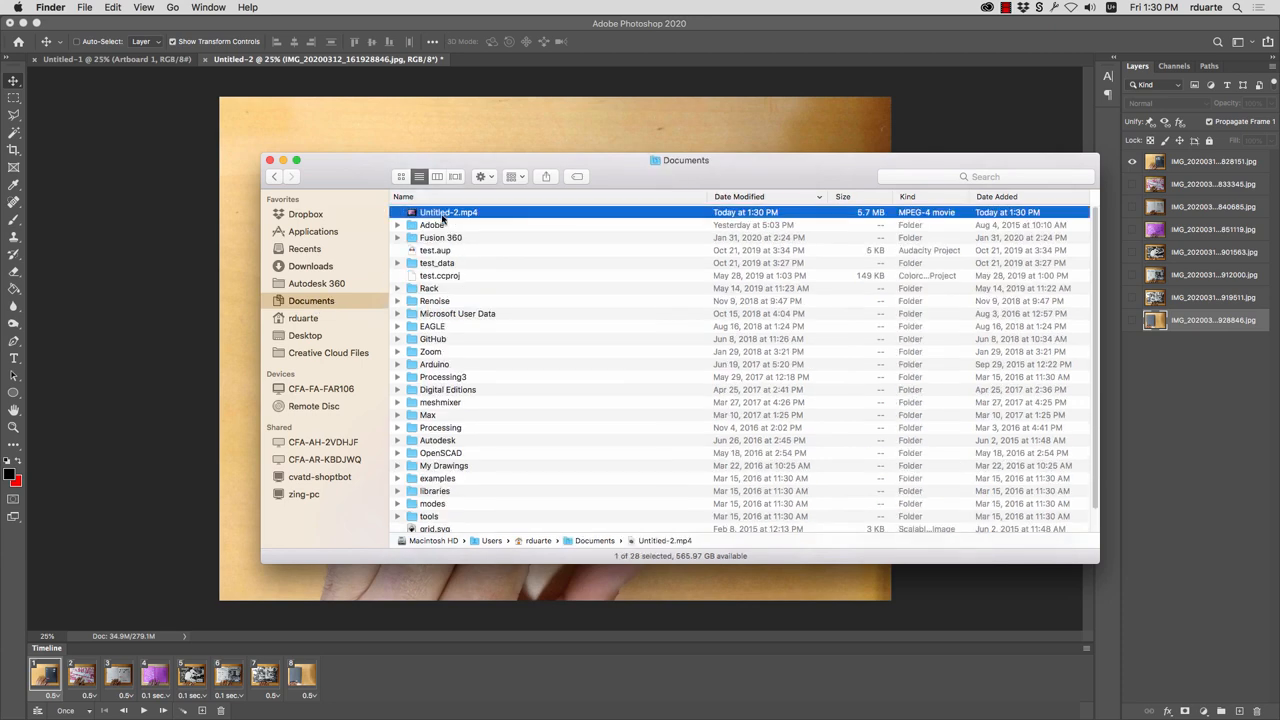
double_click(448, 212)
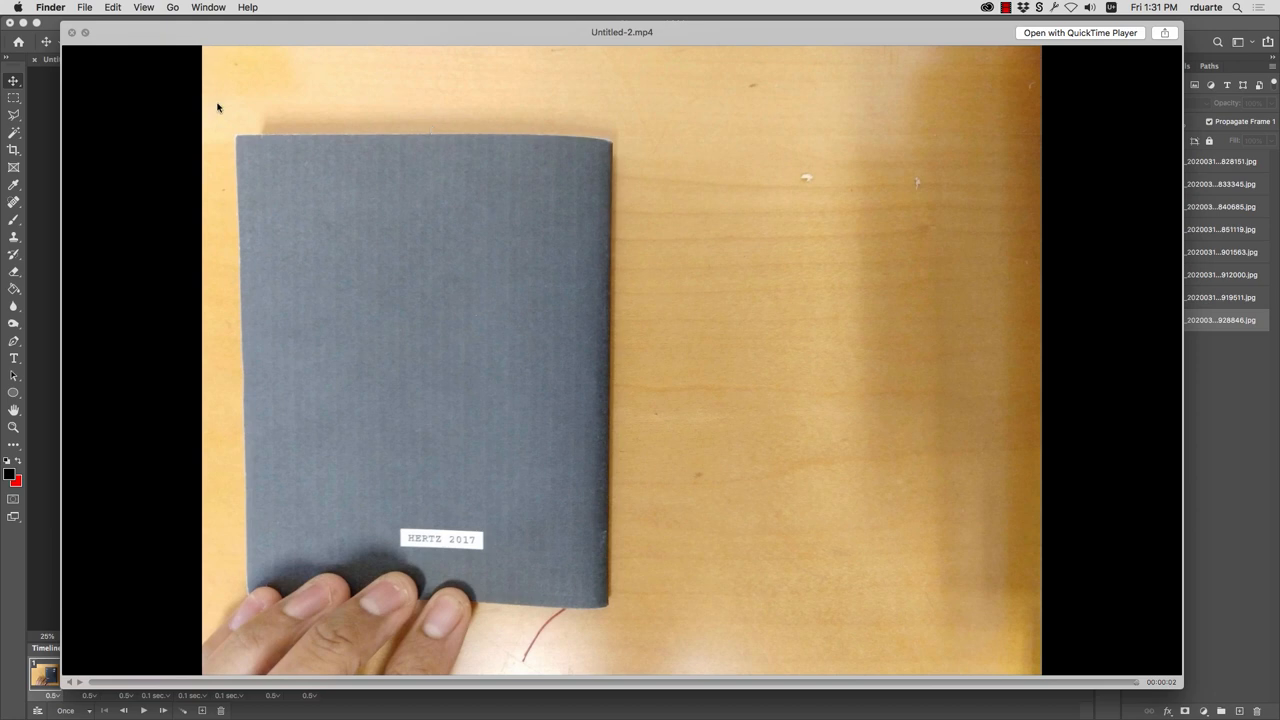
mouse_move(968, 52)
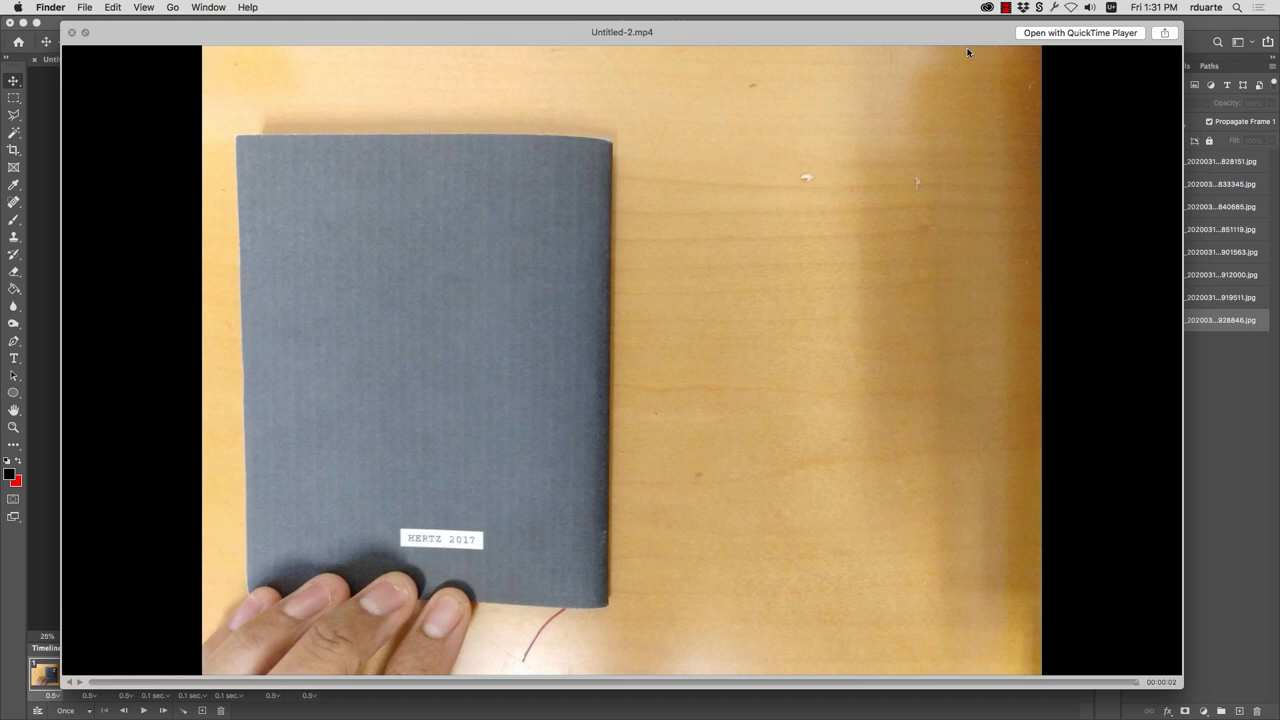
mouse_move(96, 120)
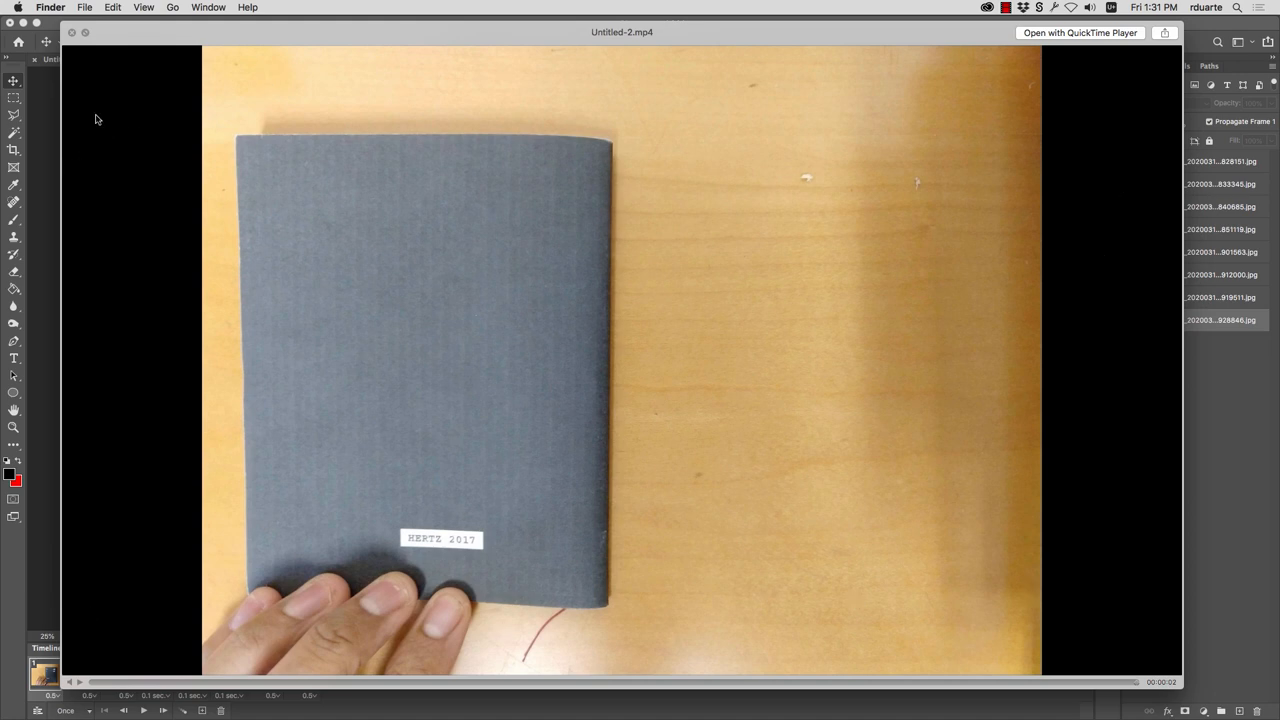
mouse_move(360, 224)
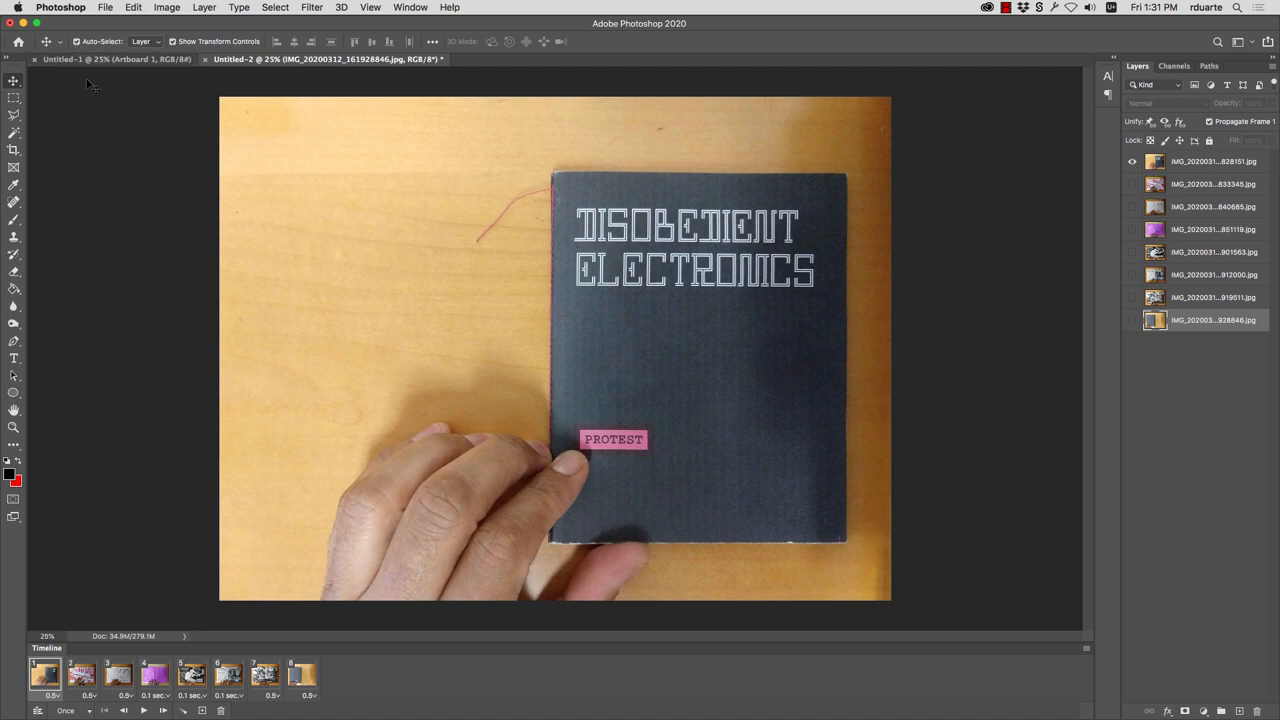
mouse_move(158, 256)
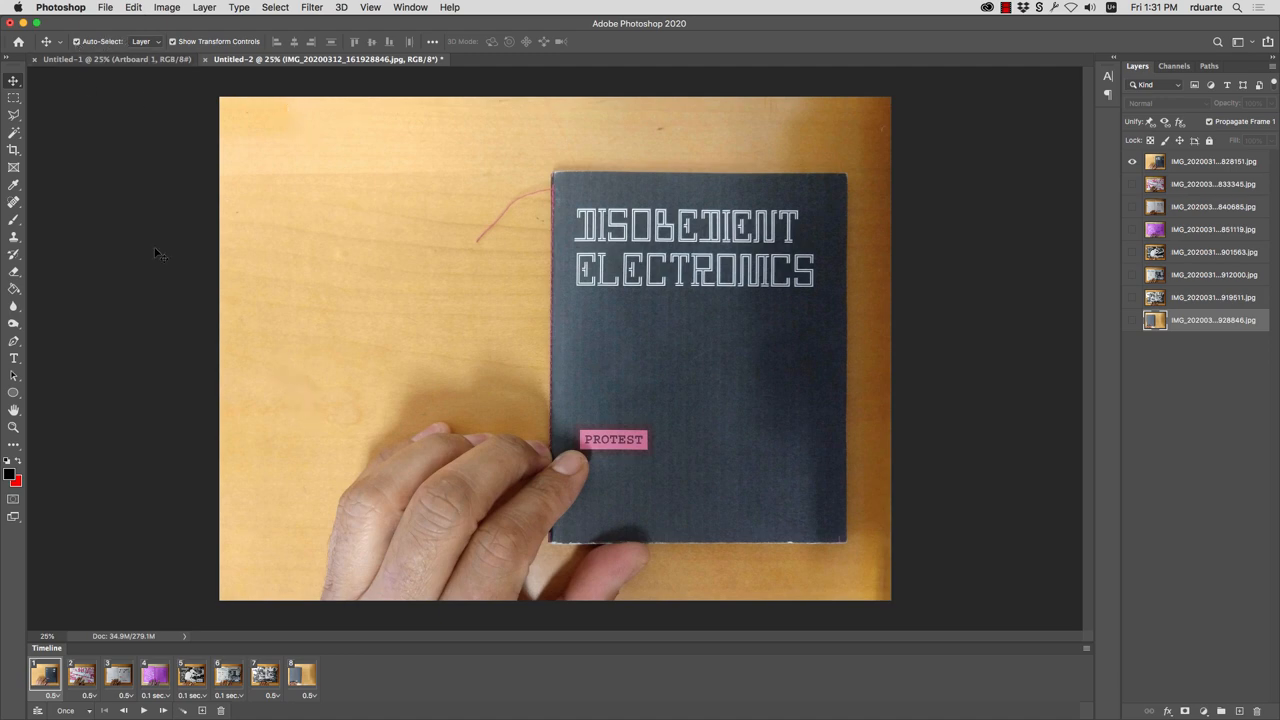
Step: Switch to Finder and preview the rendered MP4 again, showing the pink book pages
click(12, 150)
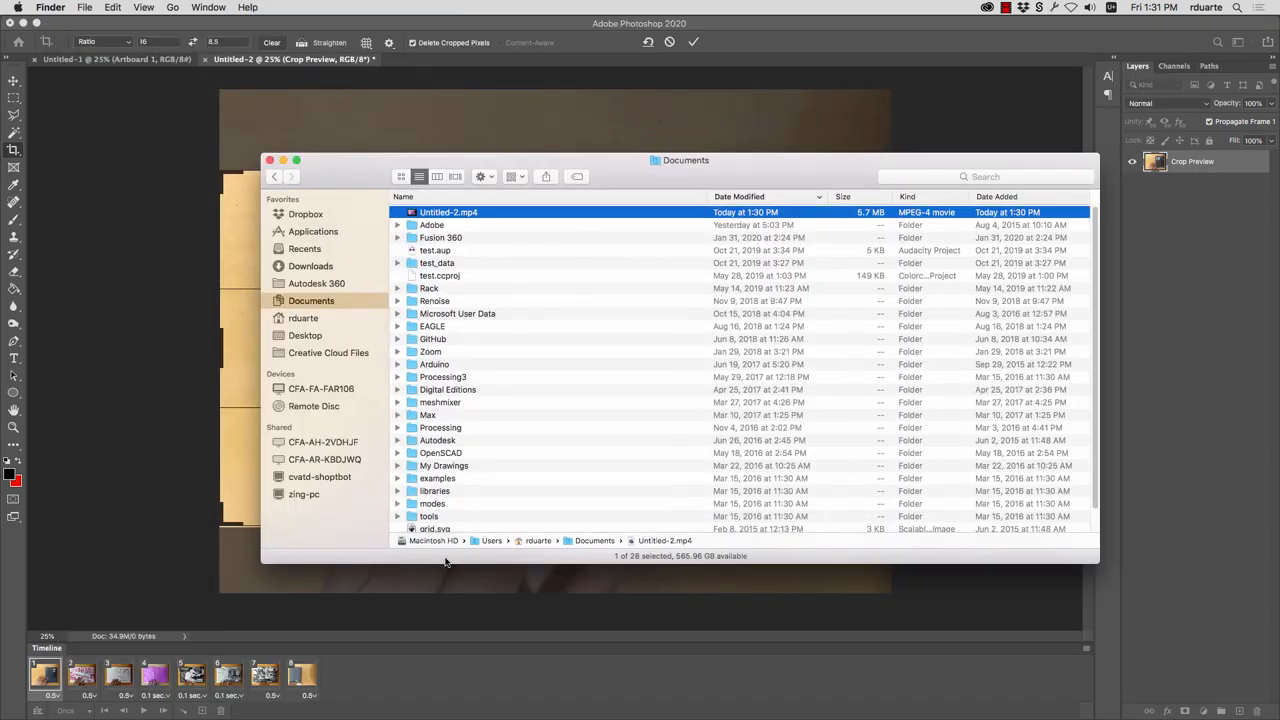
double_click(448, 212)
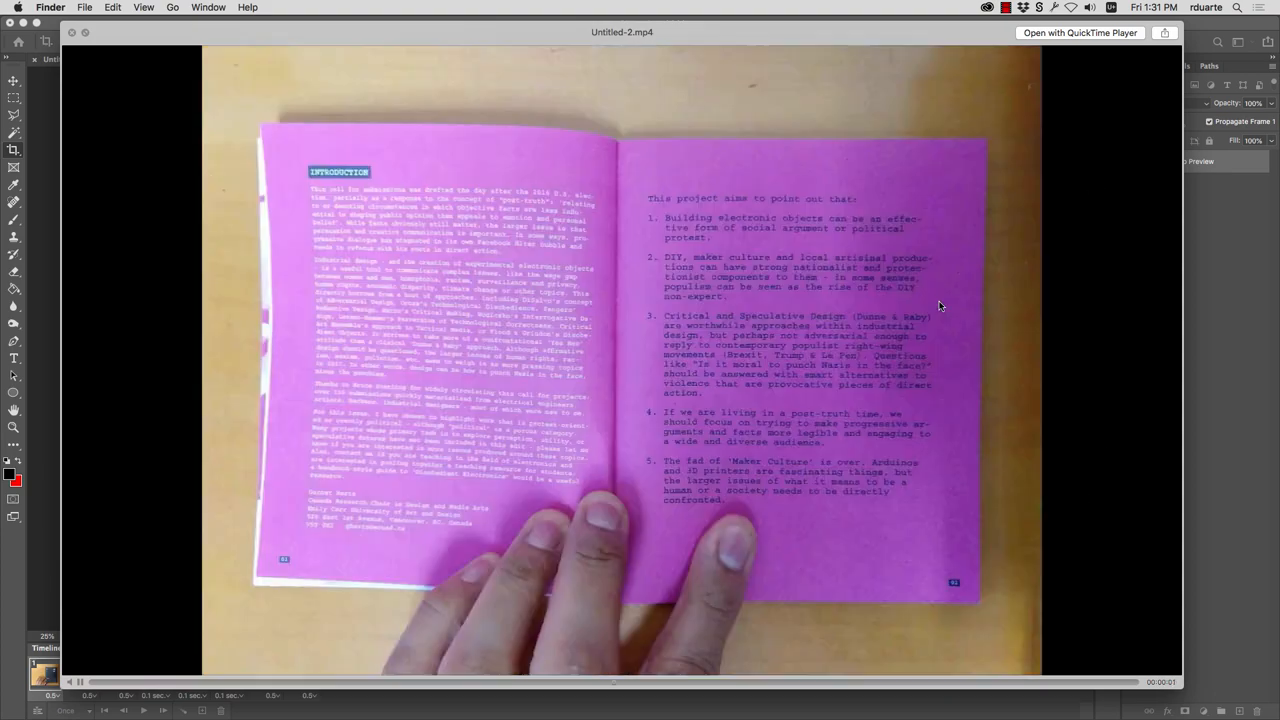